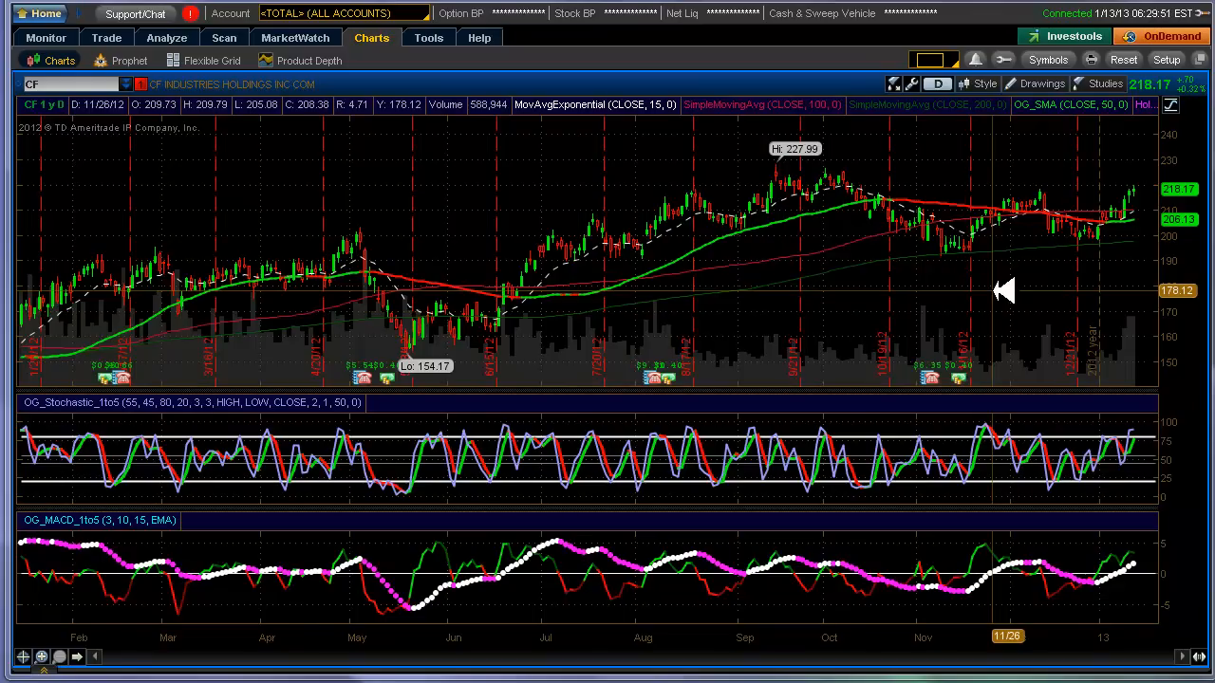
mouse_move(1020, 293)
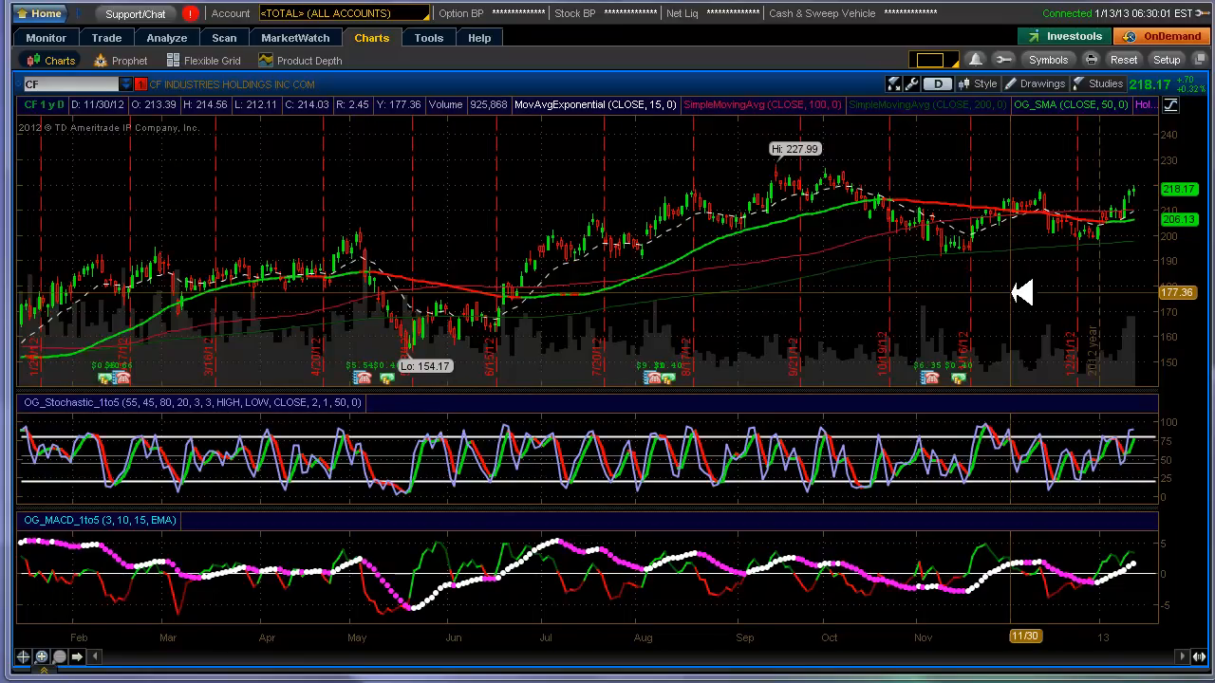
mouse_move(223, 527)
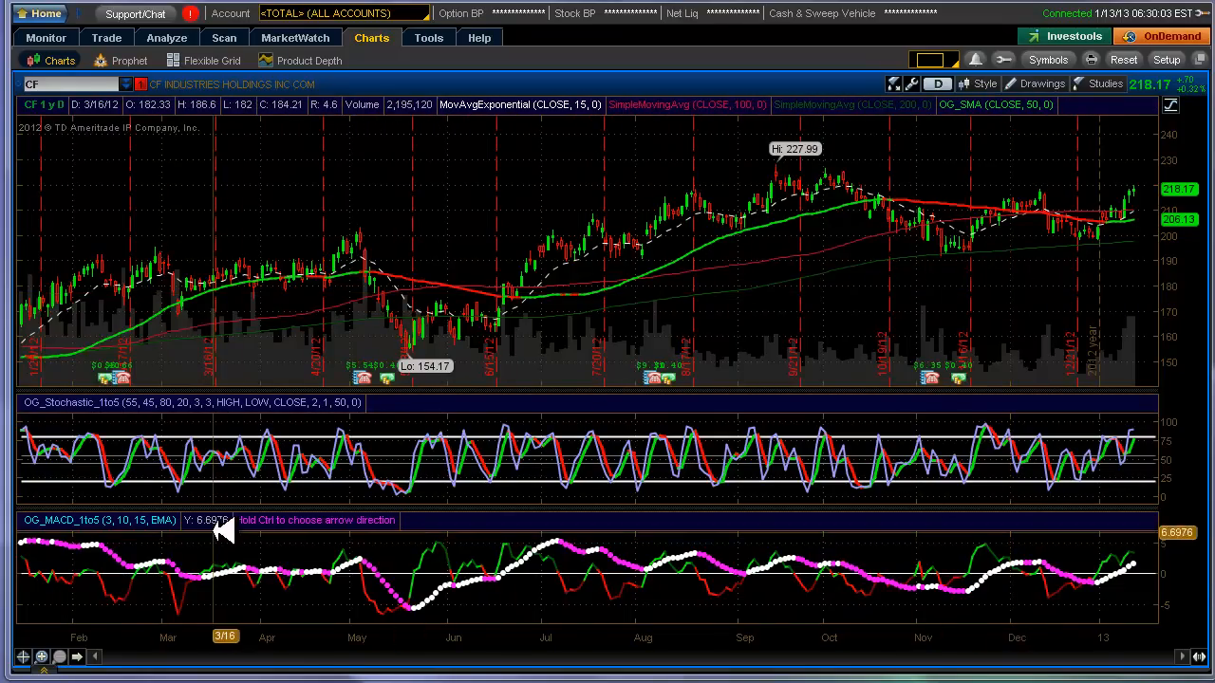
mouse_move(192, 522)
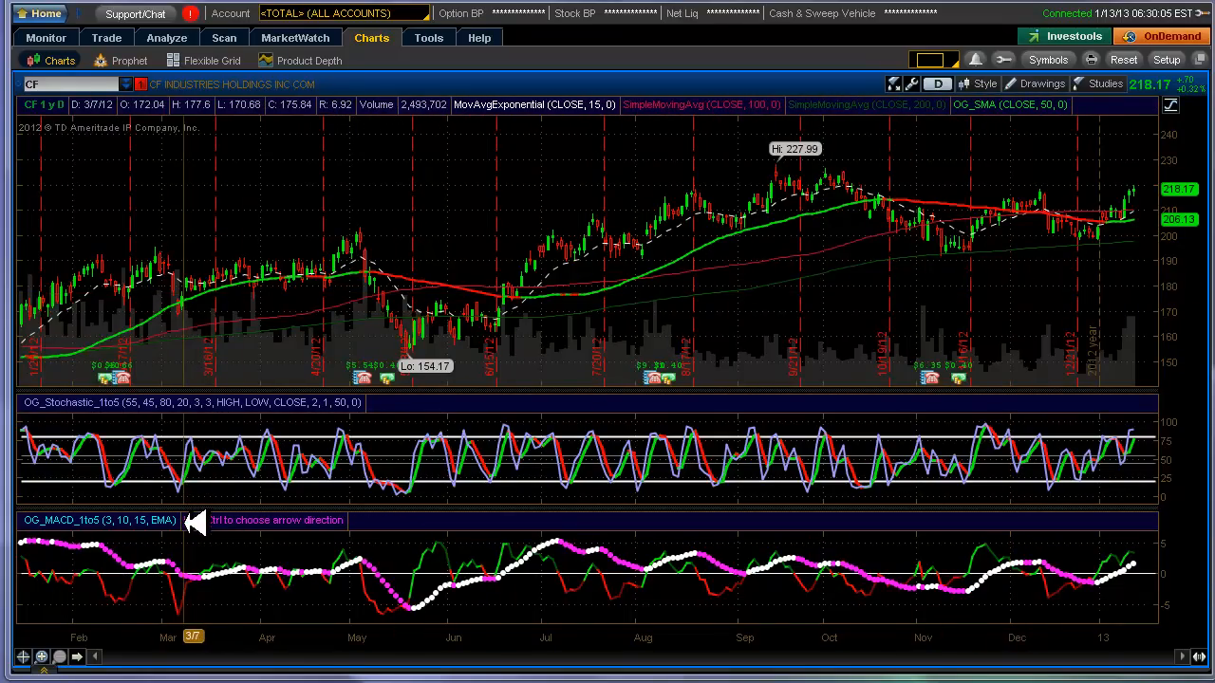
mouse_move(769, 370)
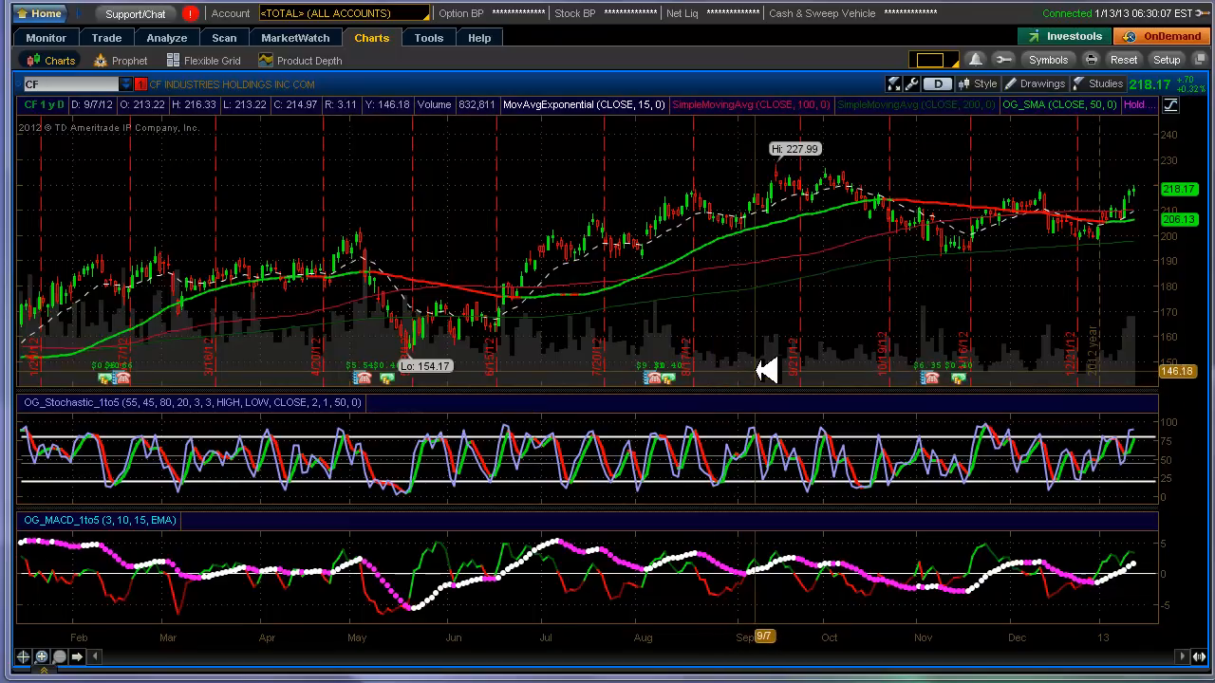
mouse_move(753, 351)
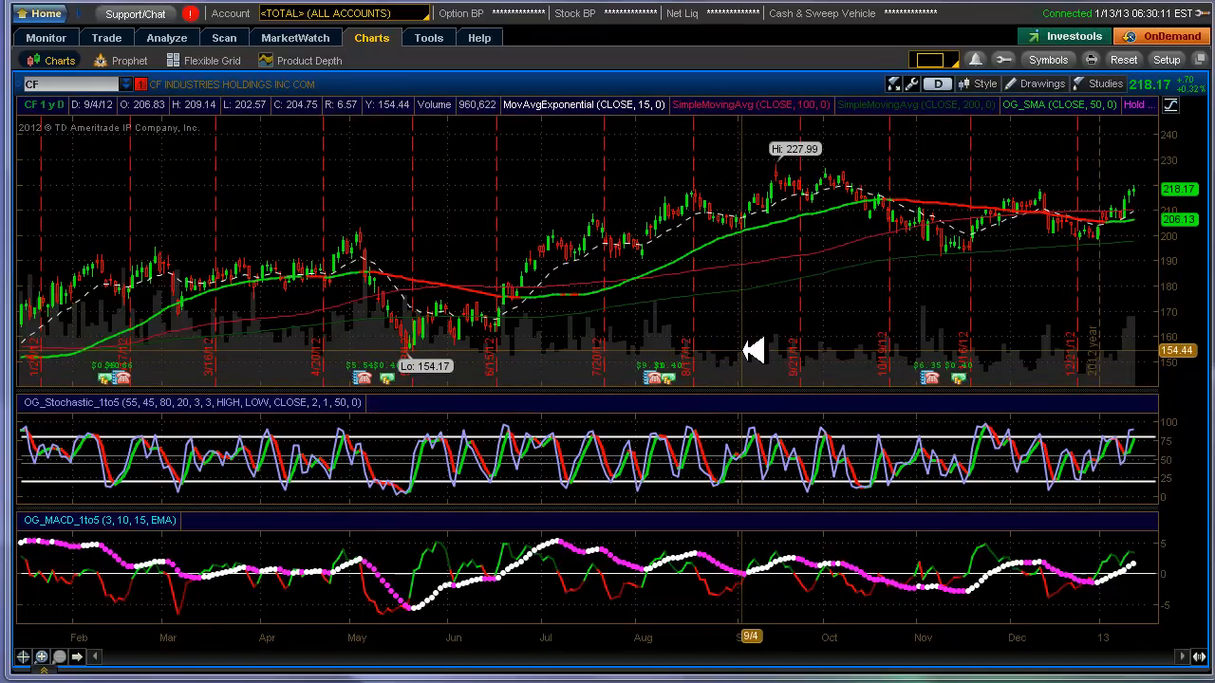
mouse_move(752, 353)
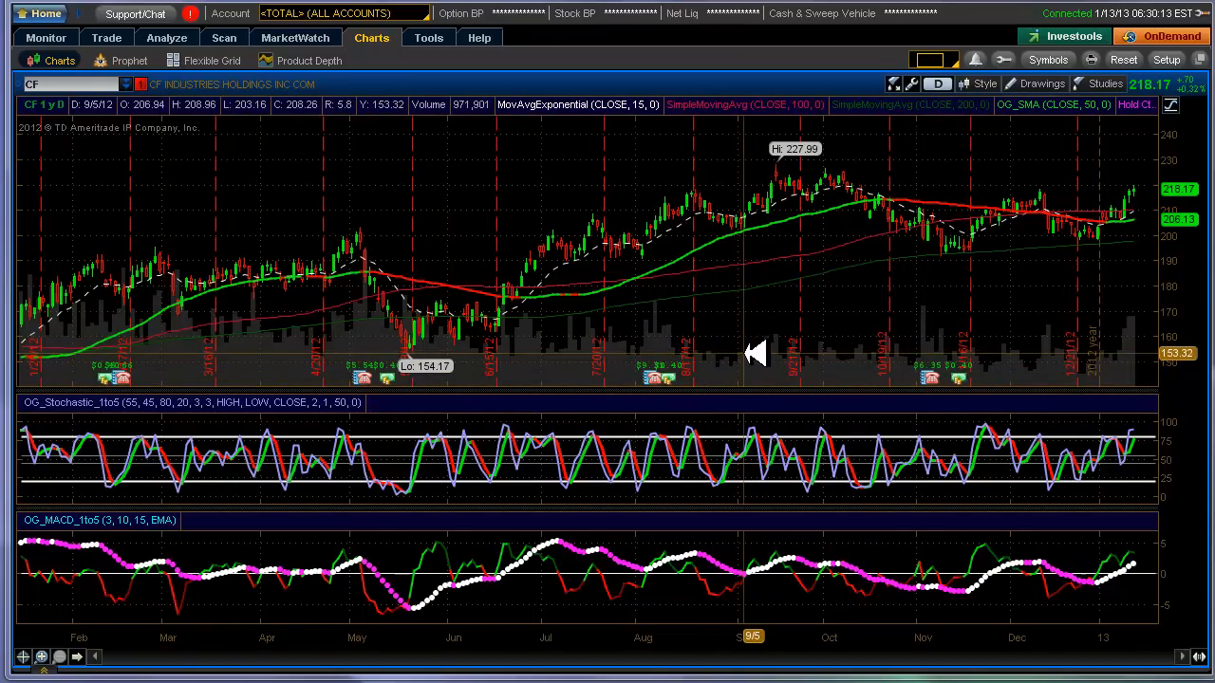
mouse_move(793, 343)
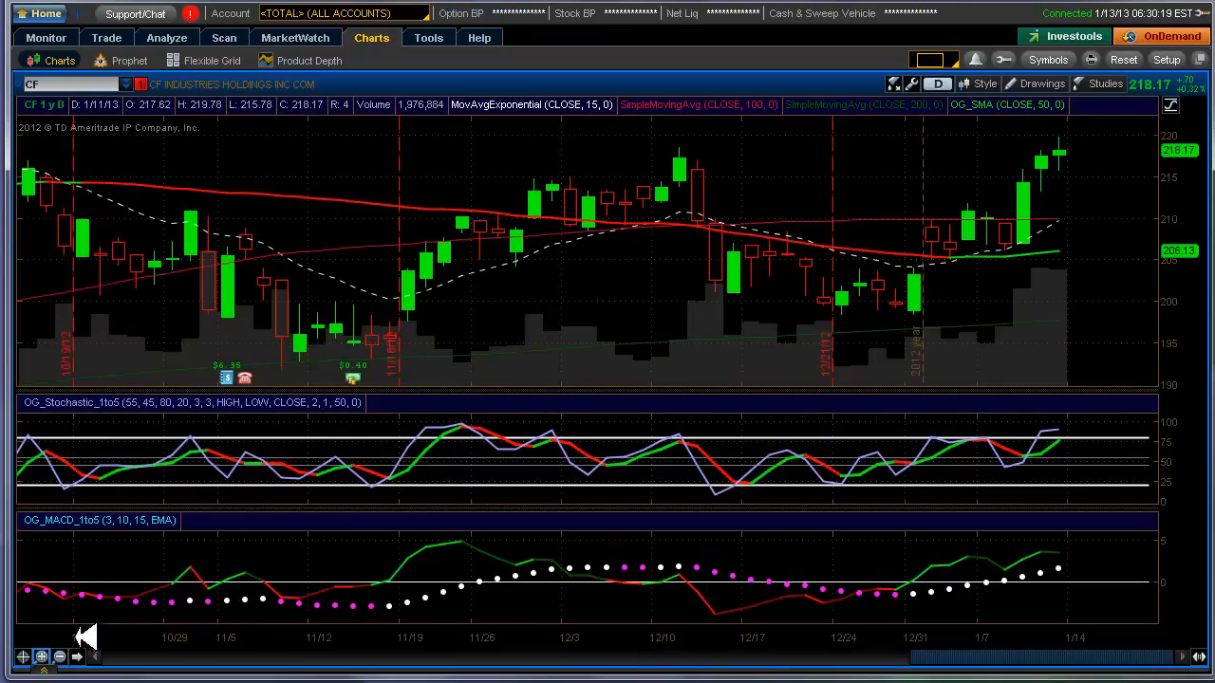
mouse_move(585, 532)
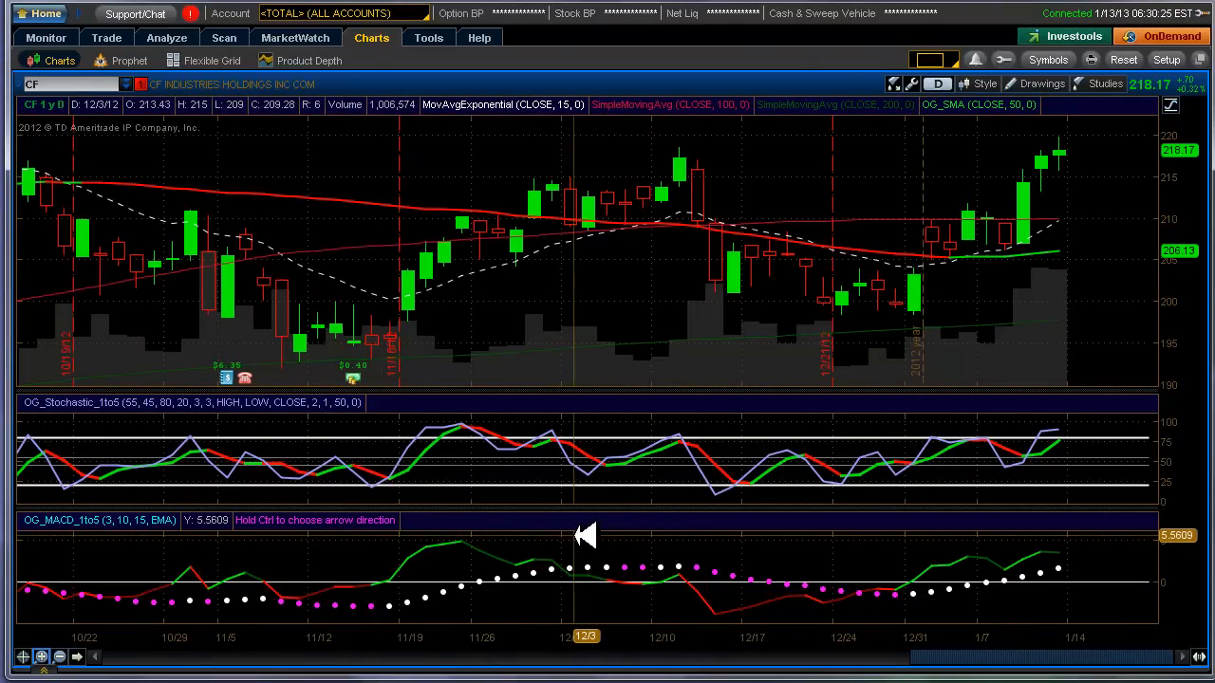
mouse_move(612, 568)
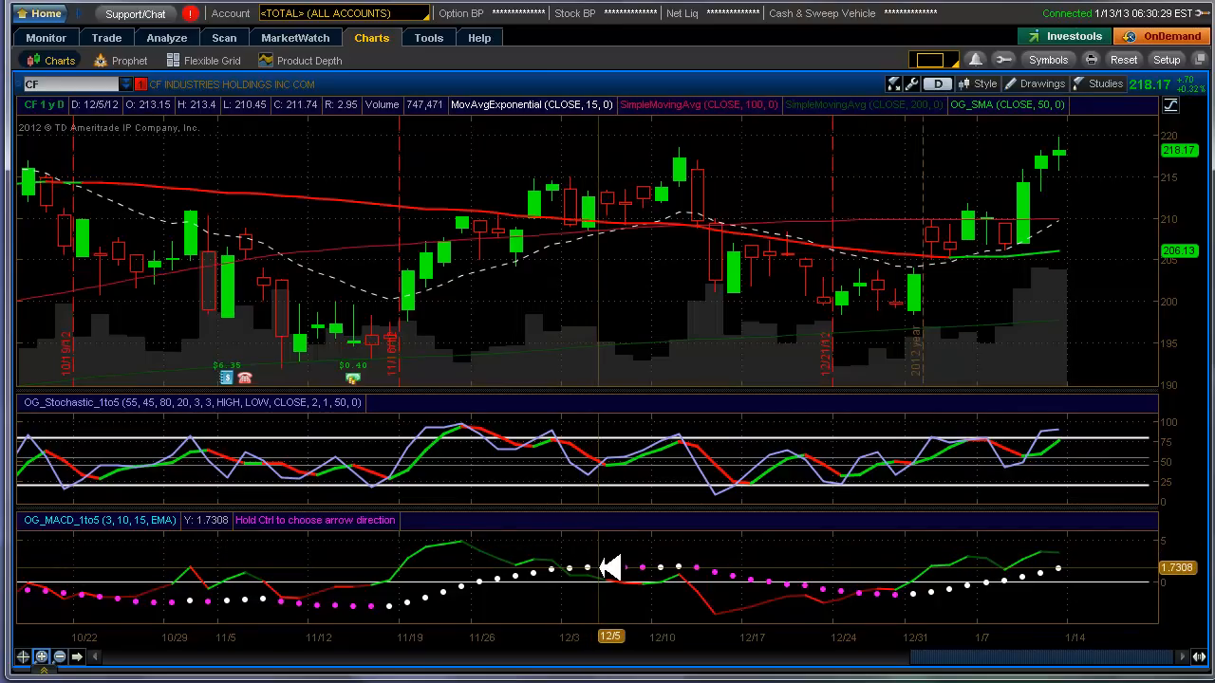
mouse_move(600, 567)
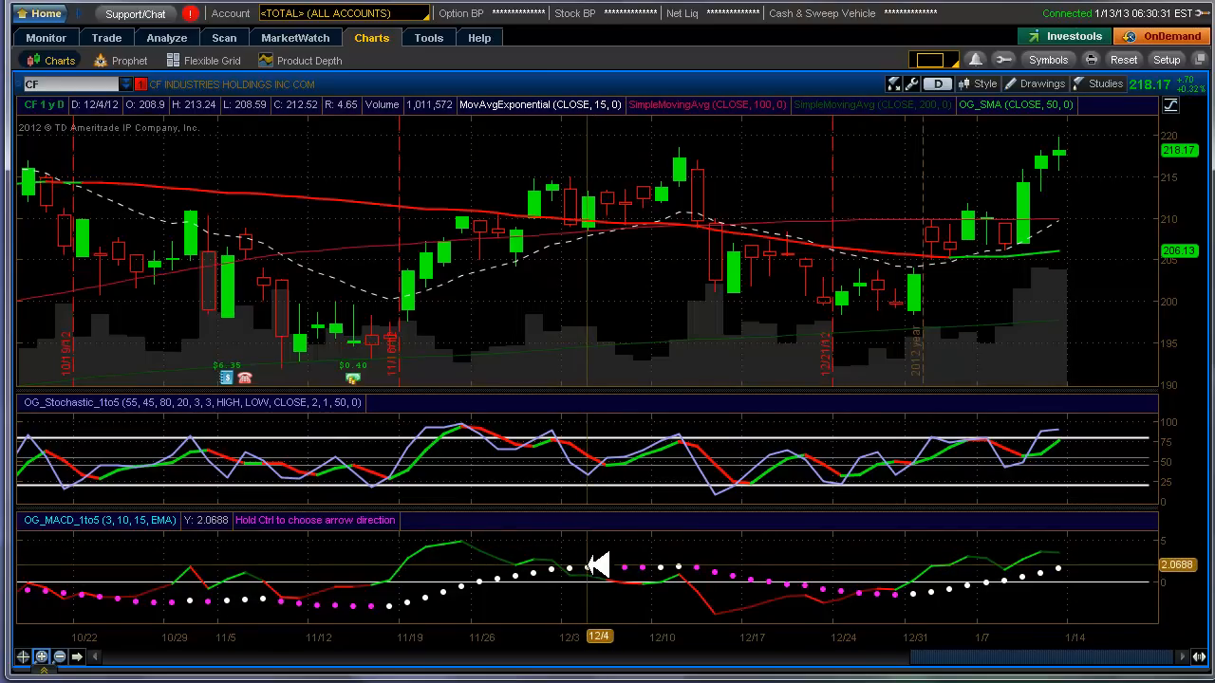
mouse_move(660, 544)
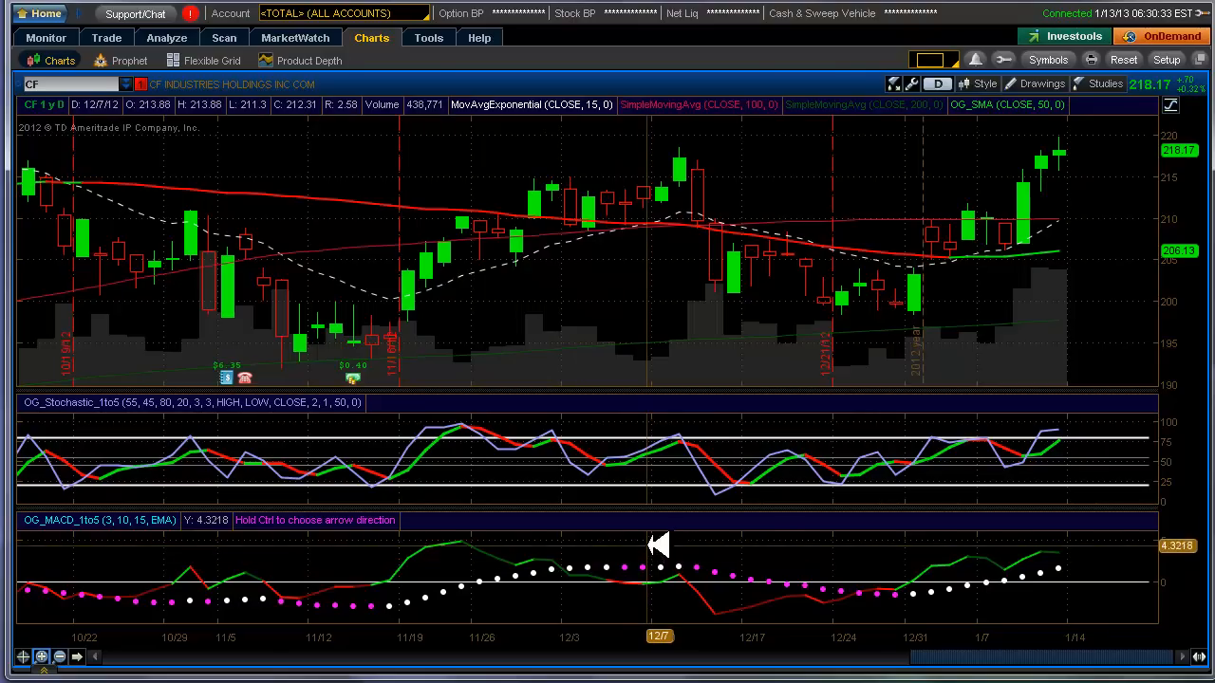
mouse_move(669, 520)
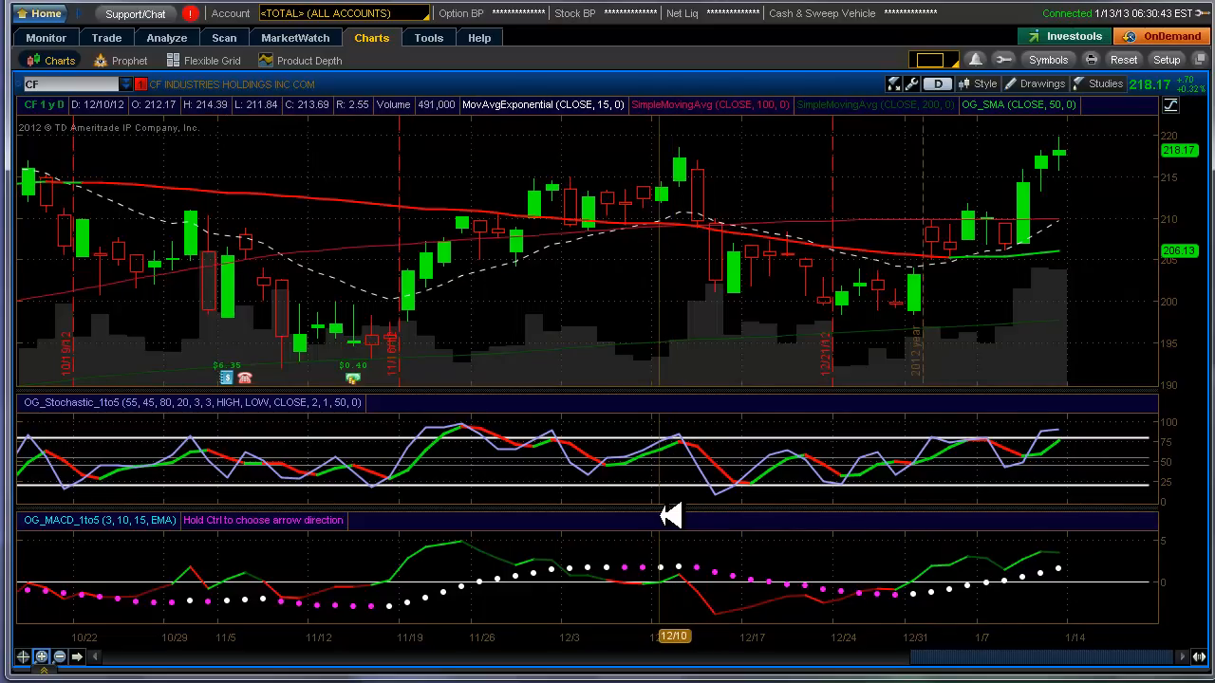
mouse_move(693, 517)
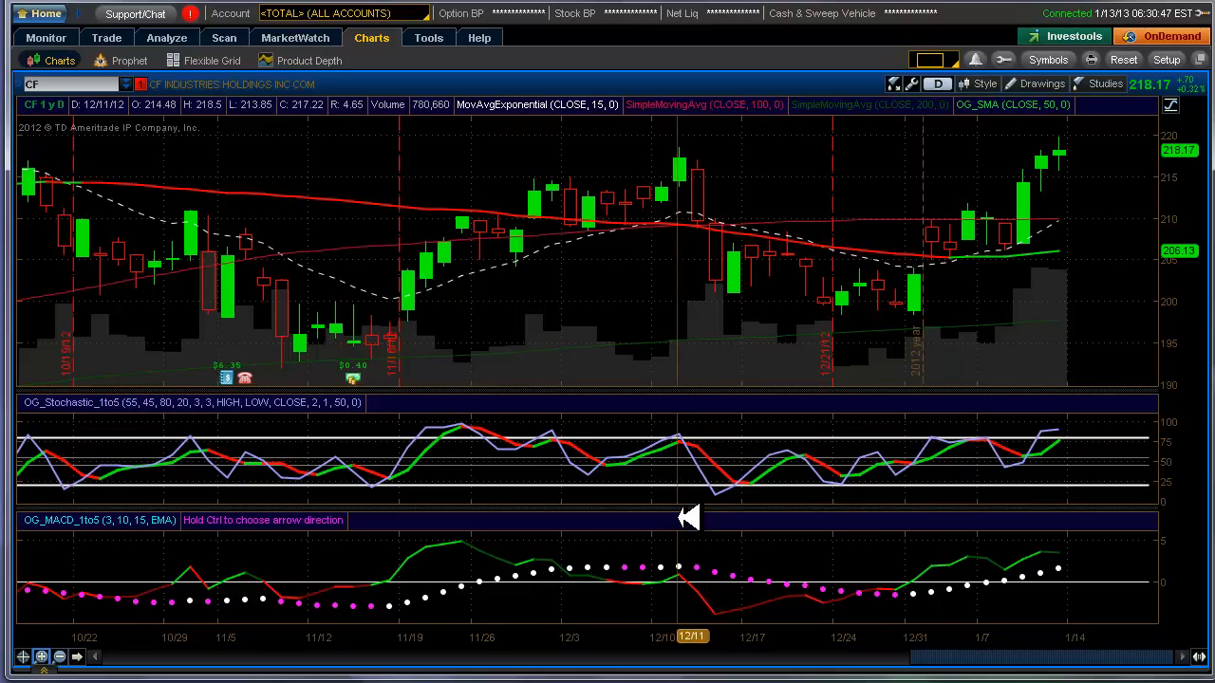
mouse_move(682, 518)
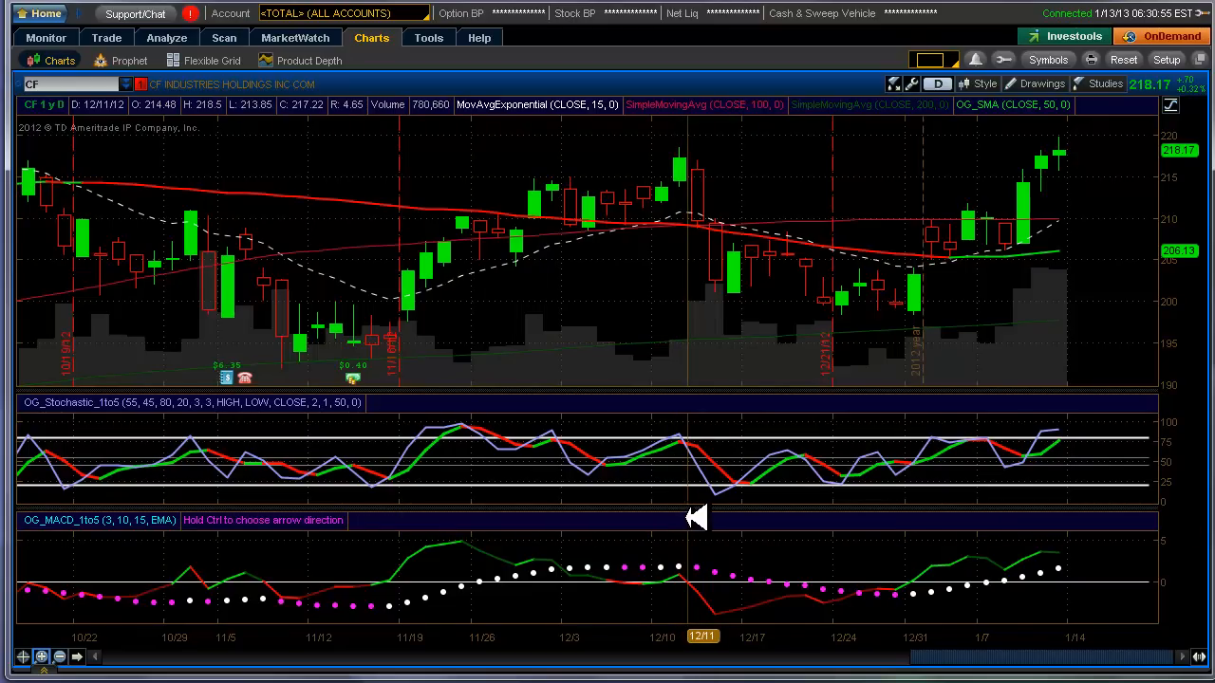
mouse_move(702, 520)
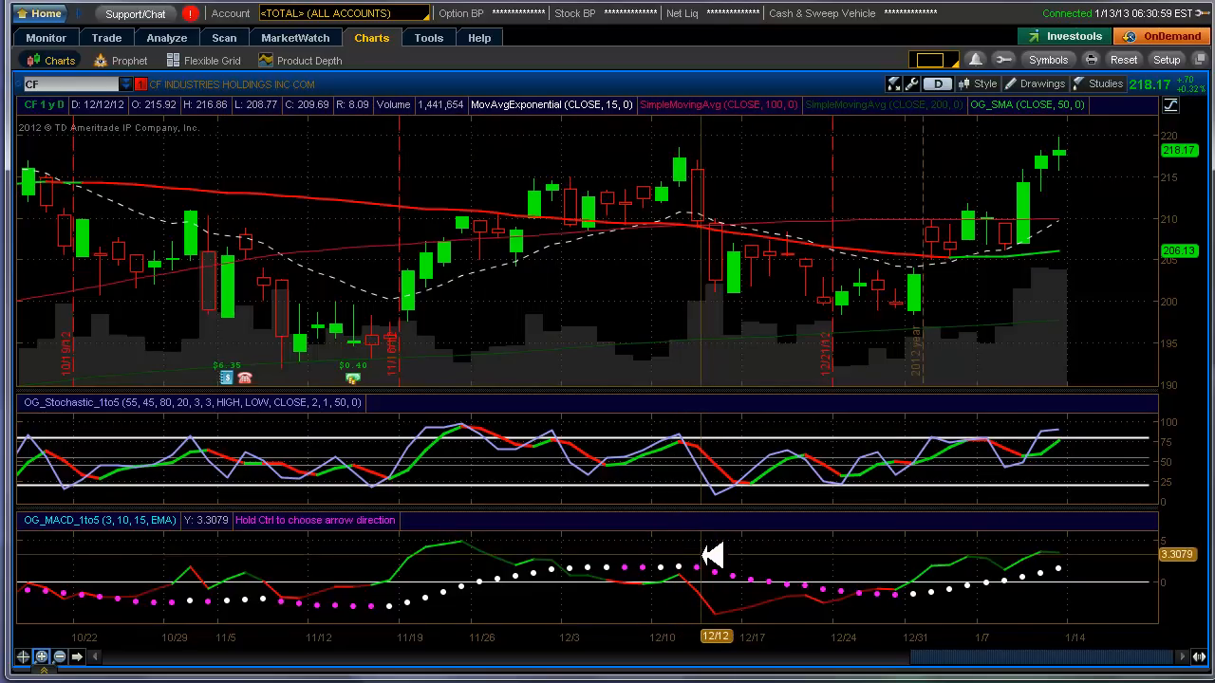
mouse_move(700, 566)
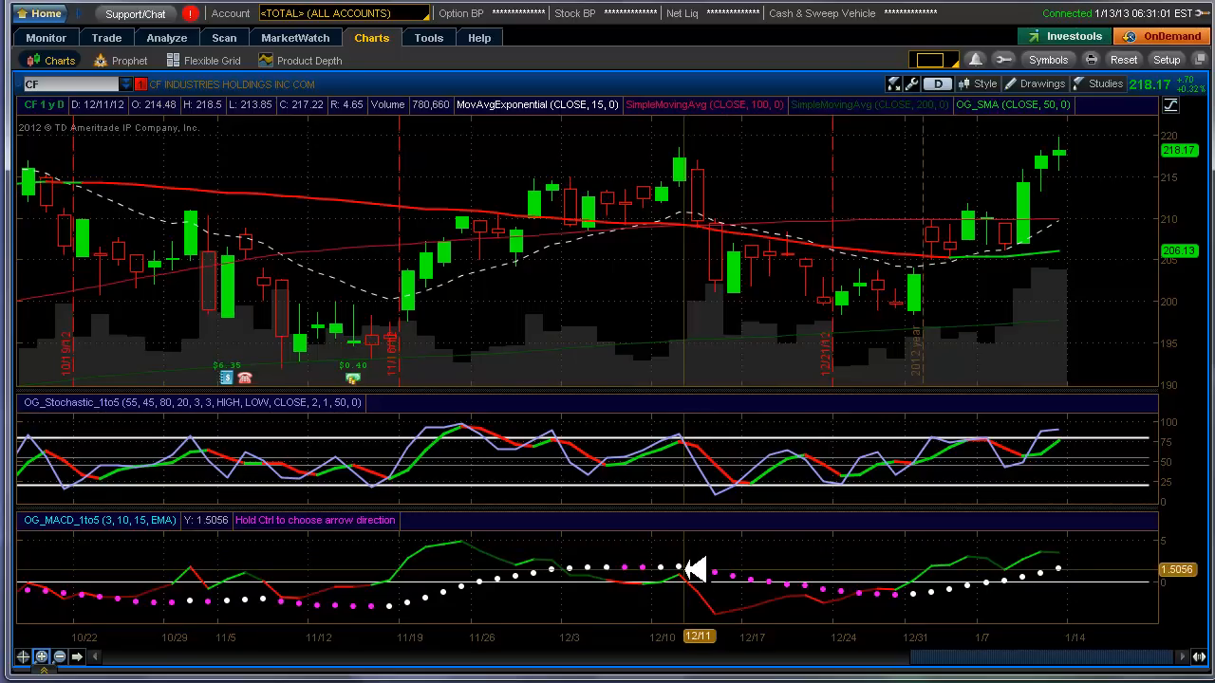
mouse_move(745, 579)
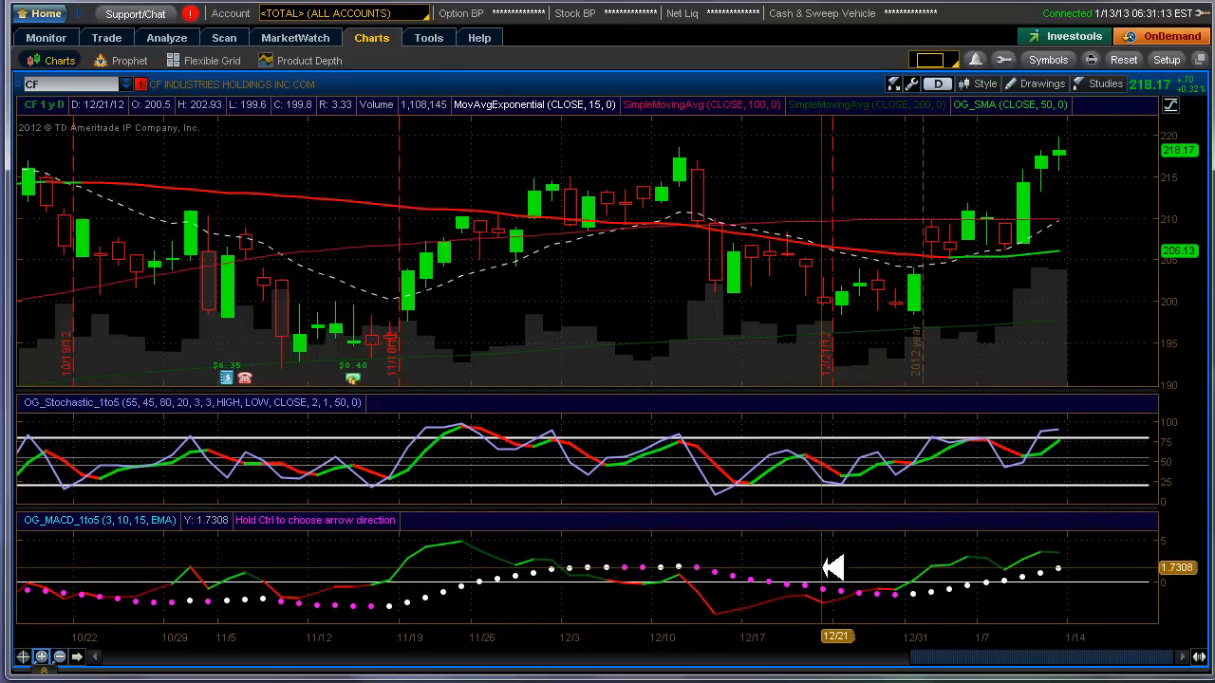
mouse_move(835, 560)
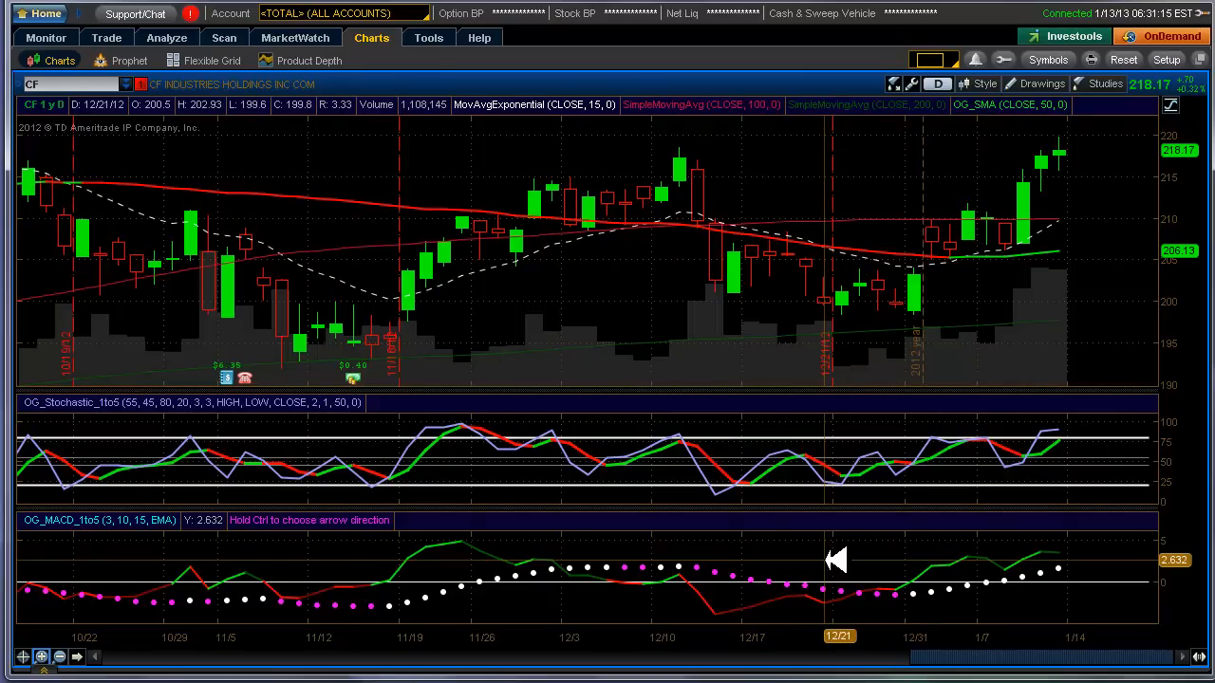
mouse_move(839, 559)
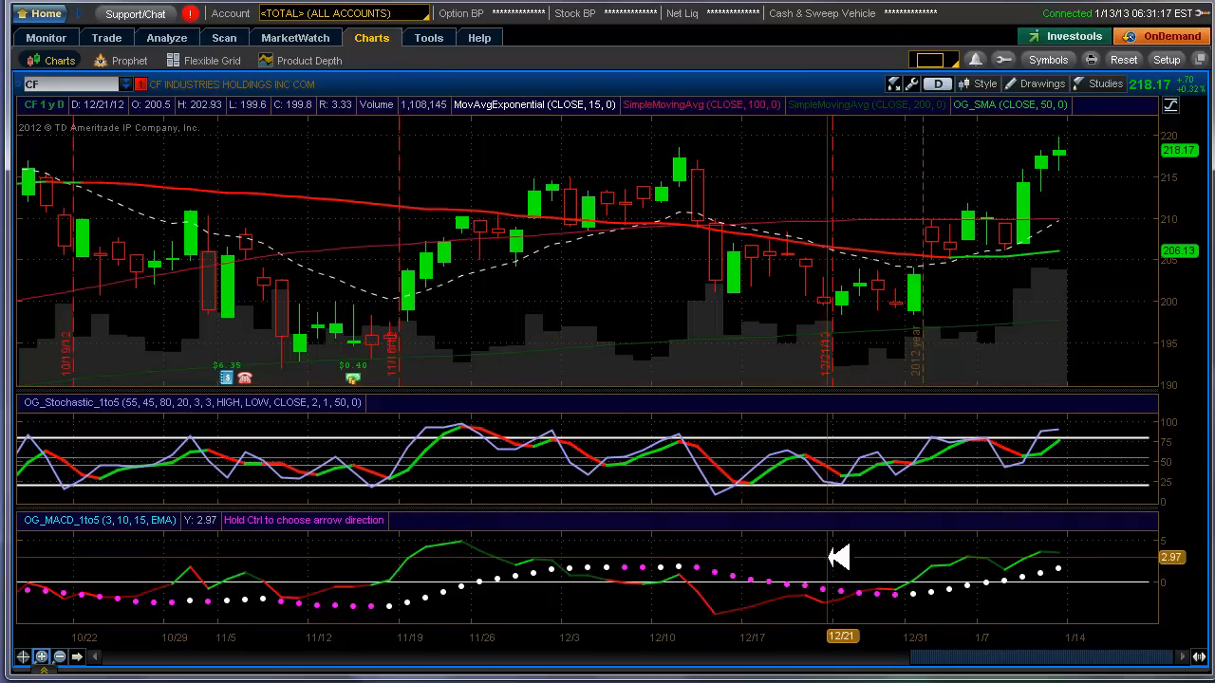
mouse_move(897, 555)
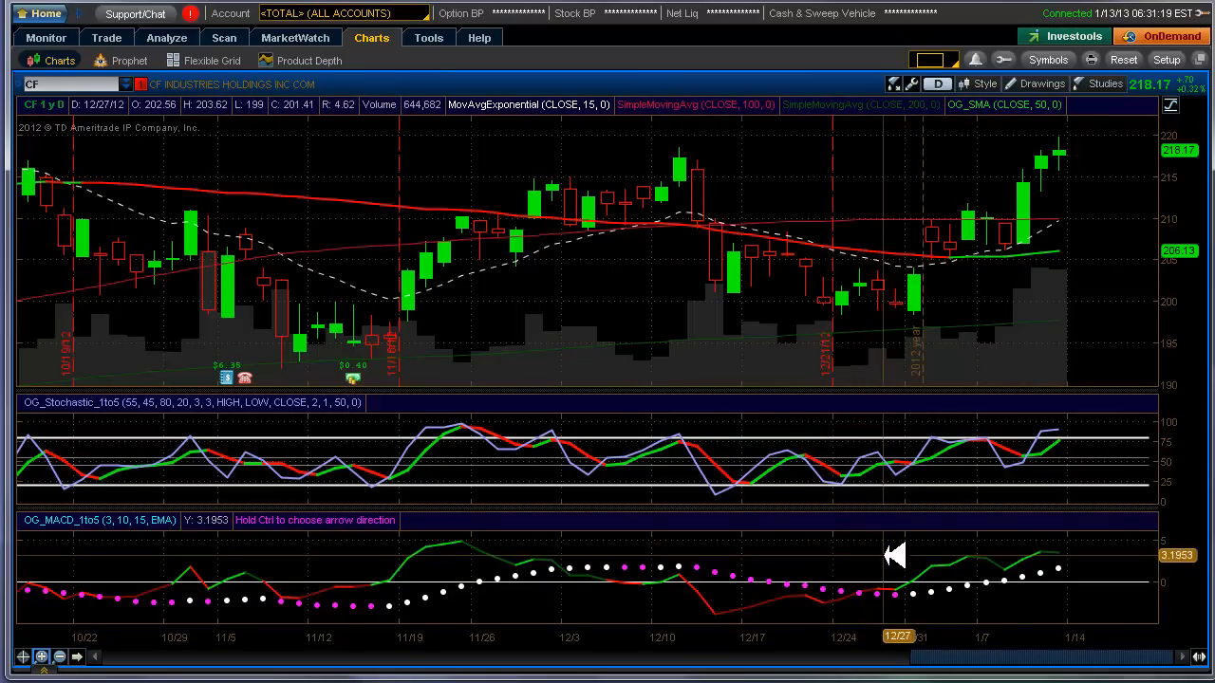
mouse_move(925, 553)
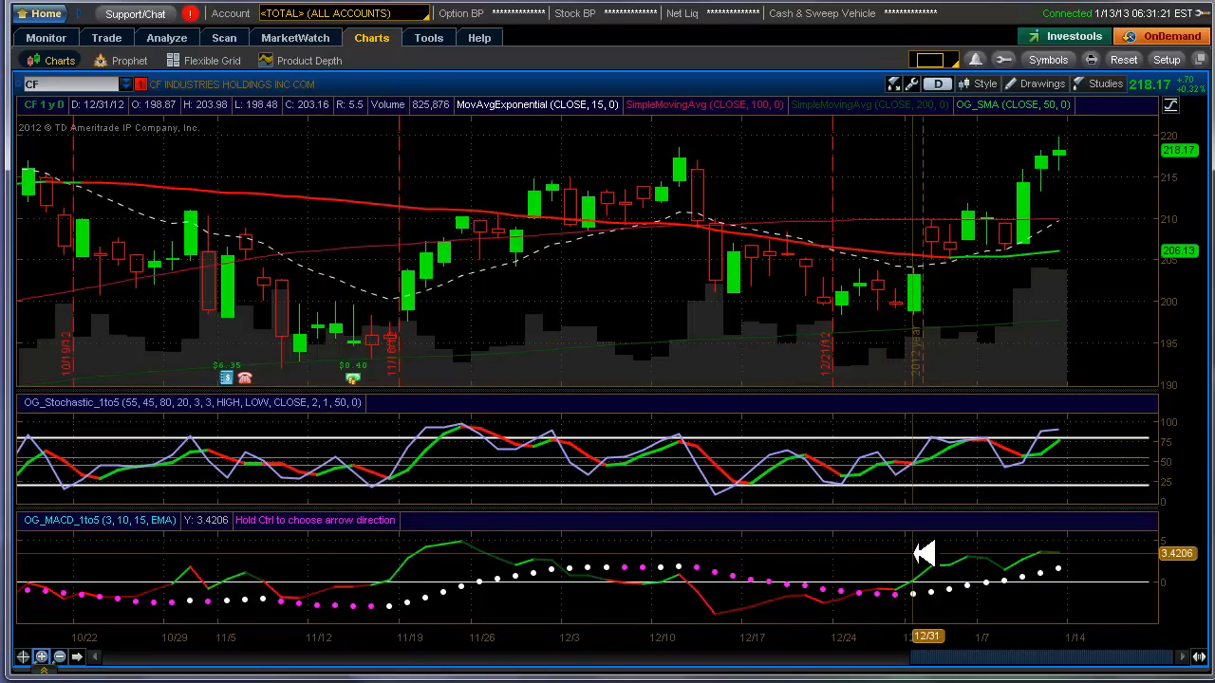
mouse_move(730, 569)
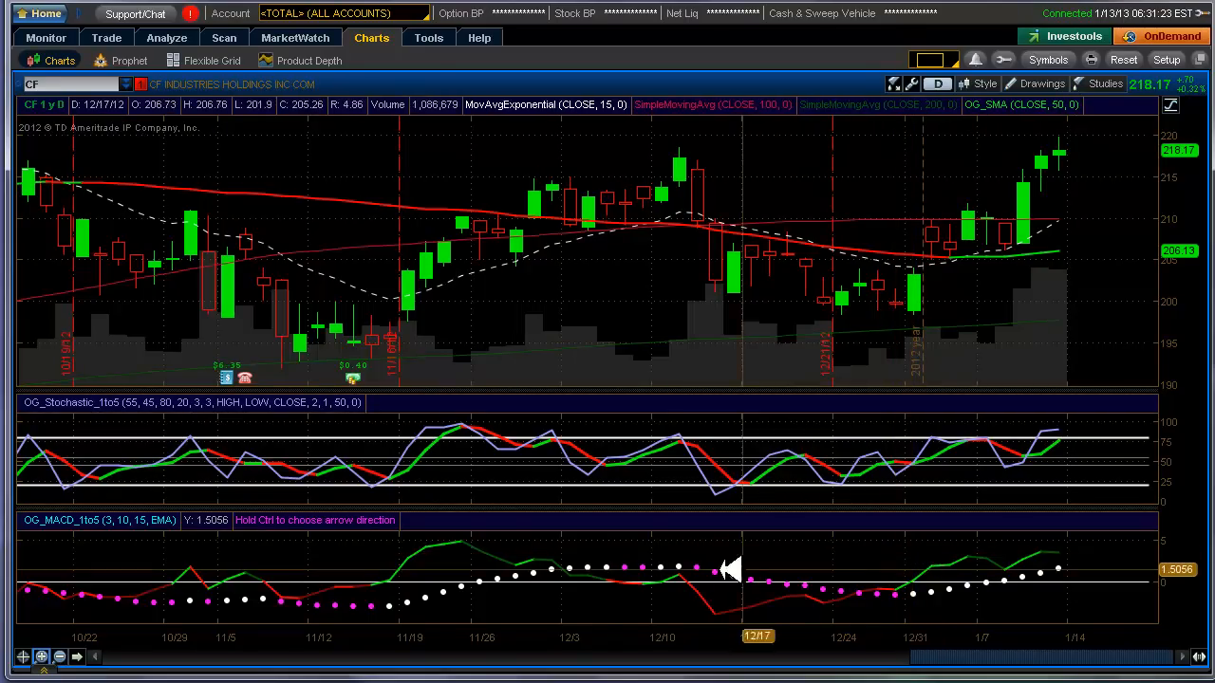
mouse_move(491, 550)
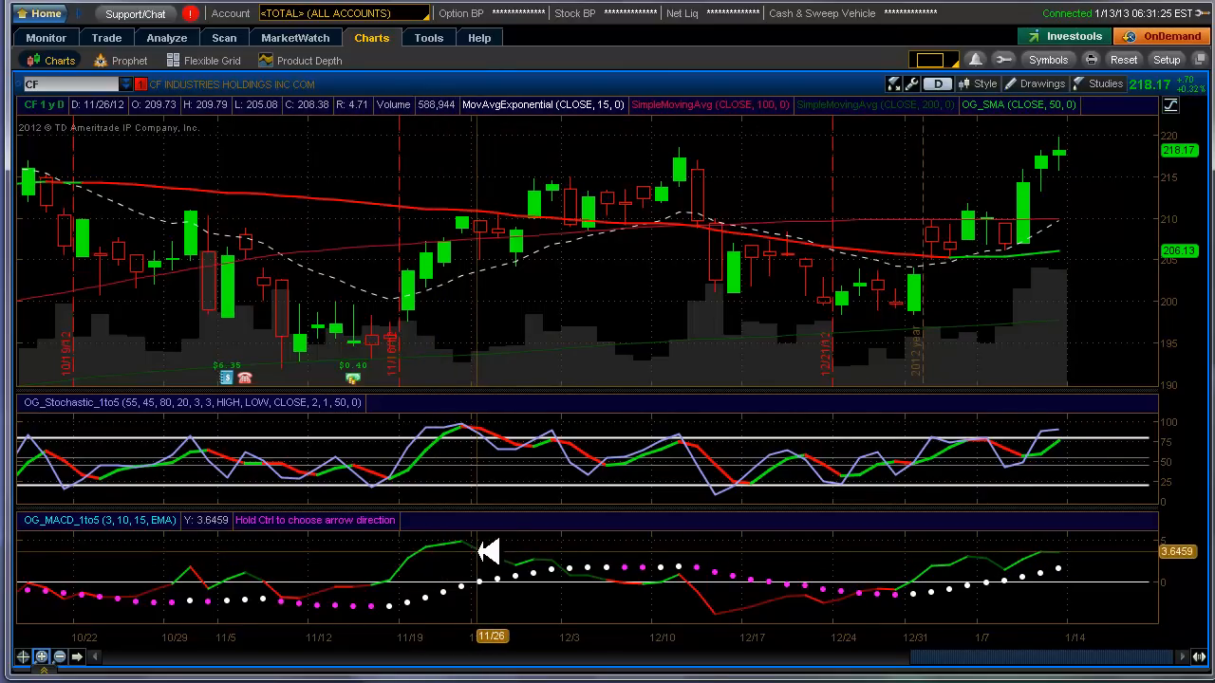
mouse_move(491, 550)
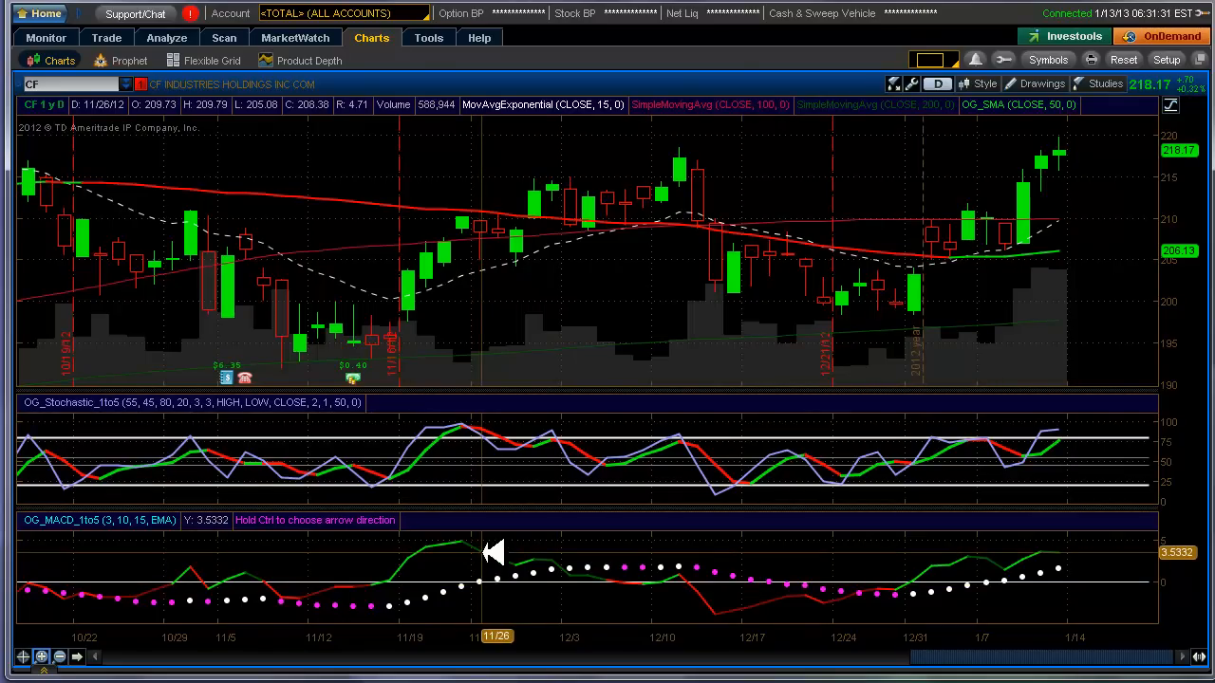
Step: Review the OG_MACD_1to5 Avg plot settings (3, 10, 15, EMA) and select that study in the library
right_click(494, 552)
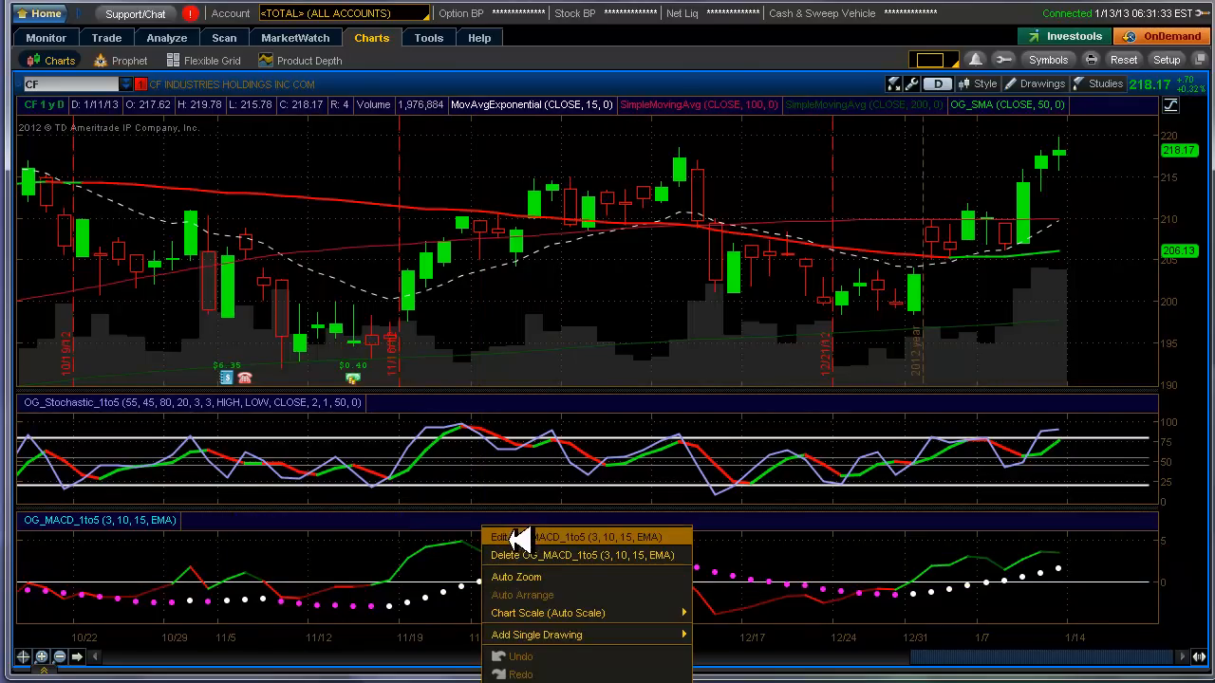
mouse_move(527, 536)
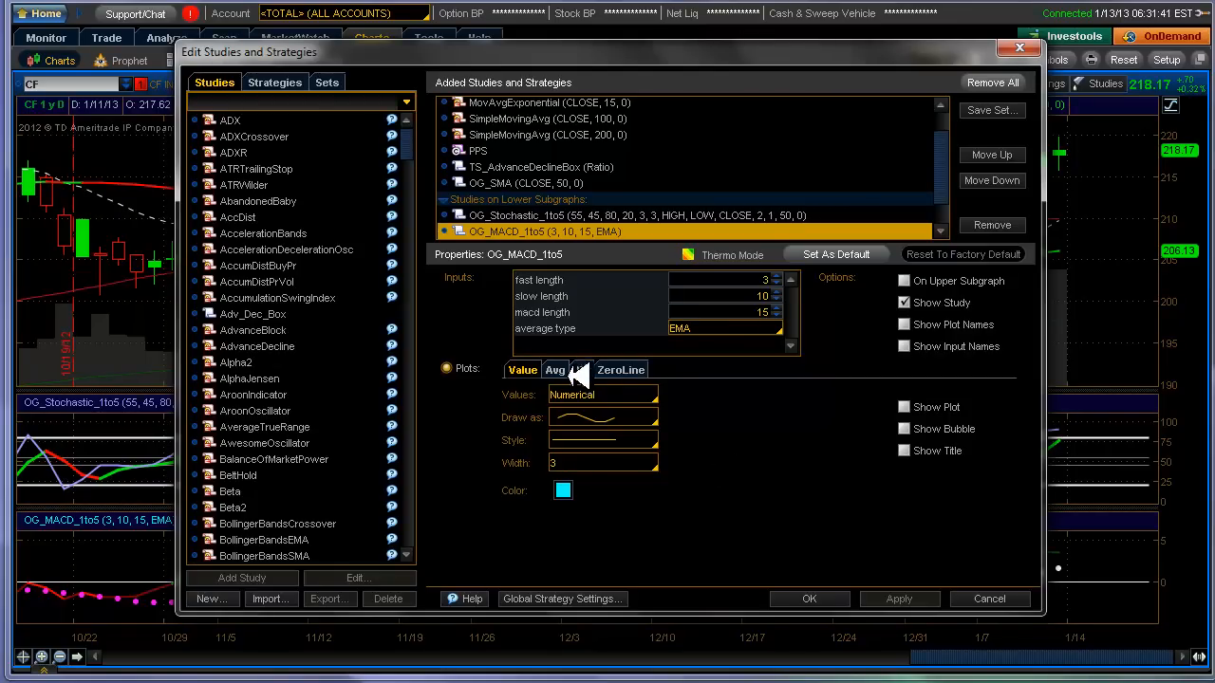
click(555, 370)
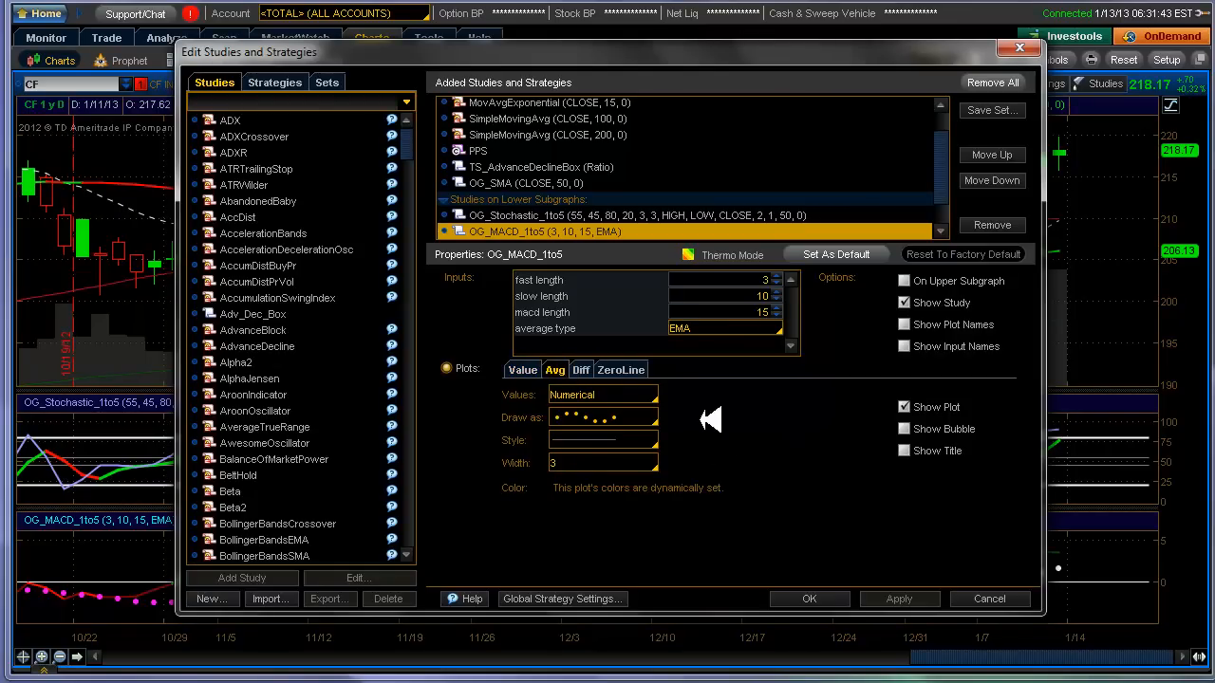
mouse_move(617, 462)
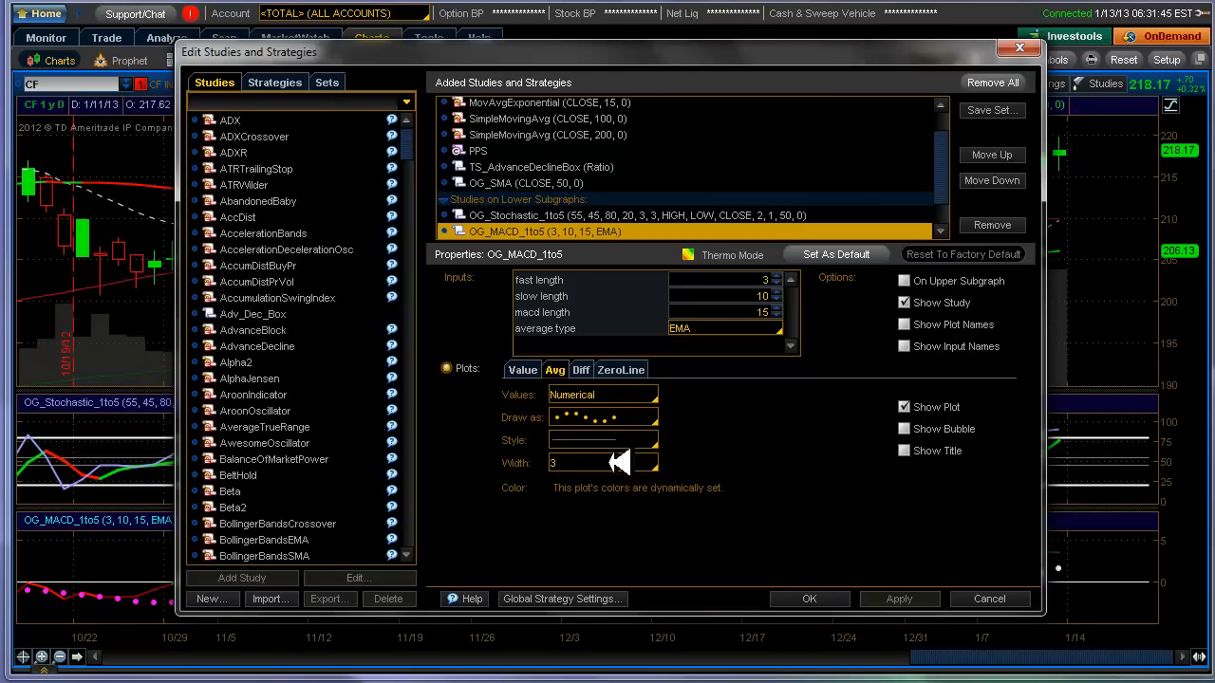
mouse_move(128, 596)
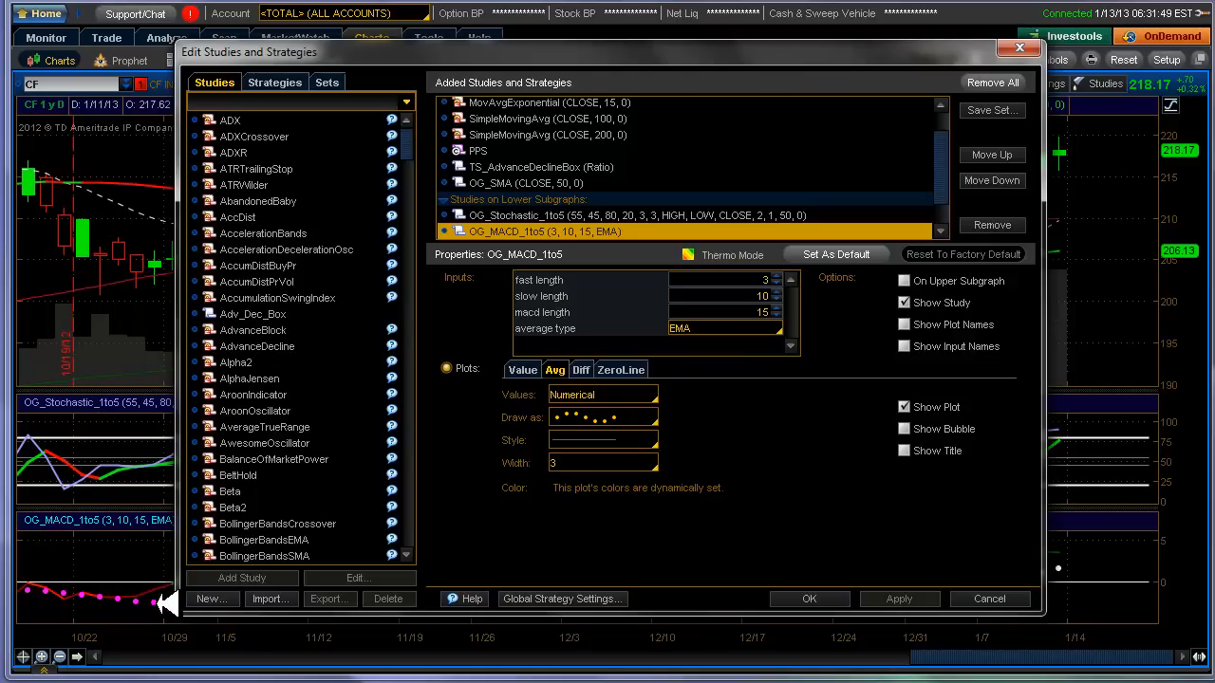
mouse_move(824, 465)
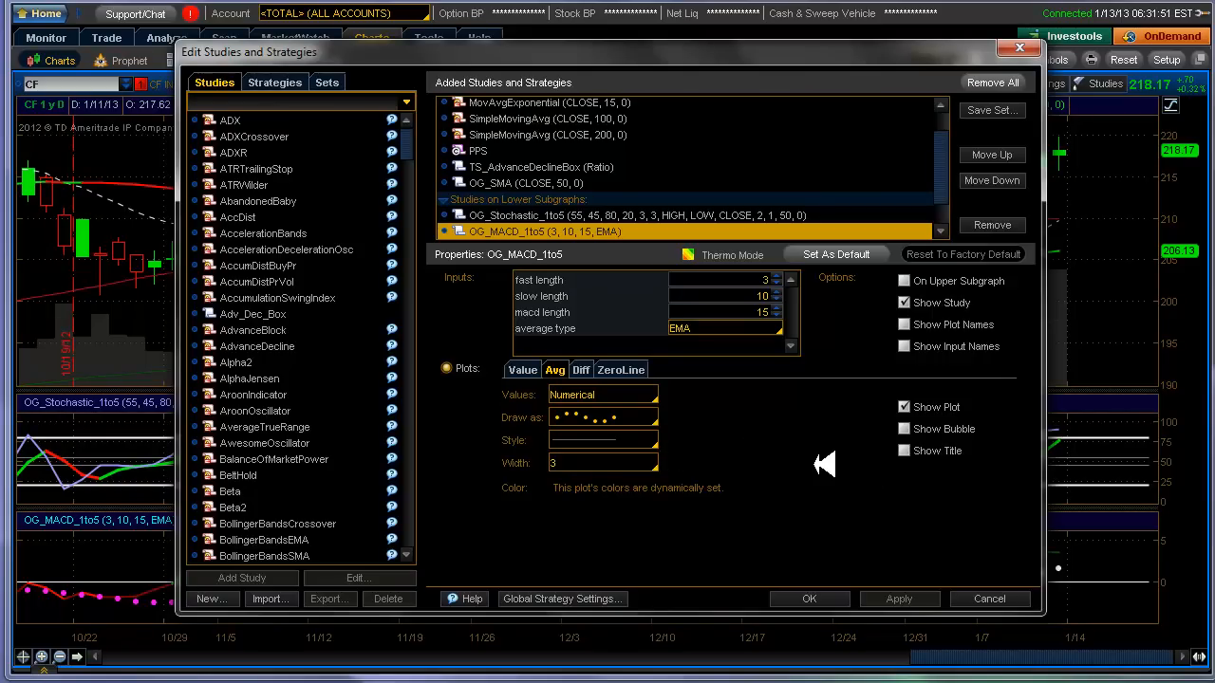
mouse_move(845, 468)
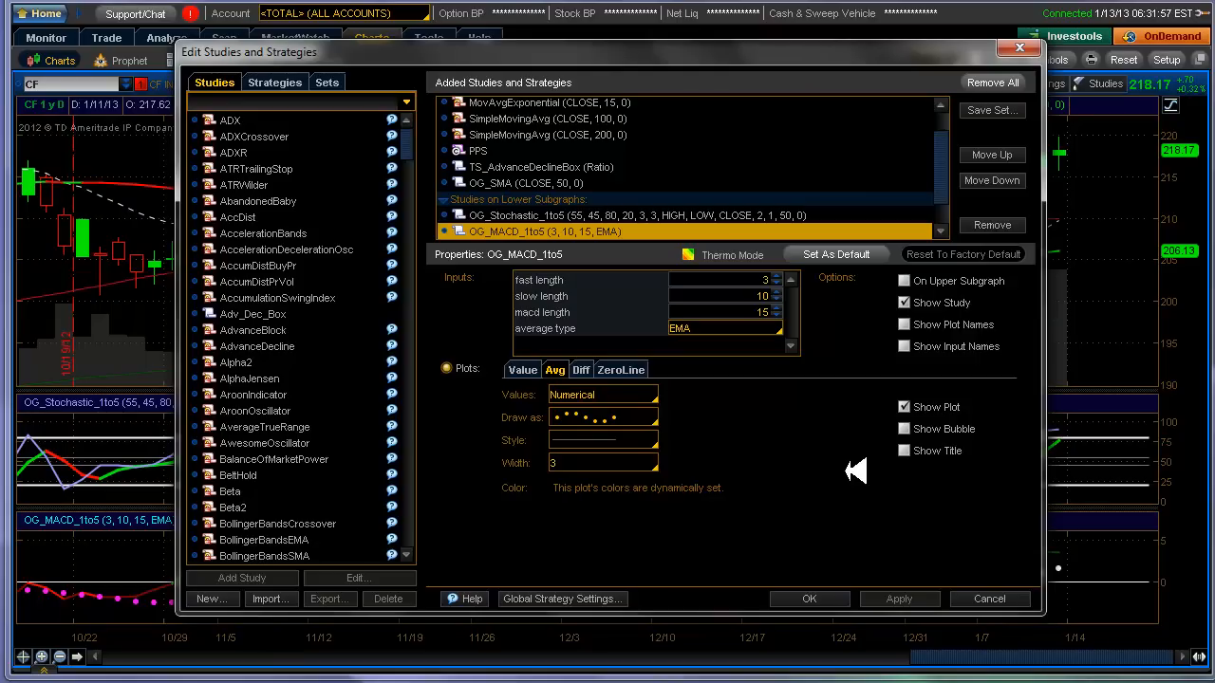
mouse_move(717, 500)
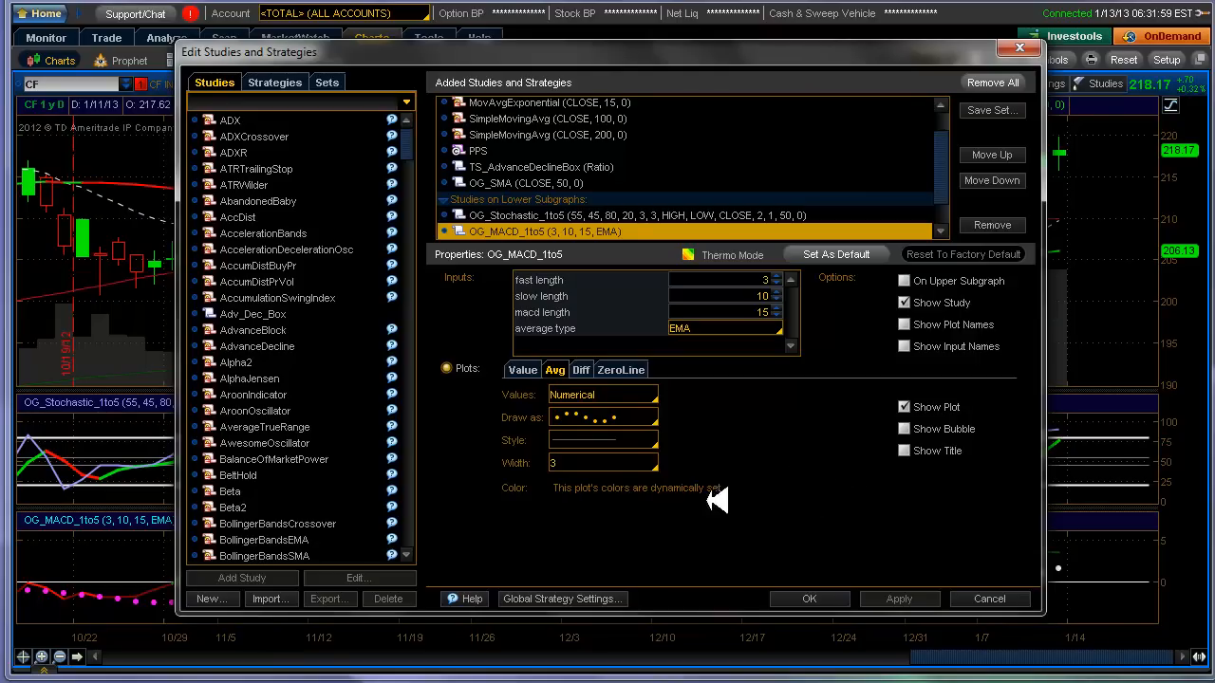
scroll(down, 3)
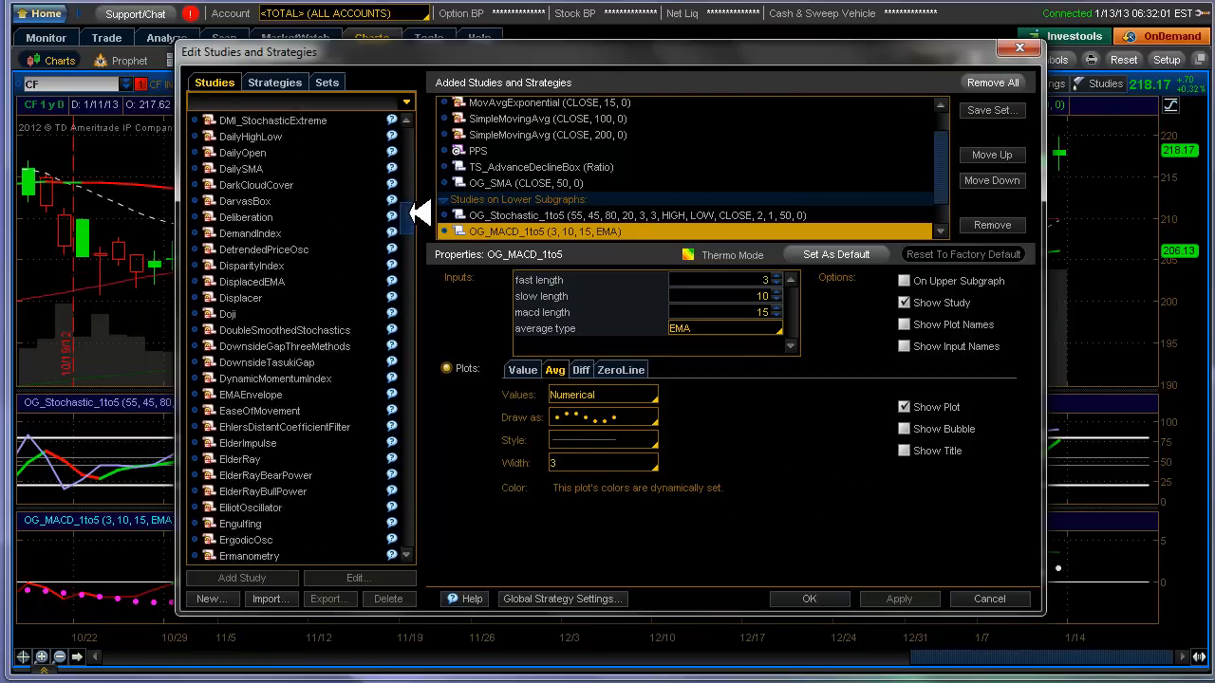
scroll(down, 3)
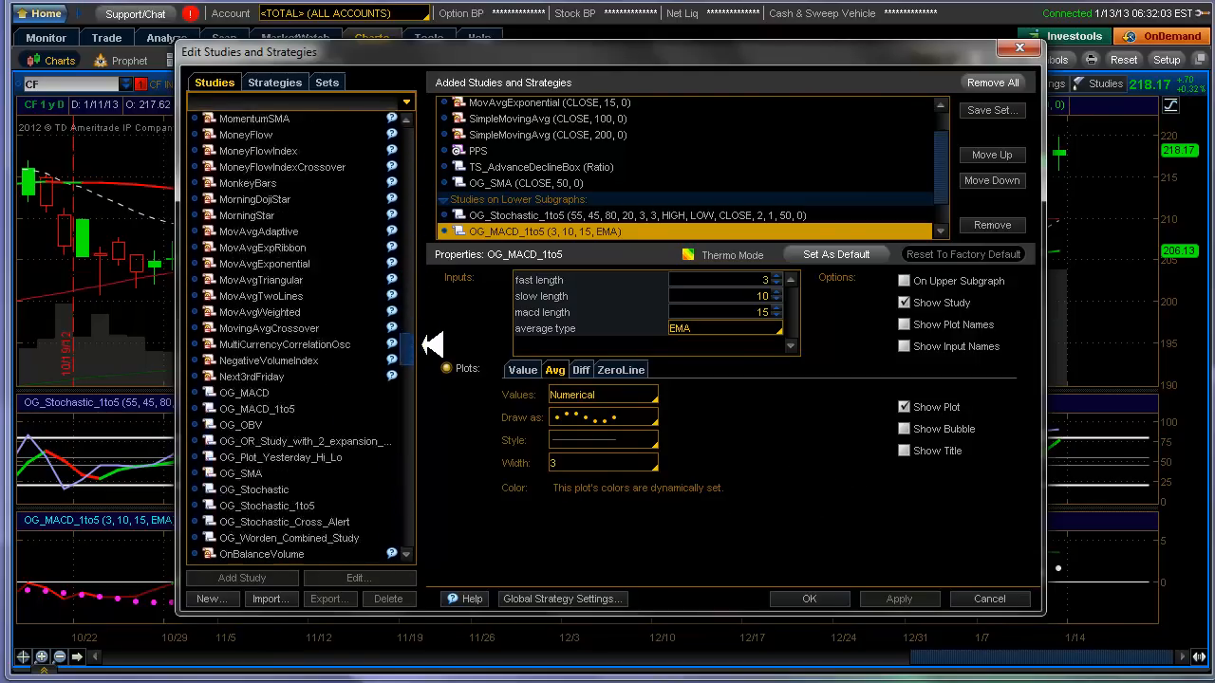
scroll(down, 3)
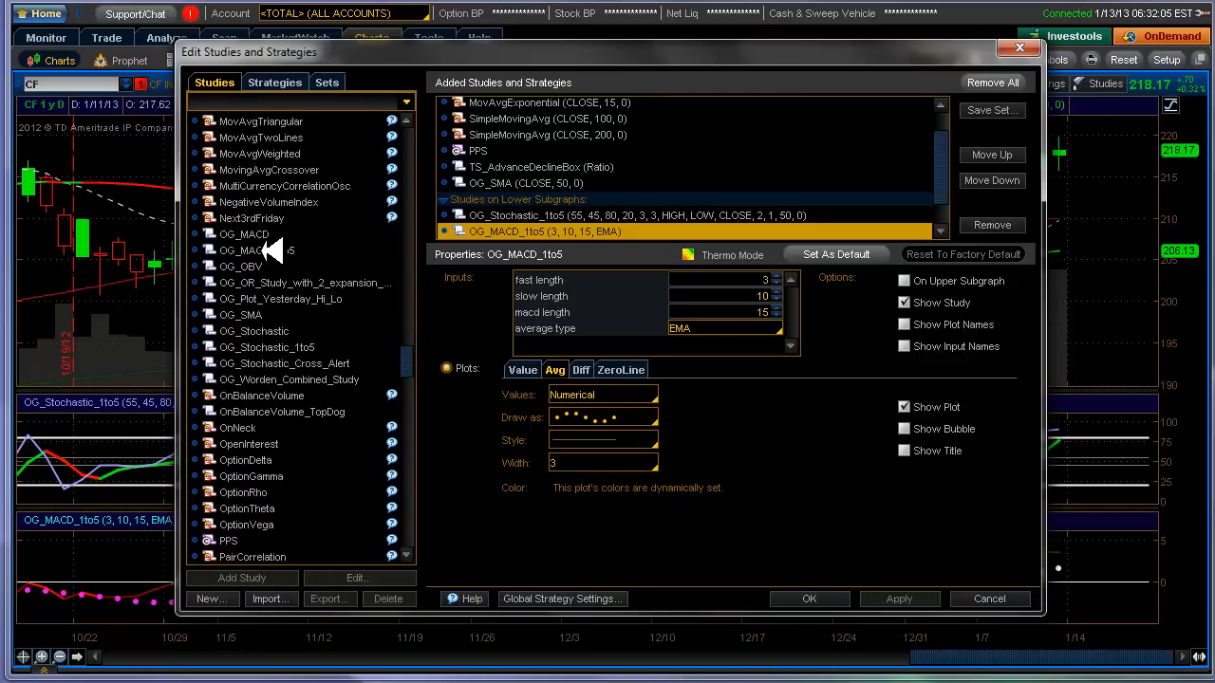
click(257, 250)
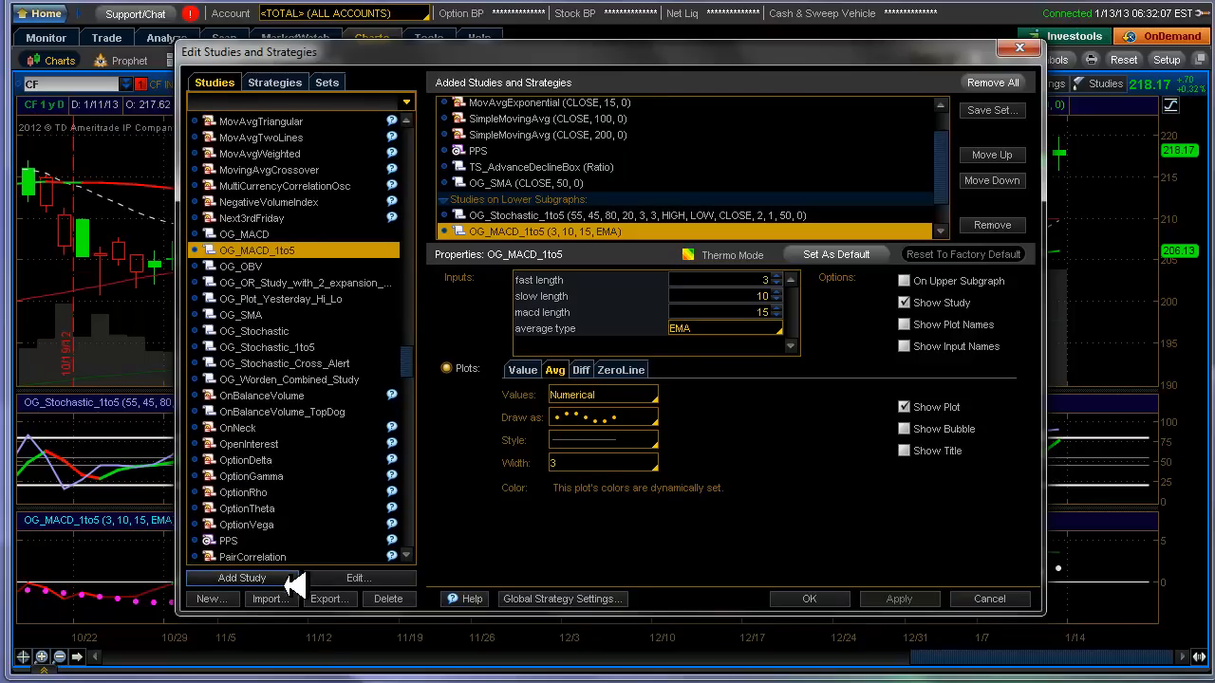
Step: Make OG_MACD_1to5 colour Avg by comparing with Avg[1], and check the white condition words
click(358, 578)
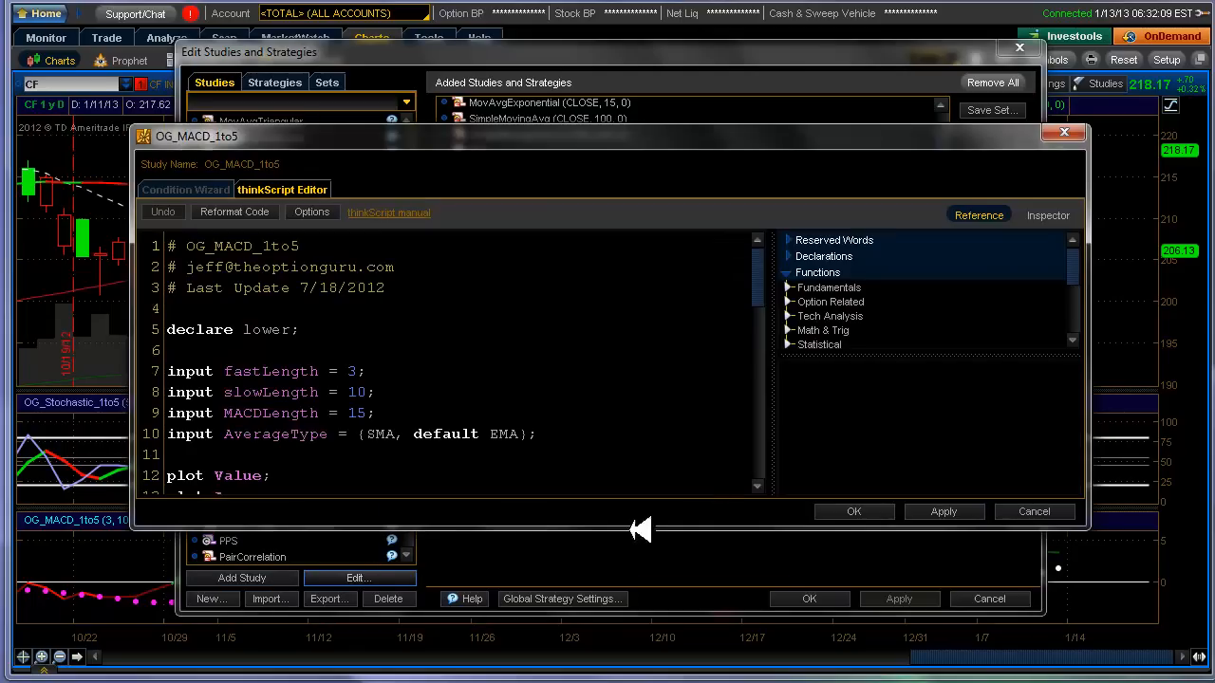
scroll(down, 3)
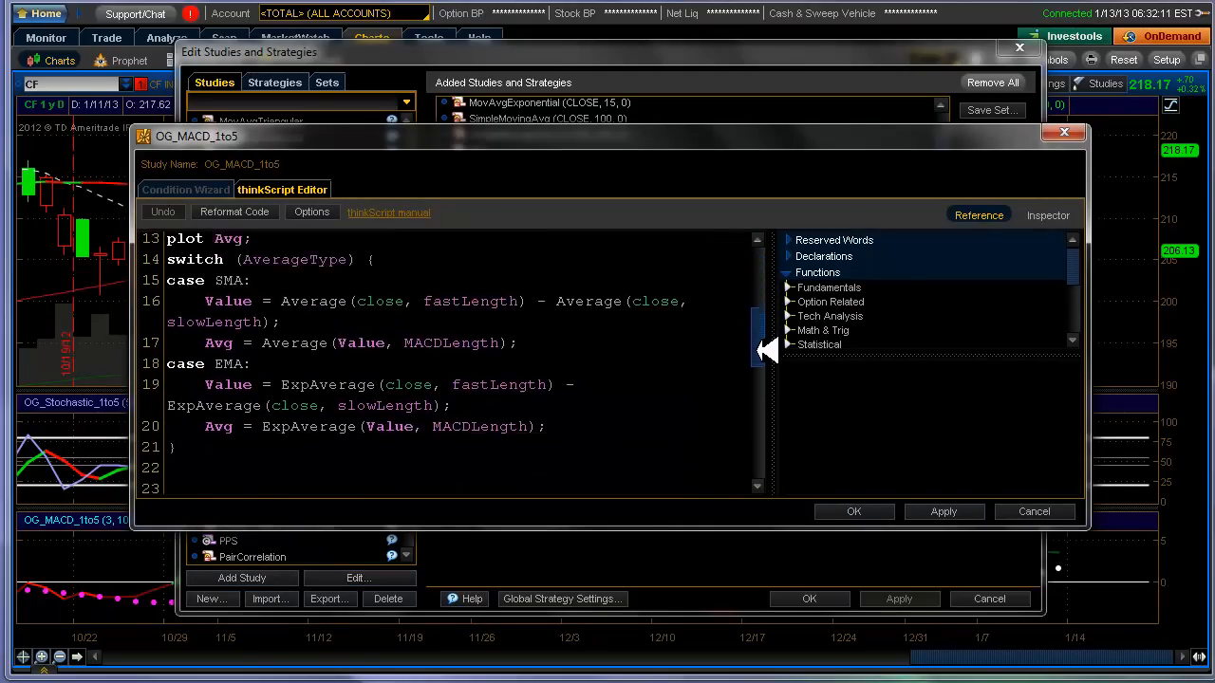
scroll(down, 3)
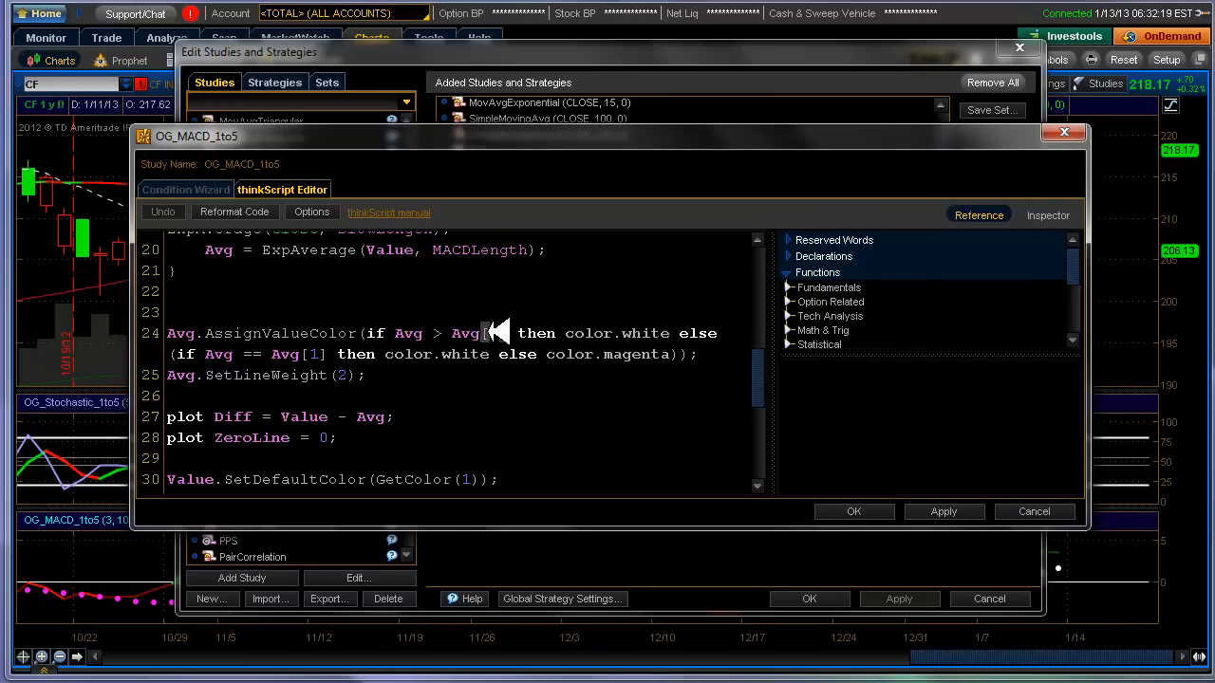
text([1])
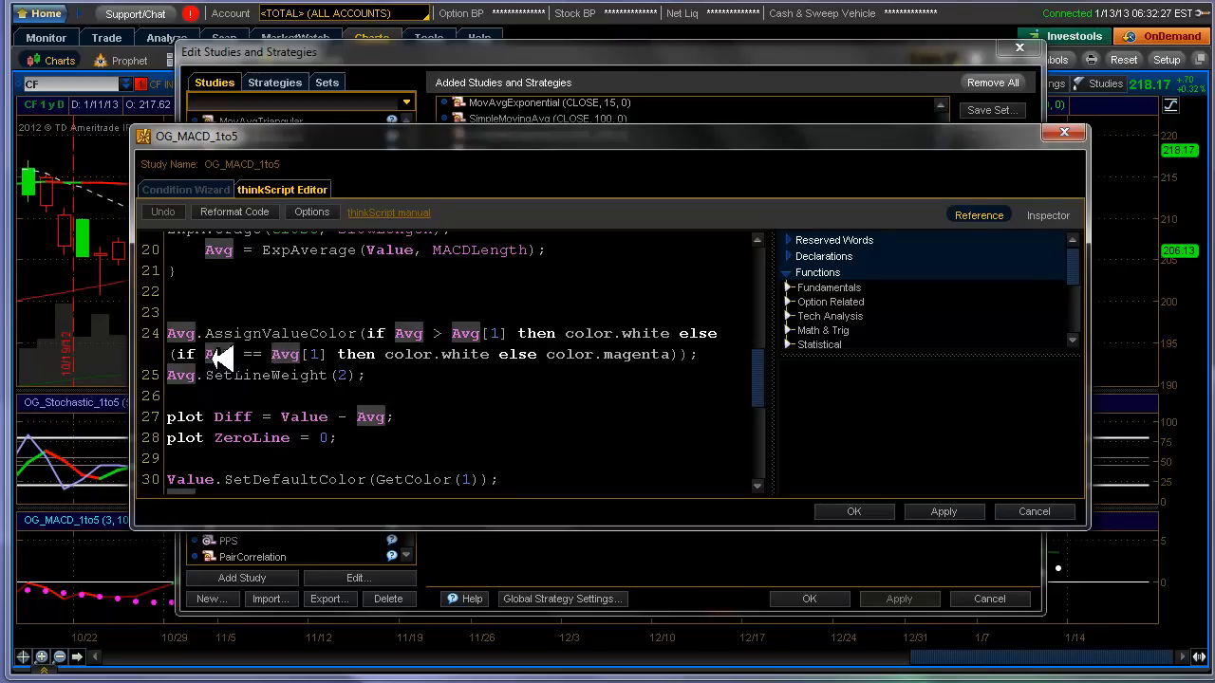
mouse_move(503, 356)
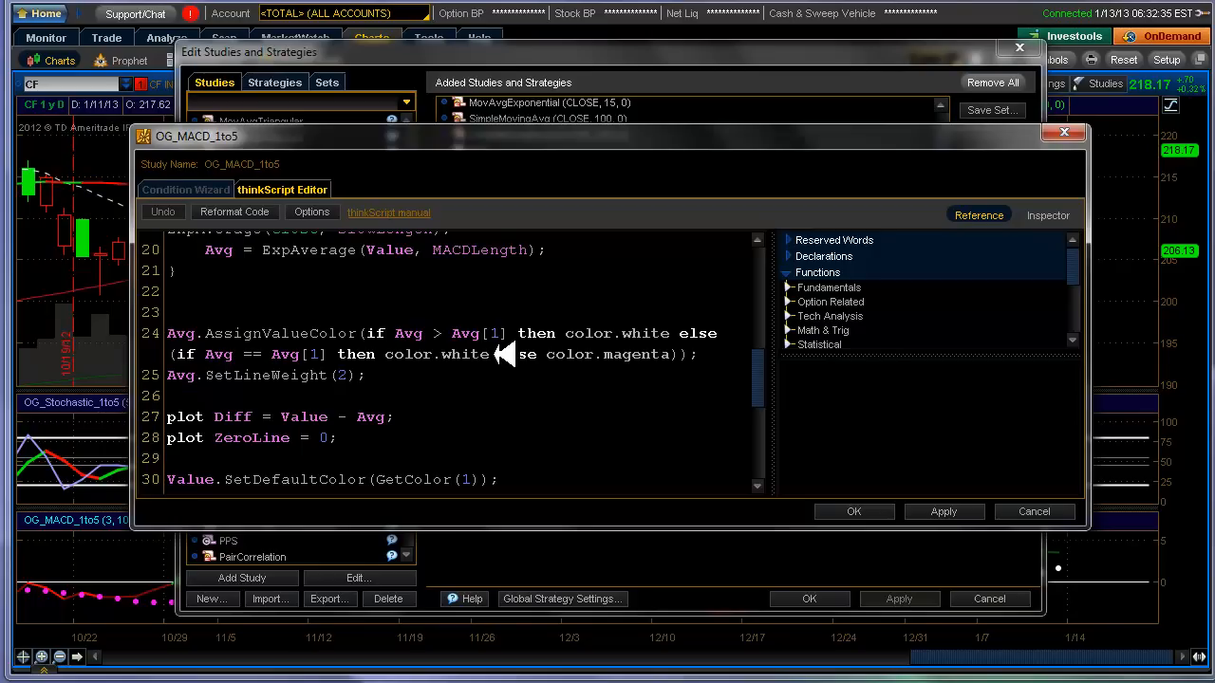
mouse_move(531, 354)
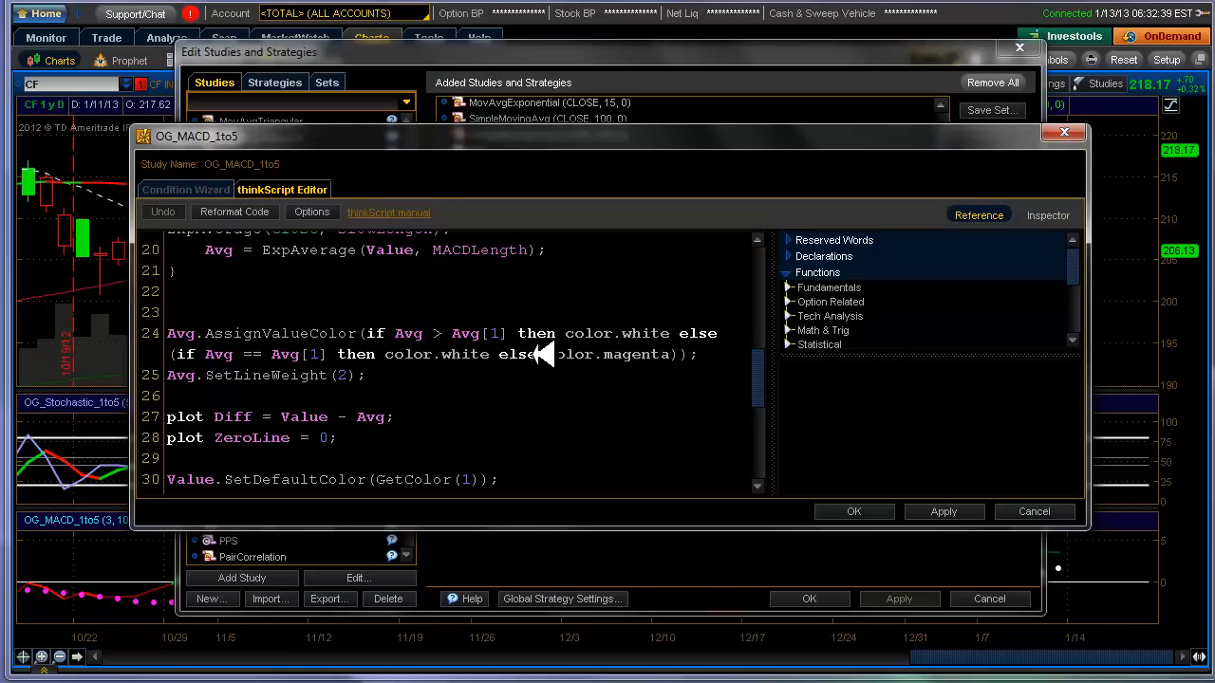
mouse_move(532, 342)
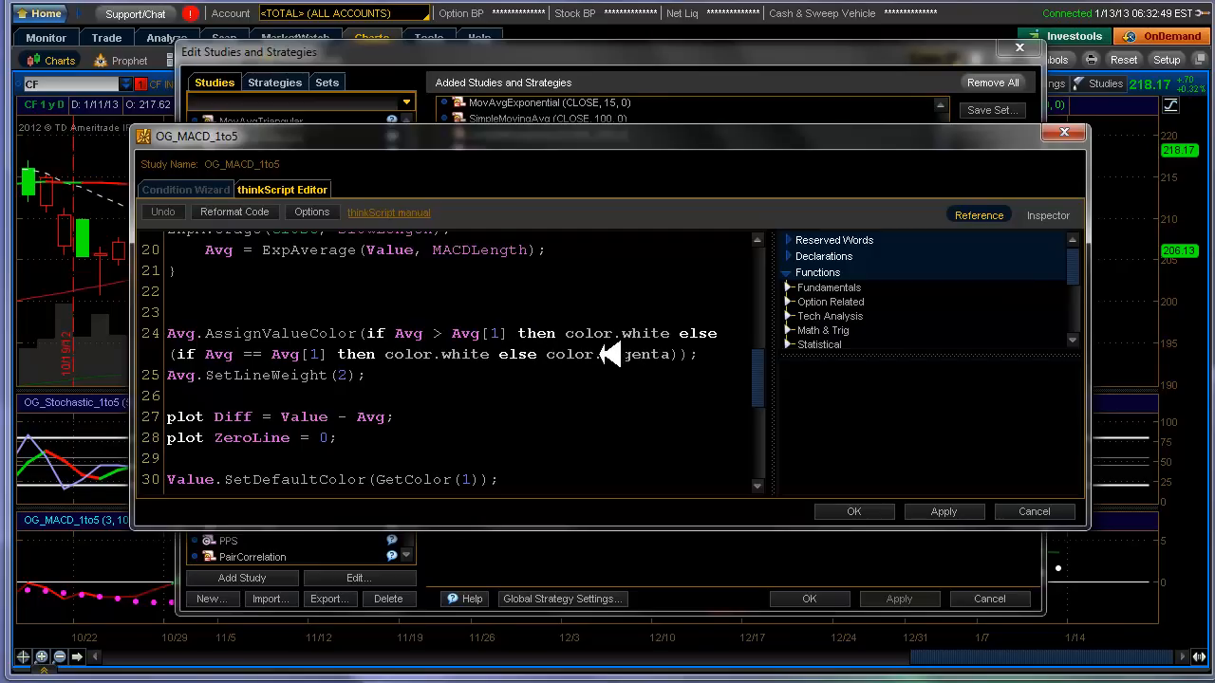
mouse_move(513, 389)
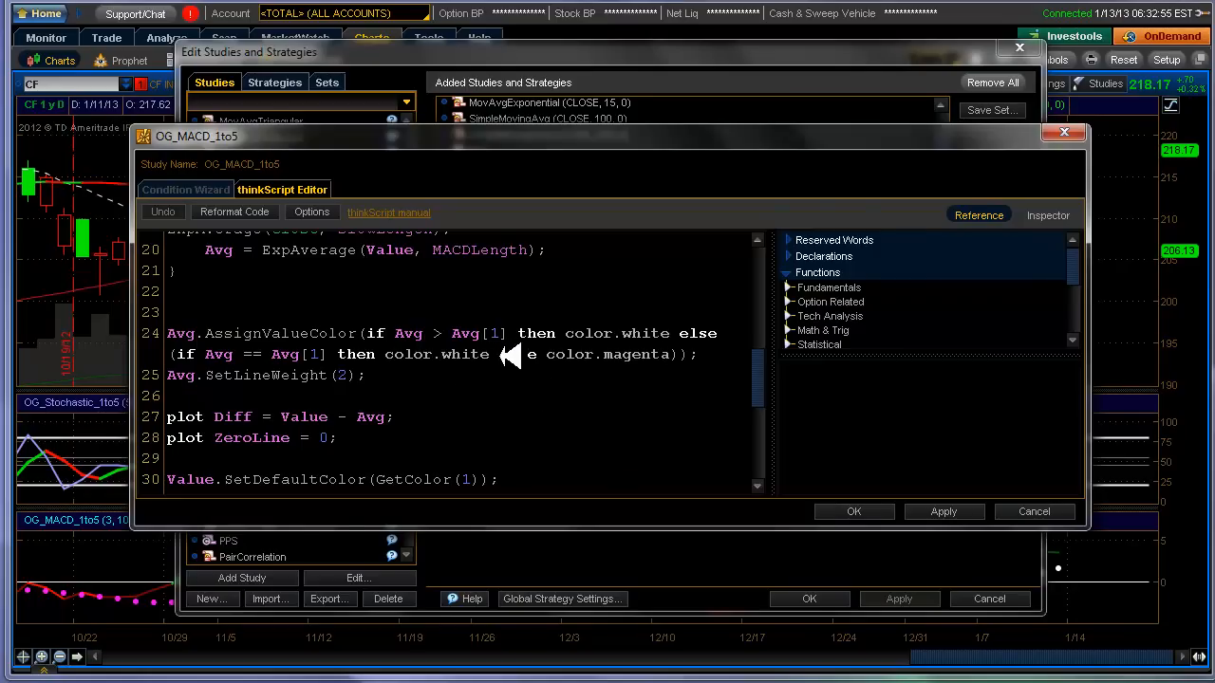
mouse_move(617, 369)
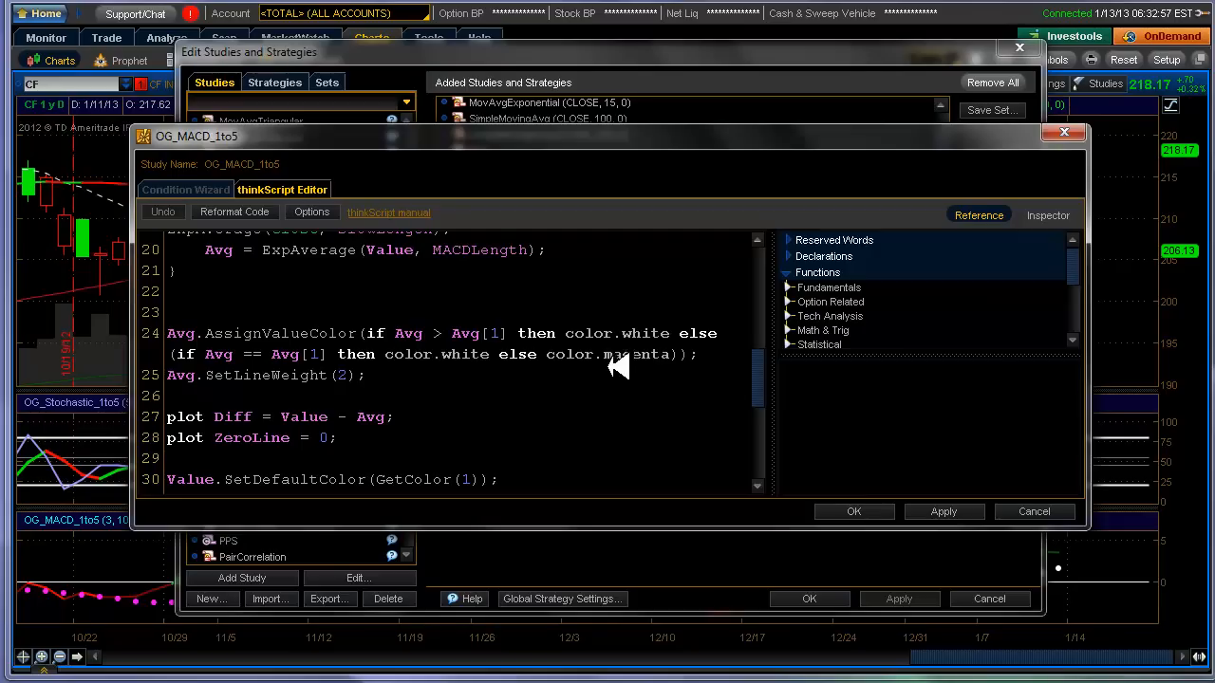
mouse_move(707, 424)
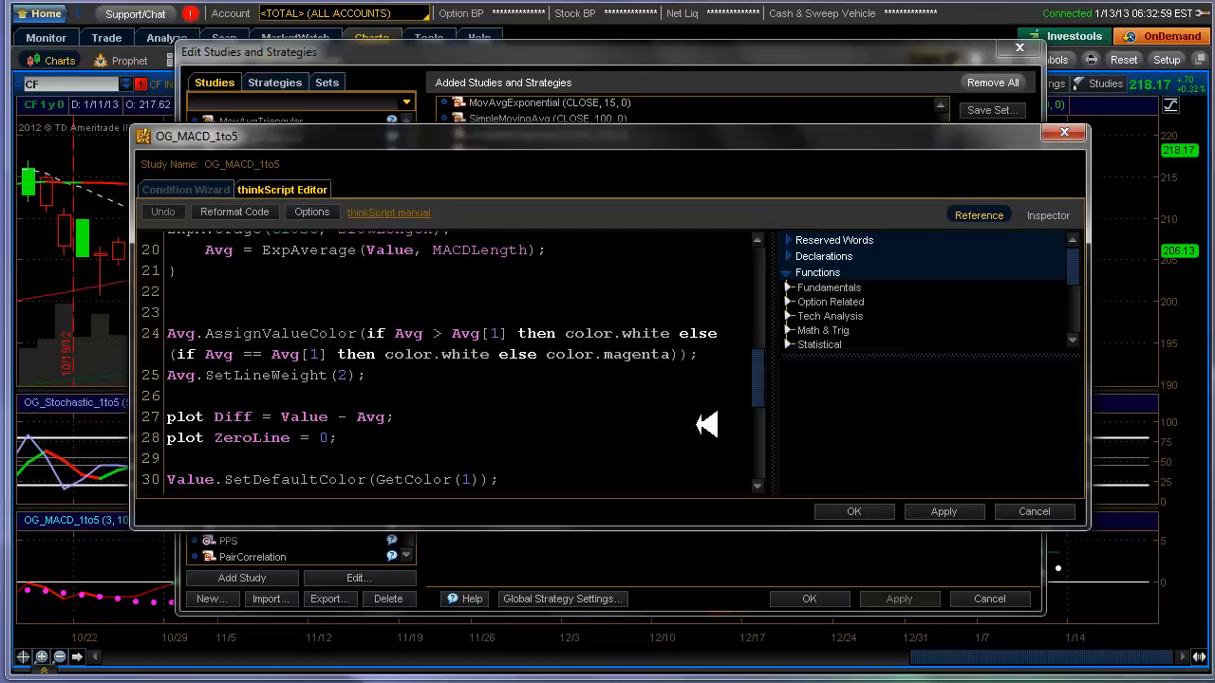
mouse_move(636, 332)
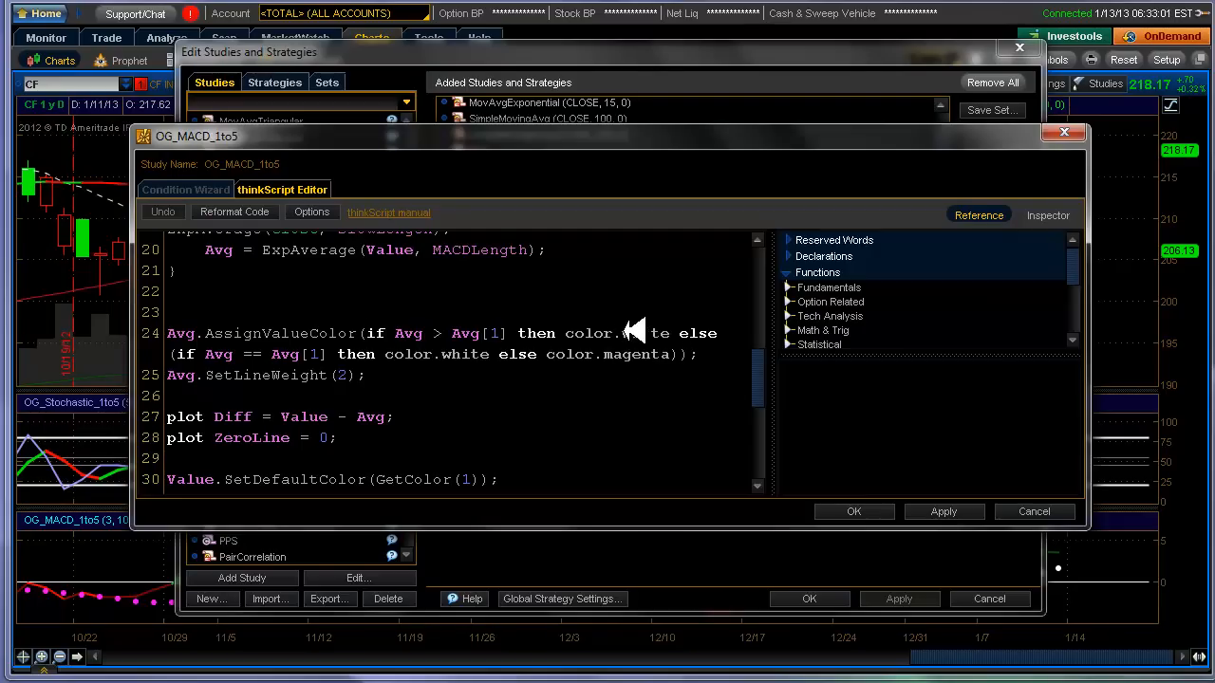
double_click(646, 333)
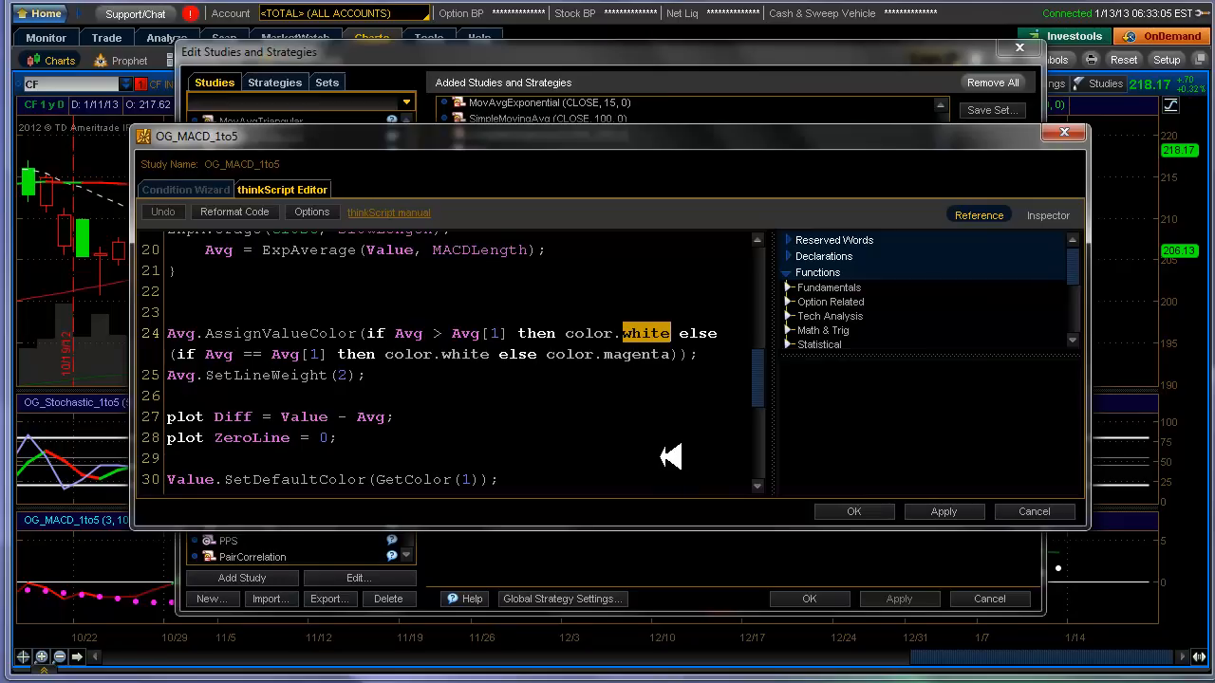
mouse_move(443, 391)
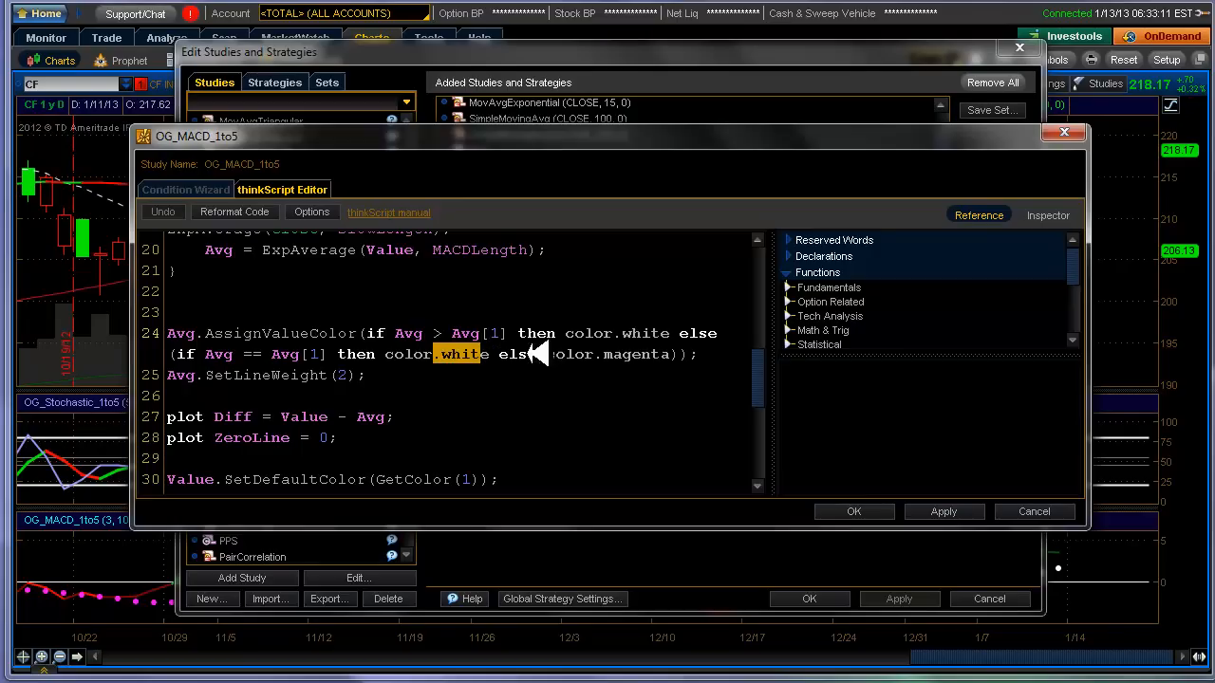
double_click(636, 354)
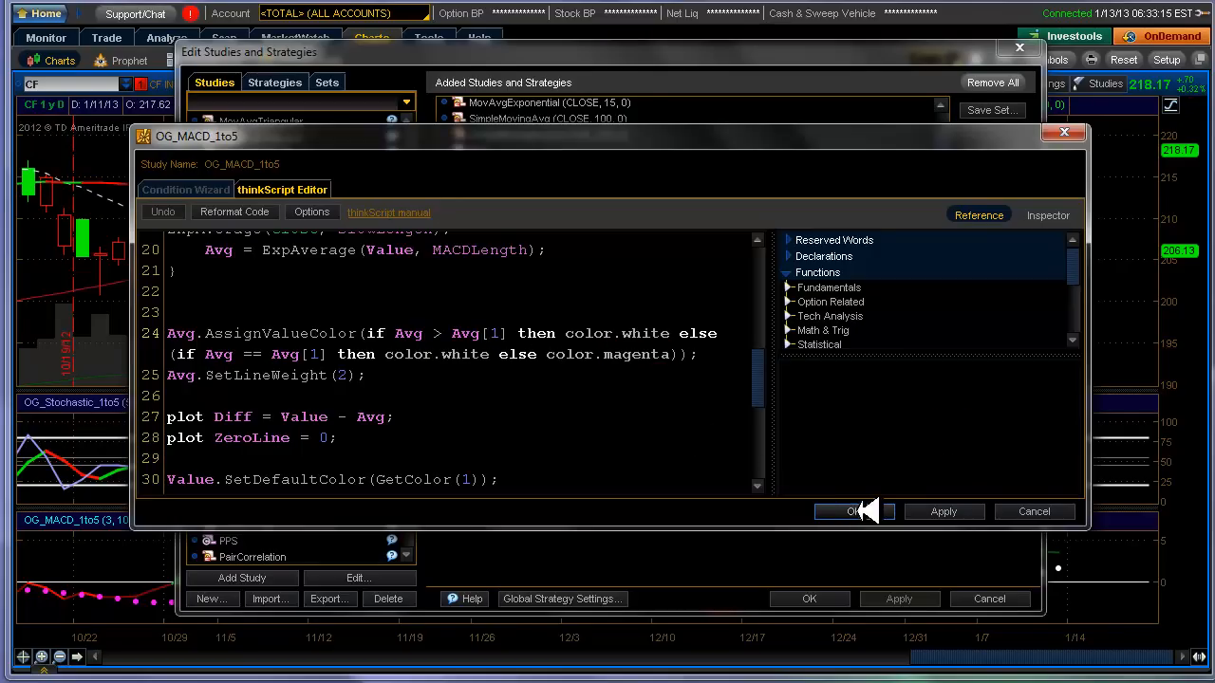
mouse_move(1073, 511)
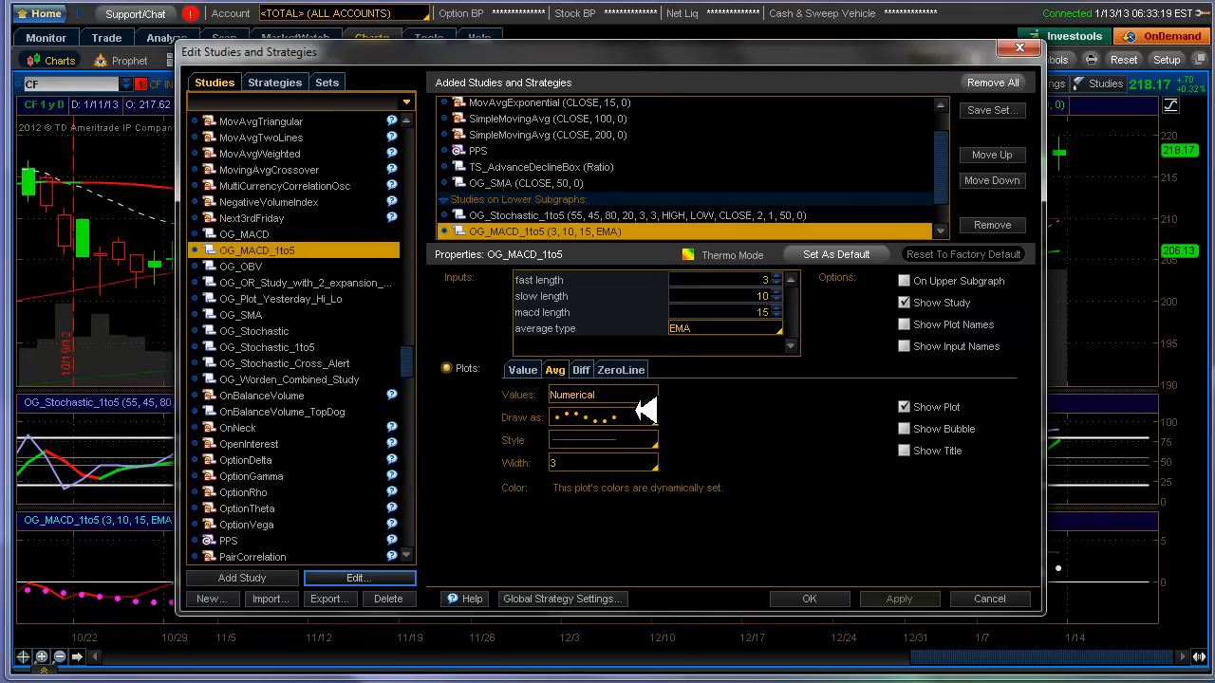
Step: Keep the Avg plot as dots and the Diff plot width at 2, then apply the changes
click(648, 418)
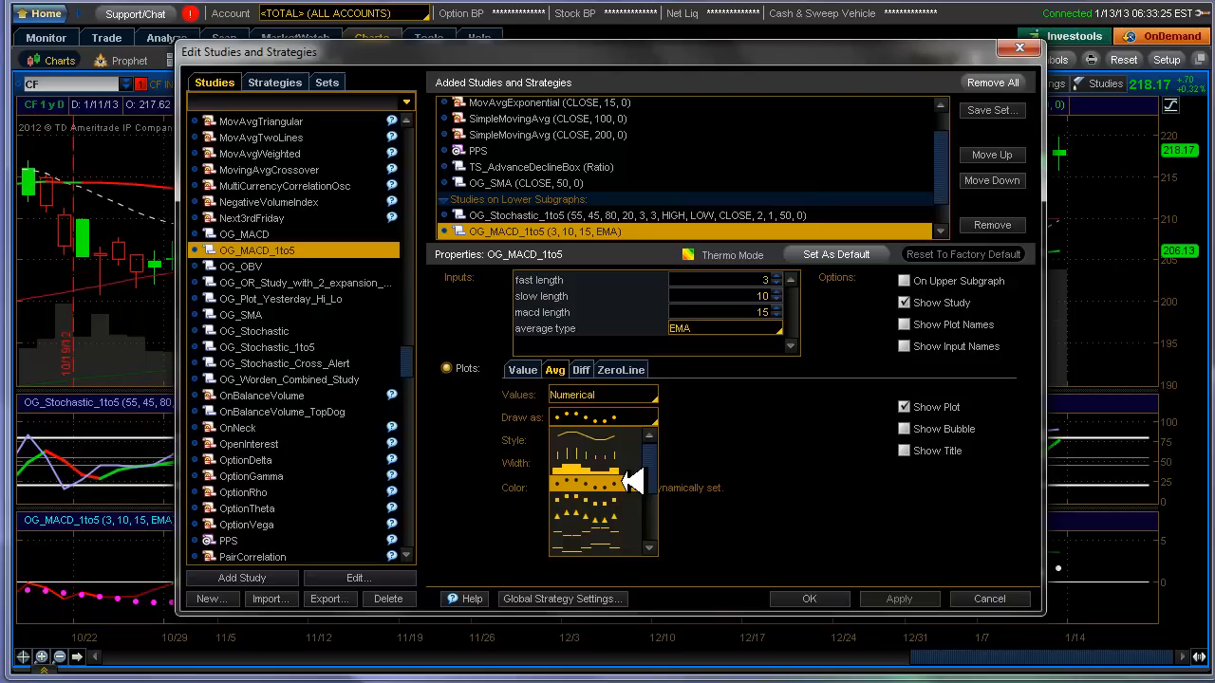
click(649, 460)
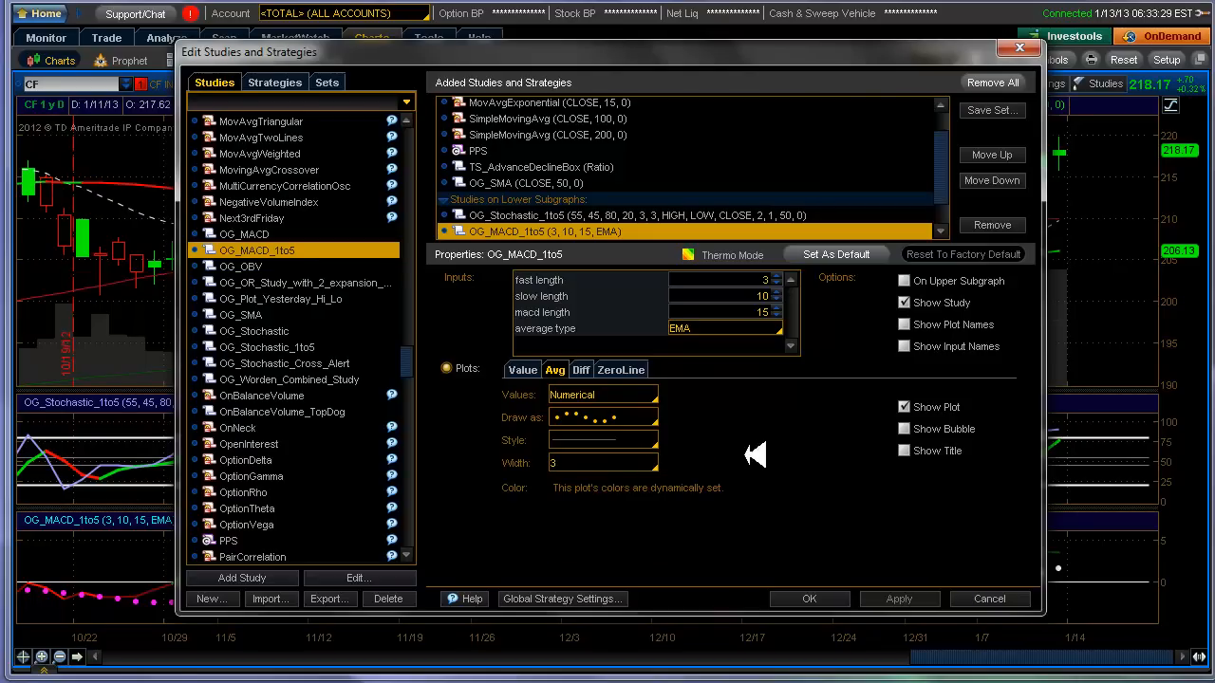
mouse_move(588, 368)
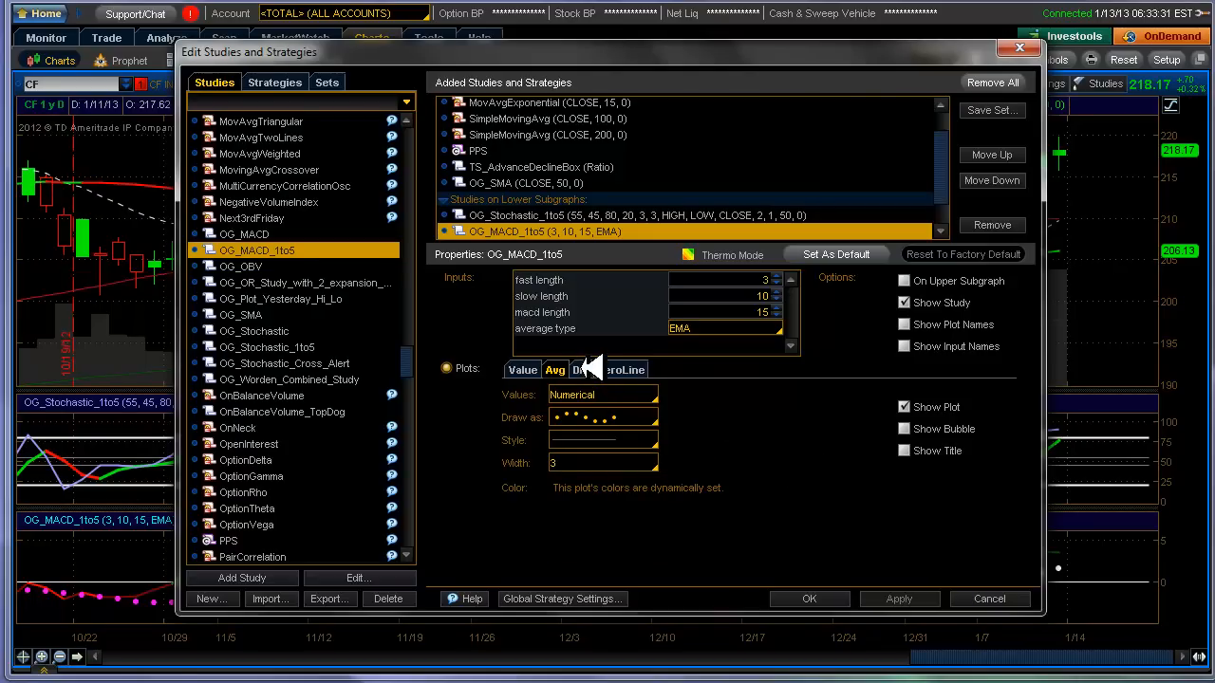
click(580, 370)
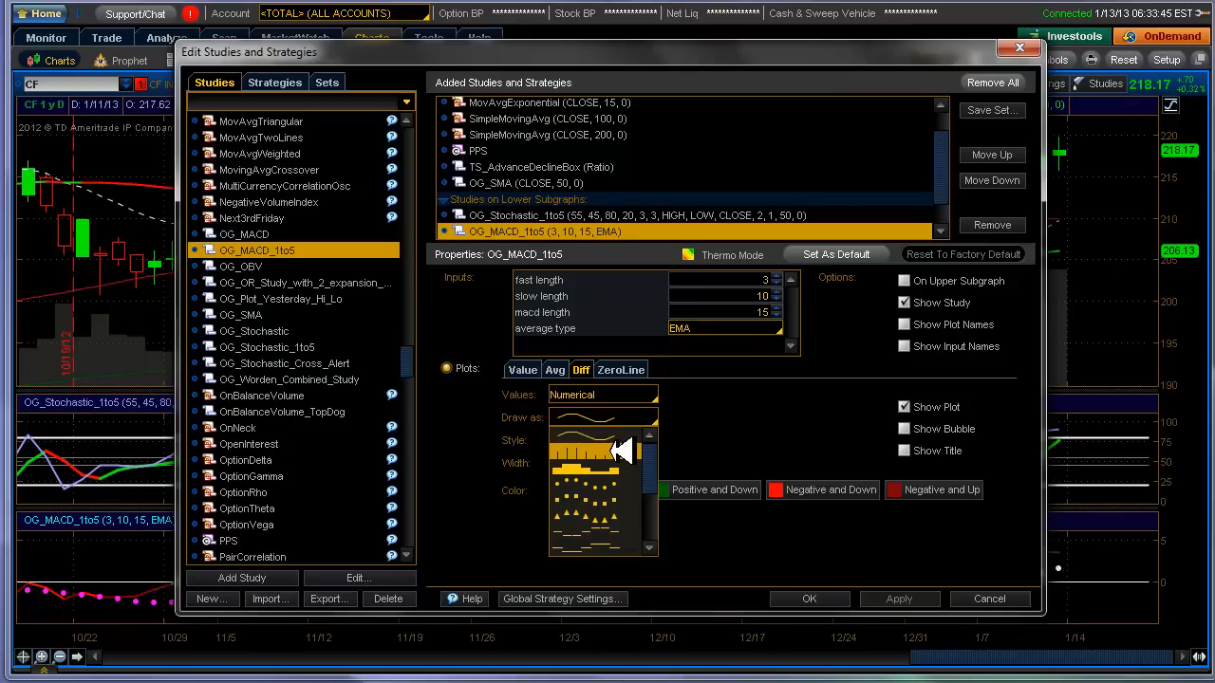
click(602, 440)
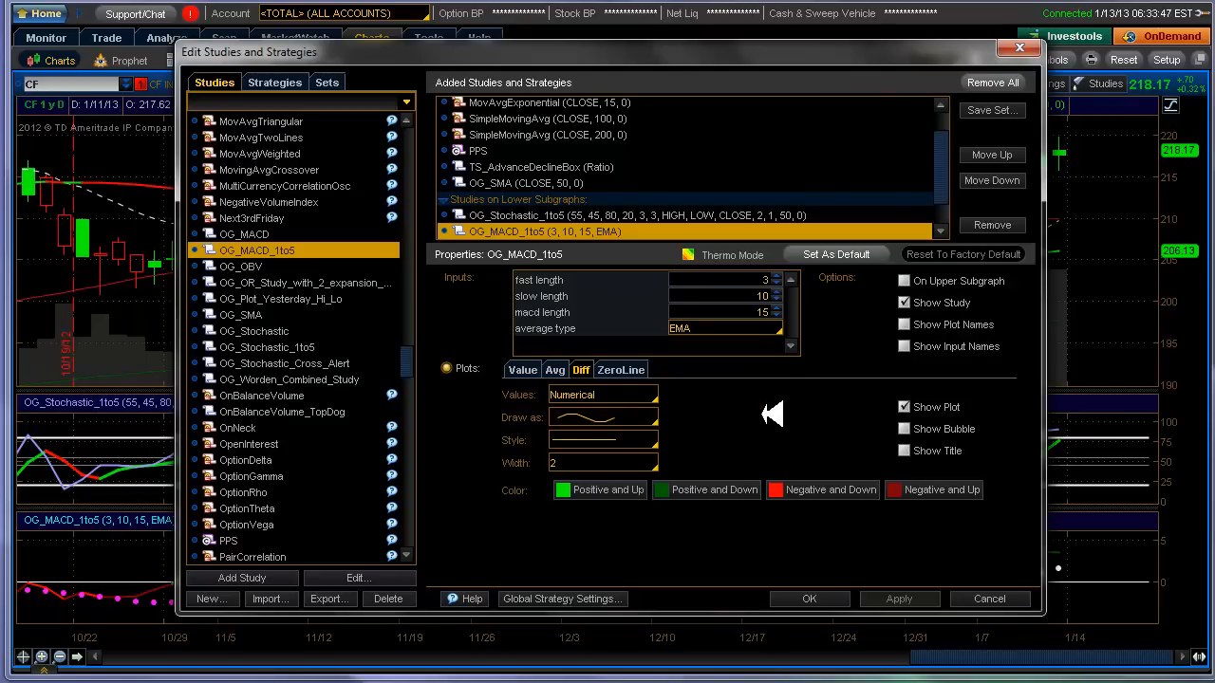
mouse_move(641, 464)
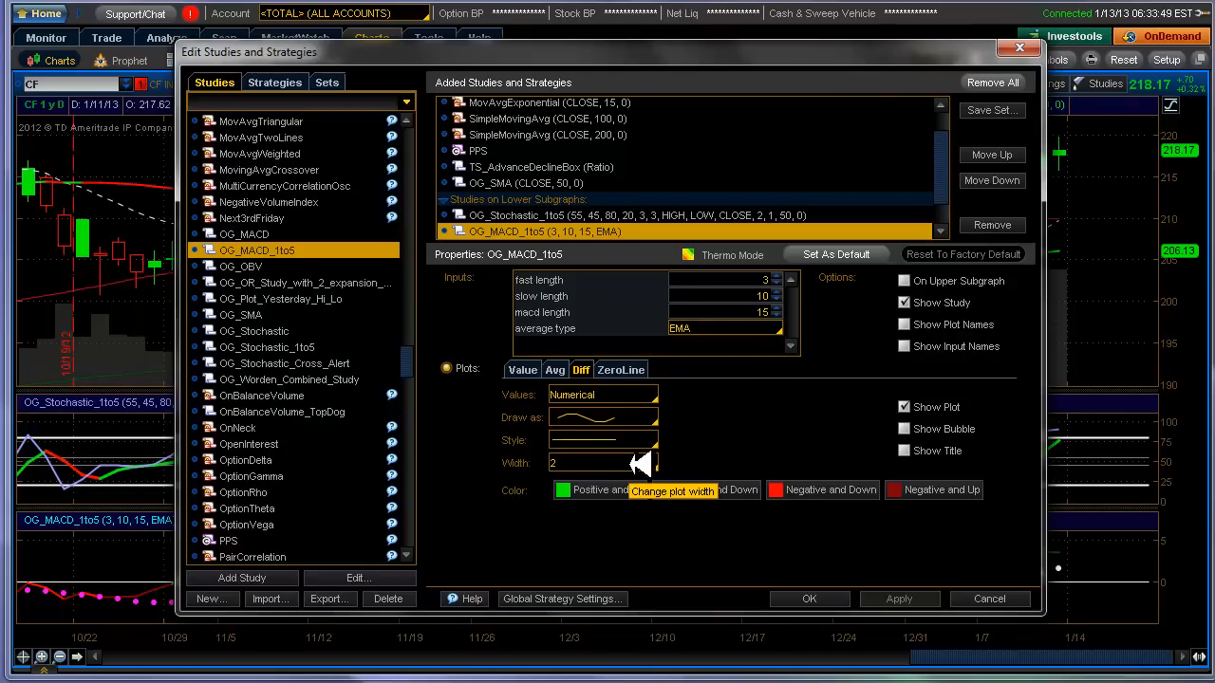
click(649, 463)
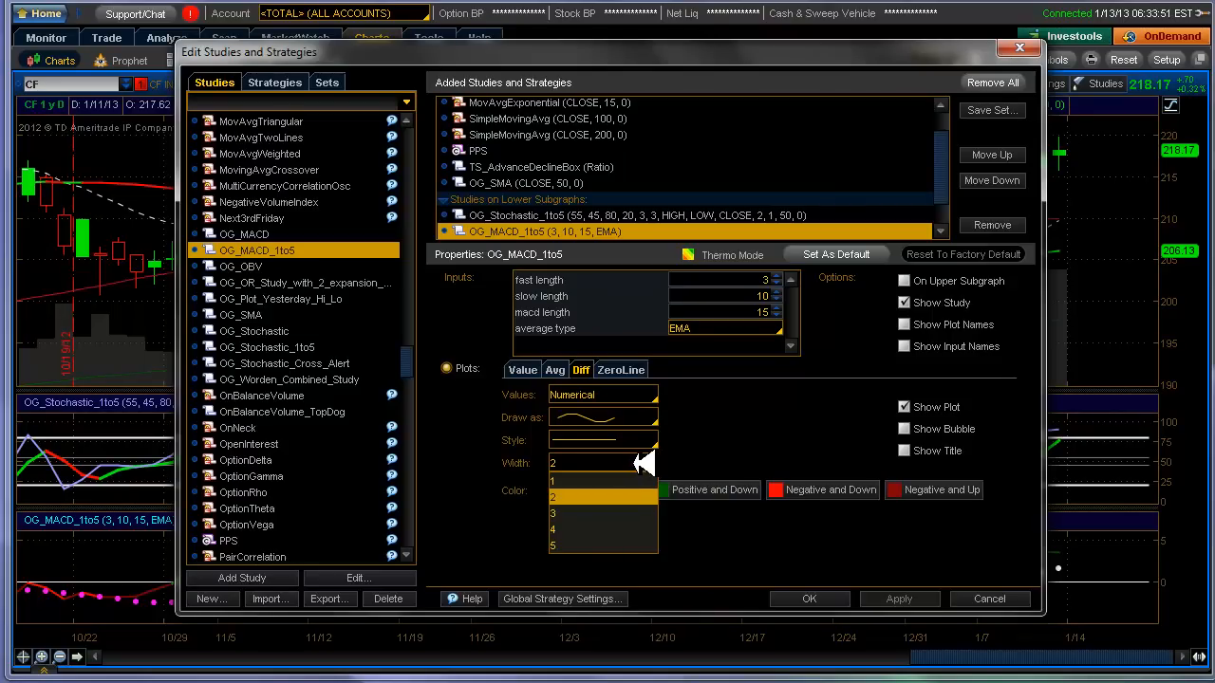
click(552, 464)
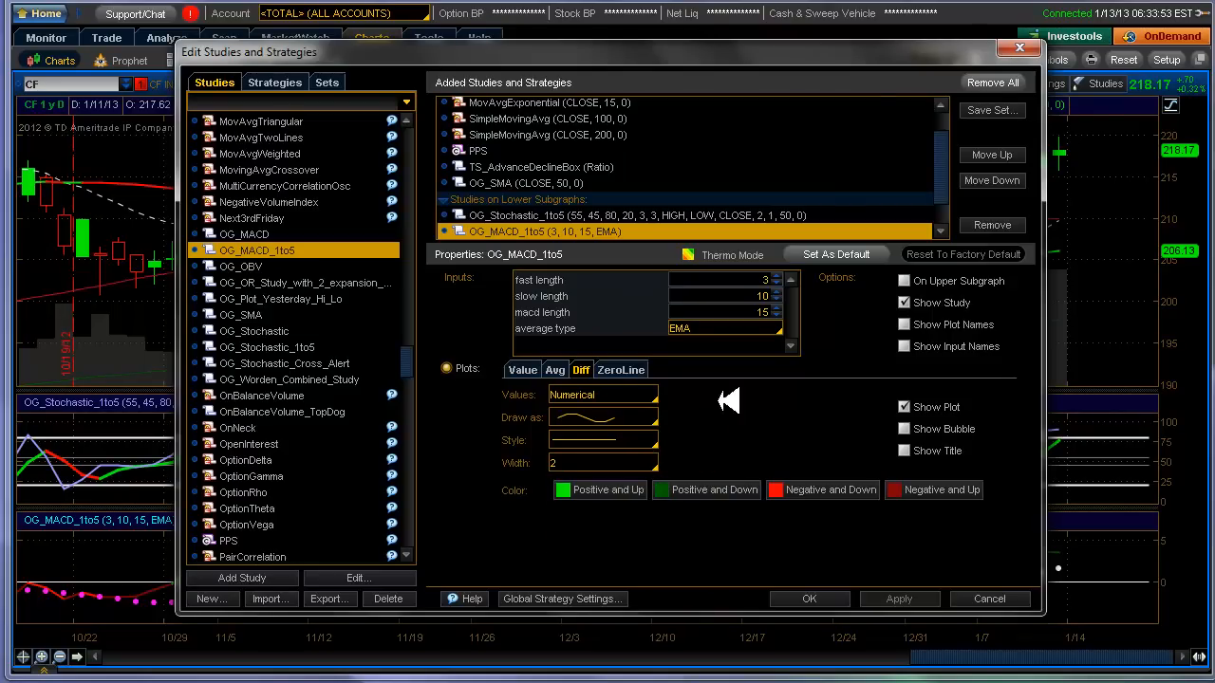
mouse_move(883, 598)
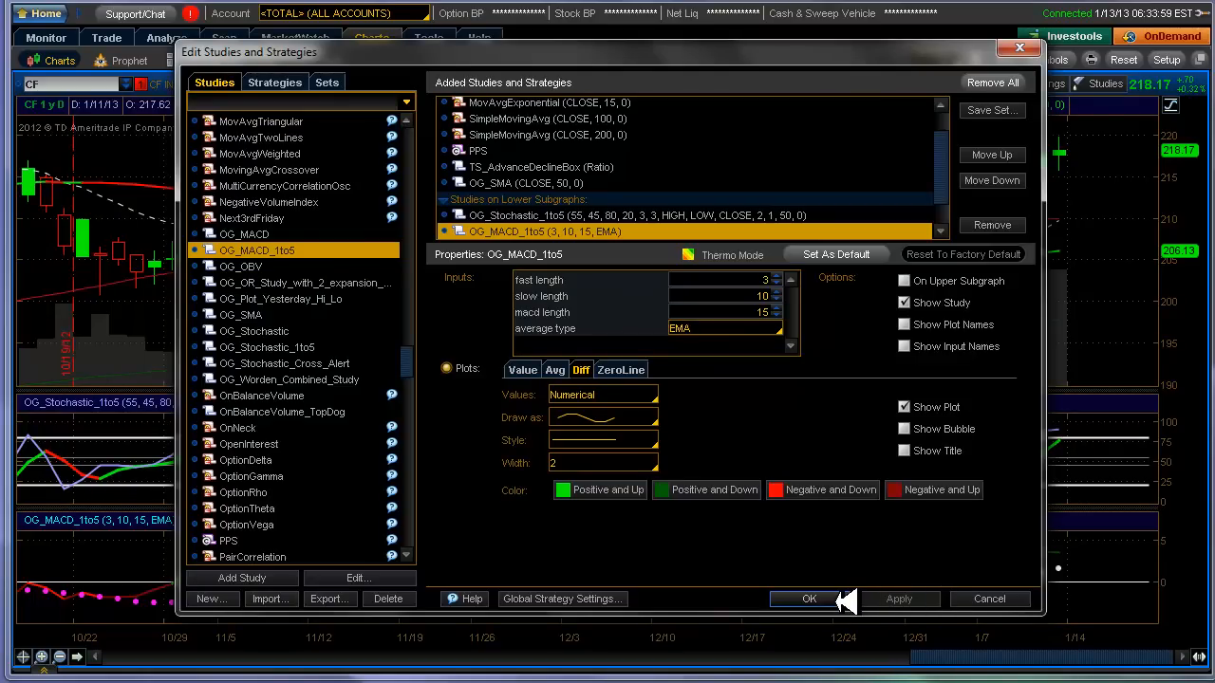
click(809, 599)
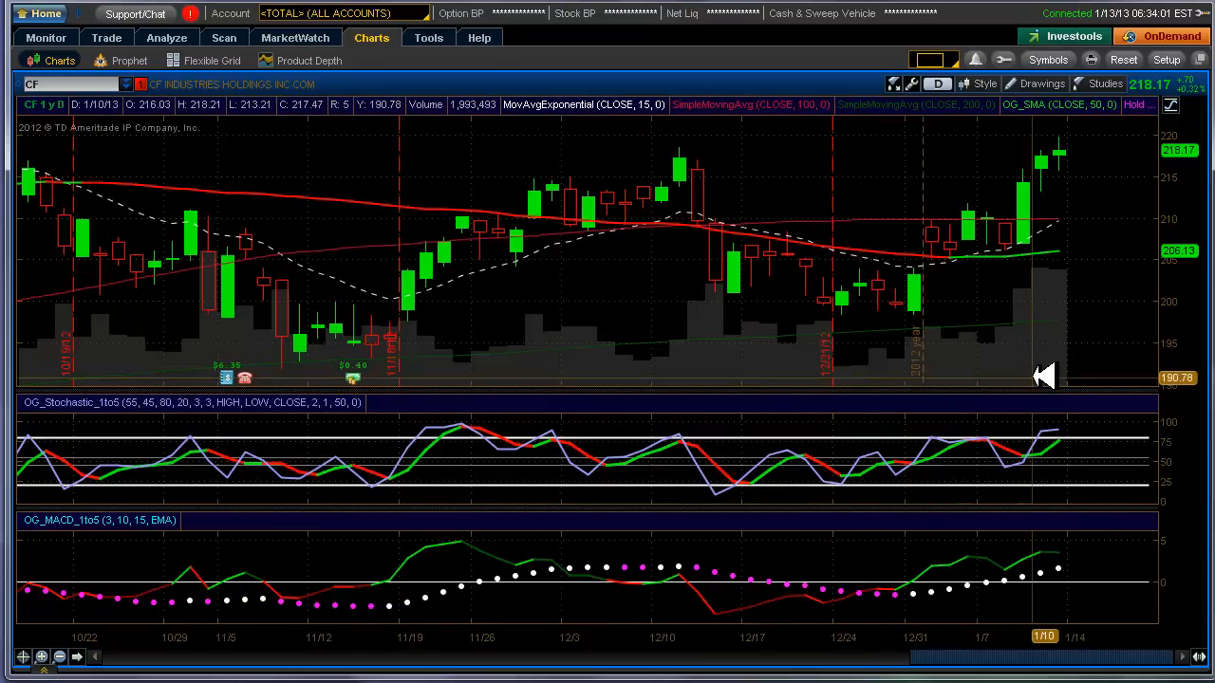
mouse_move(1044, 376)
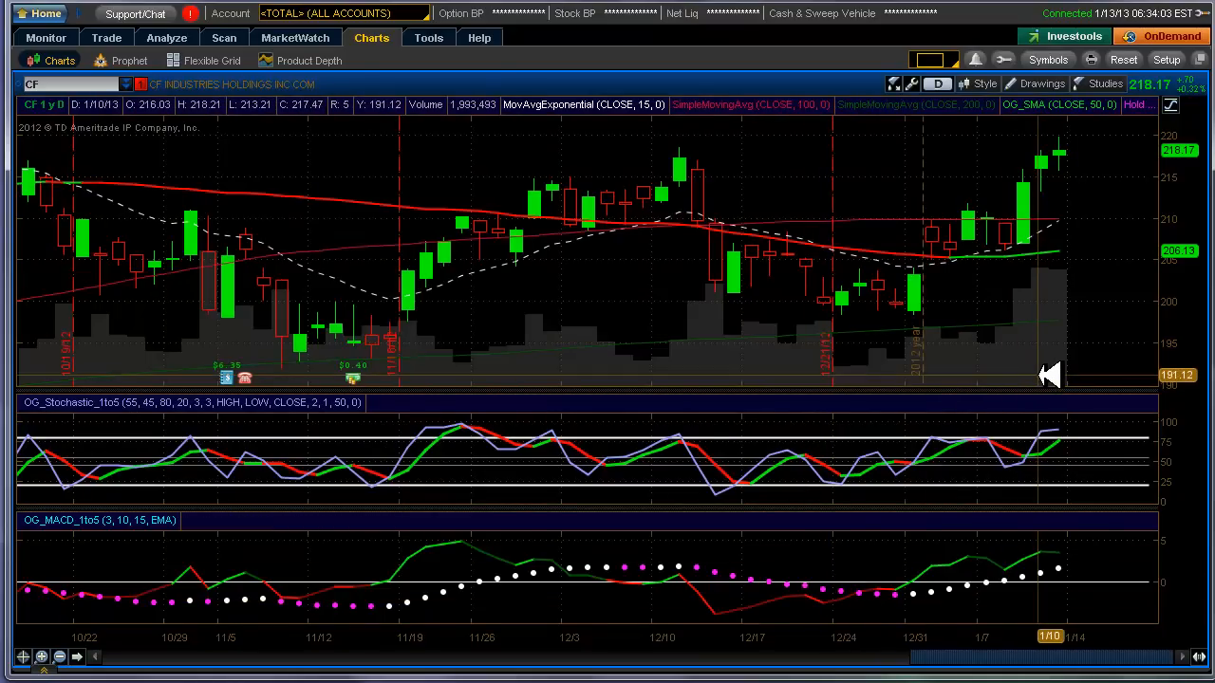
mouse_move(977, 370)
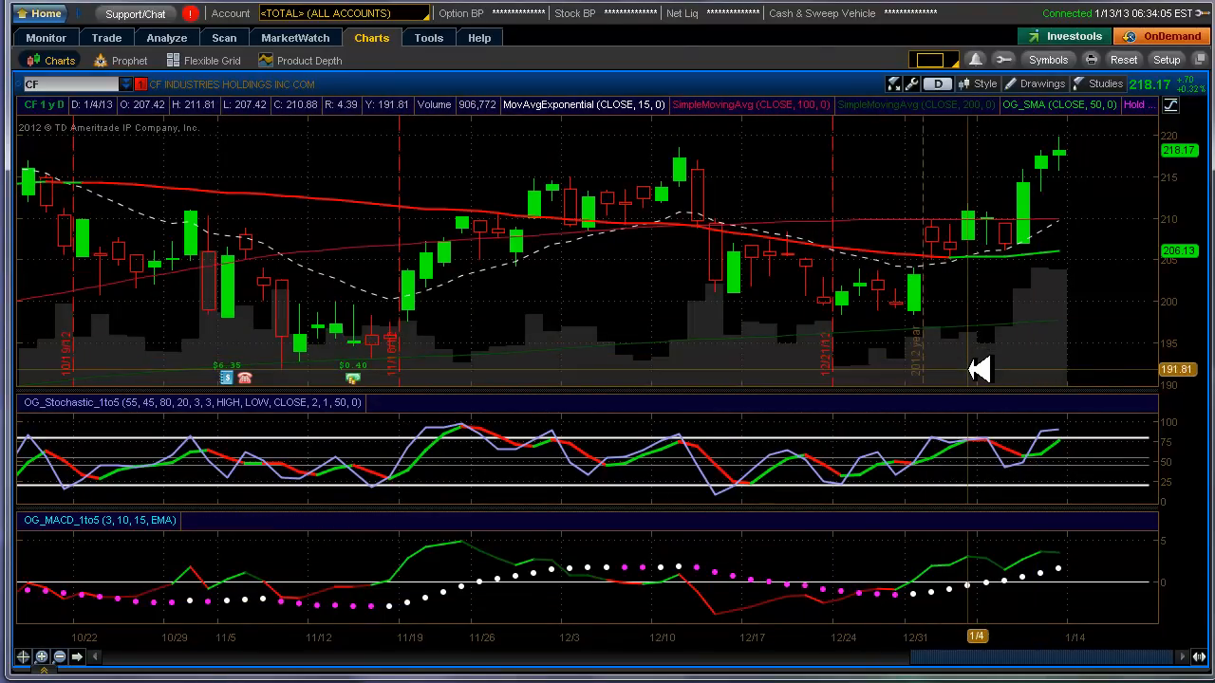
mouse_move(1020, 329)
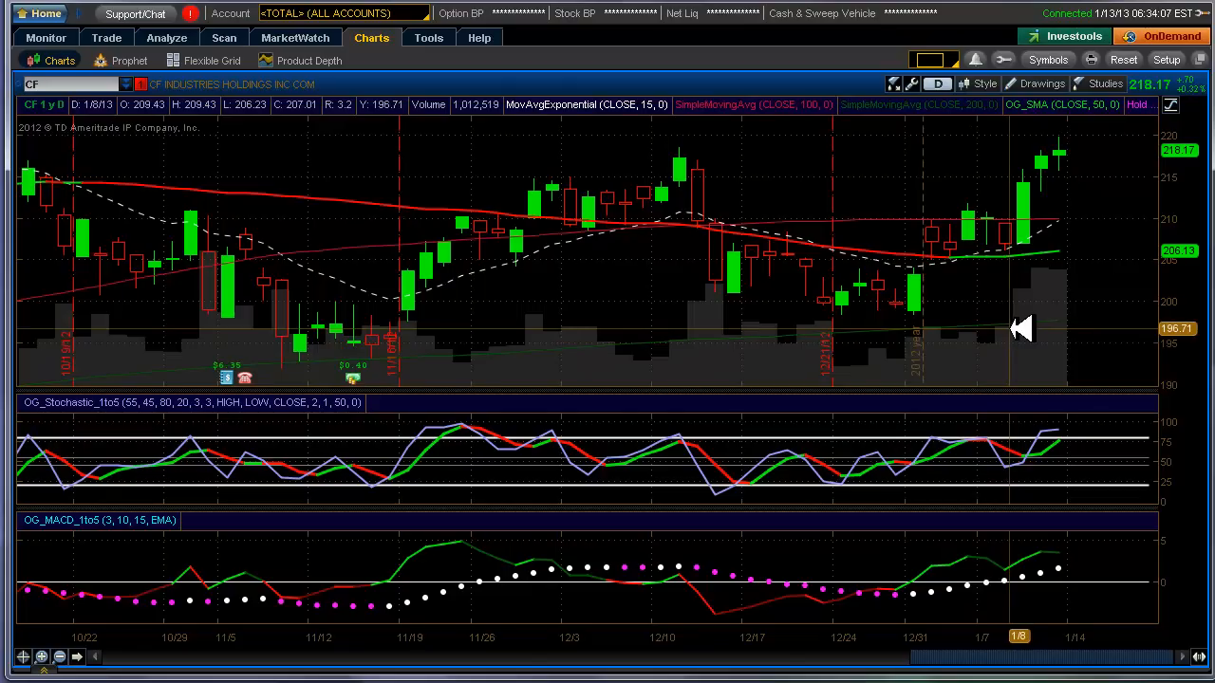
mouse_move(1057, 340)
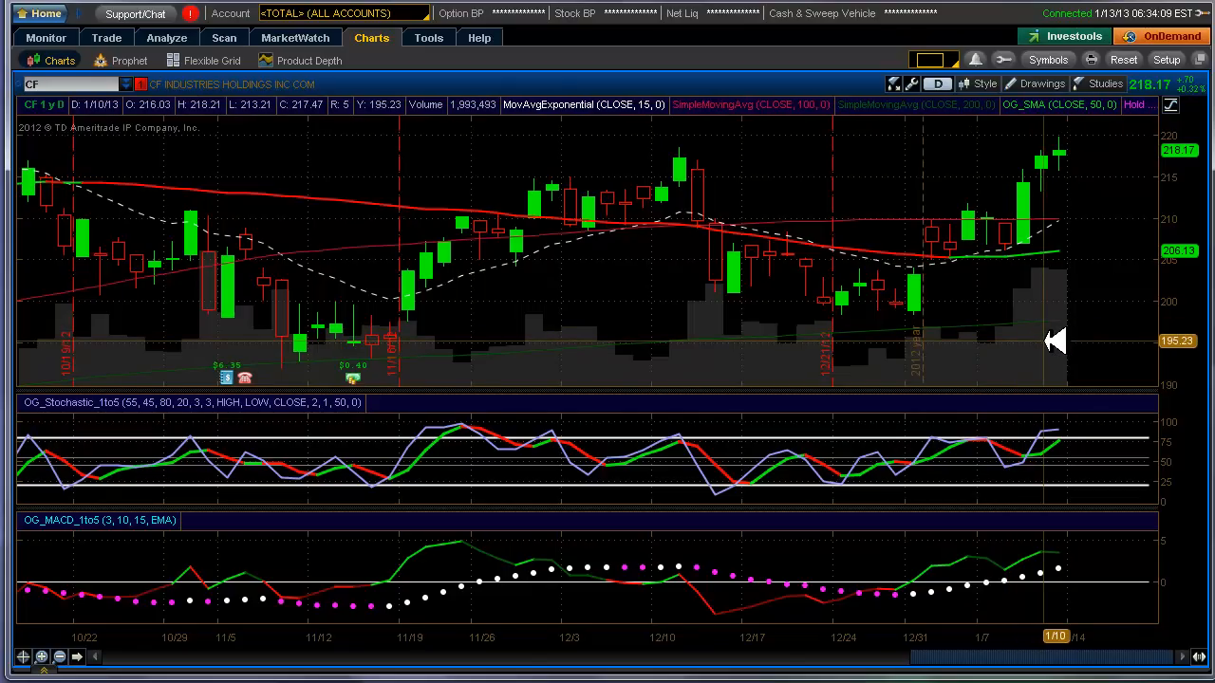
mouse_move(1104, 338)
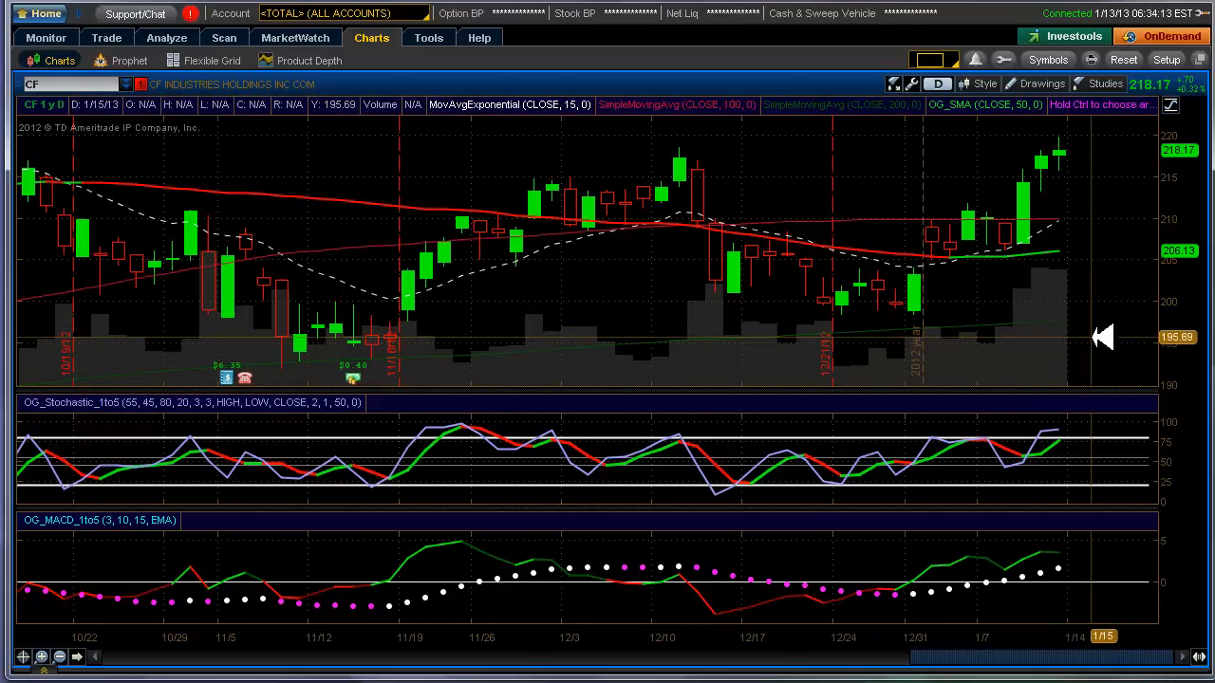
mouse_move(1090, 276)
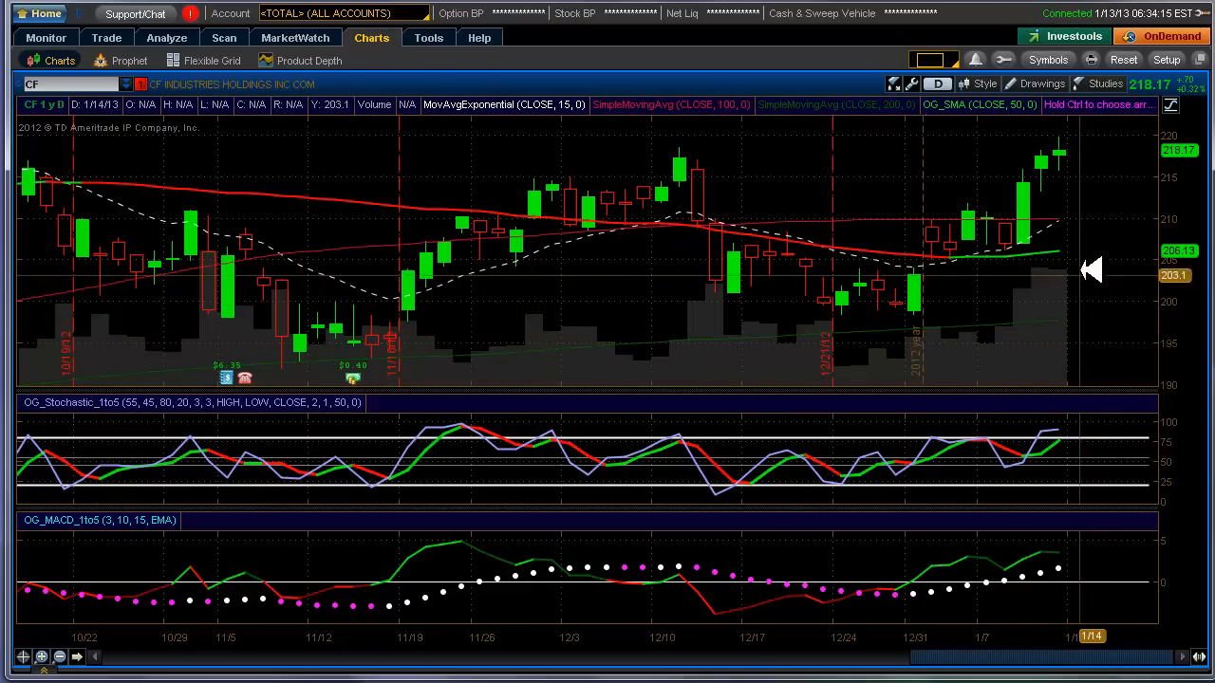
mouse_move(931, 162)
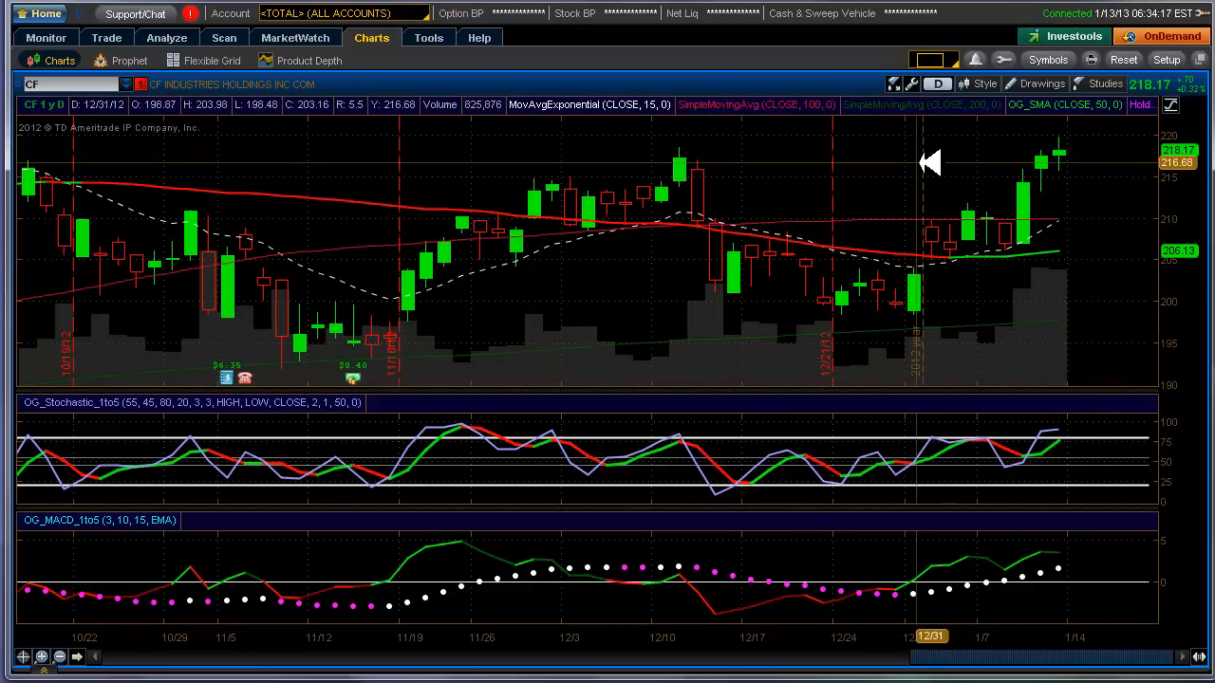
mouse_move(987, 169)
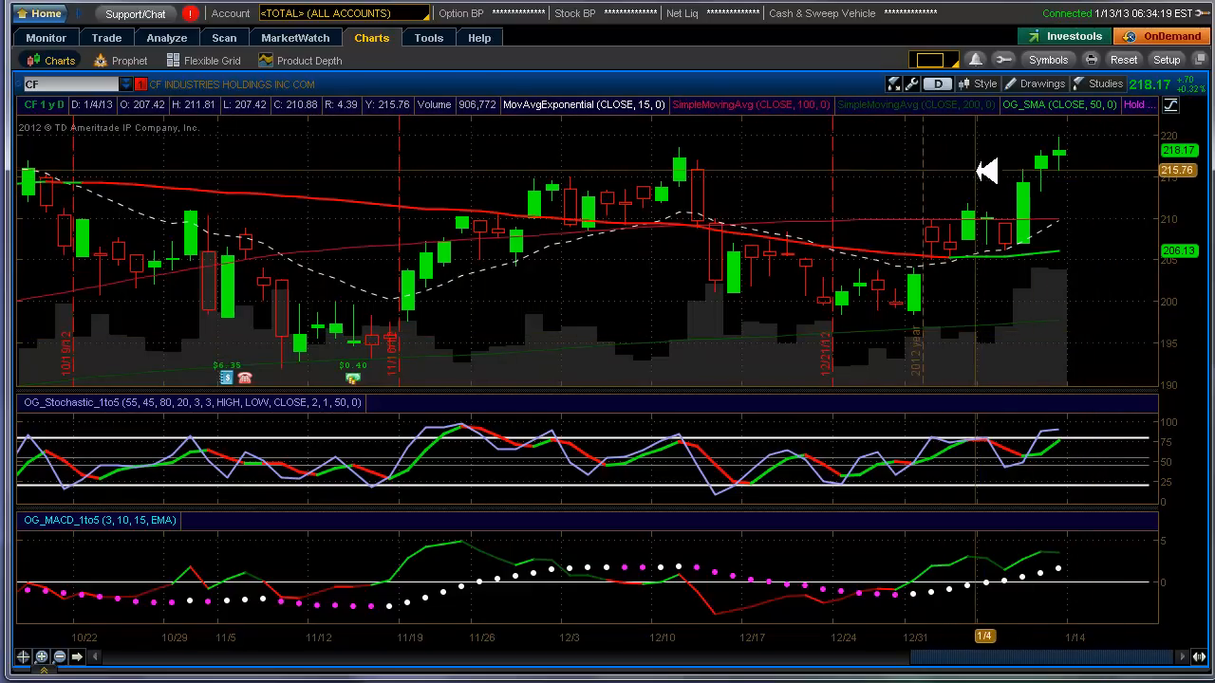
mouse_move(968, 156)
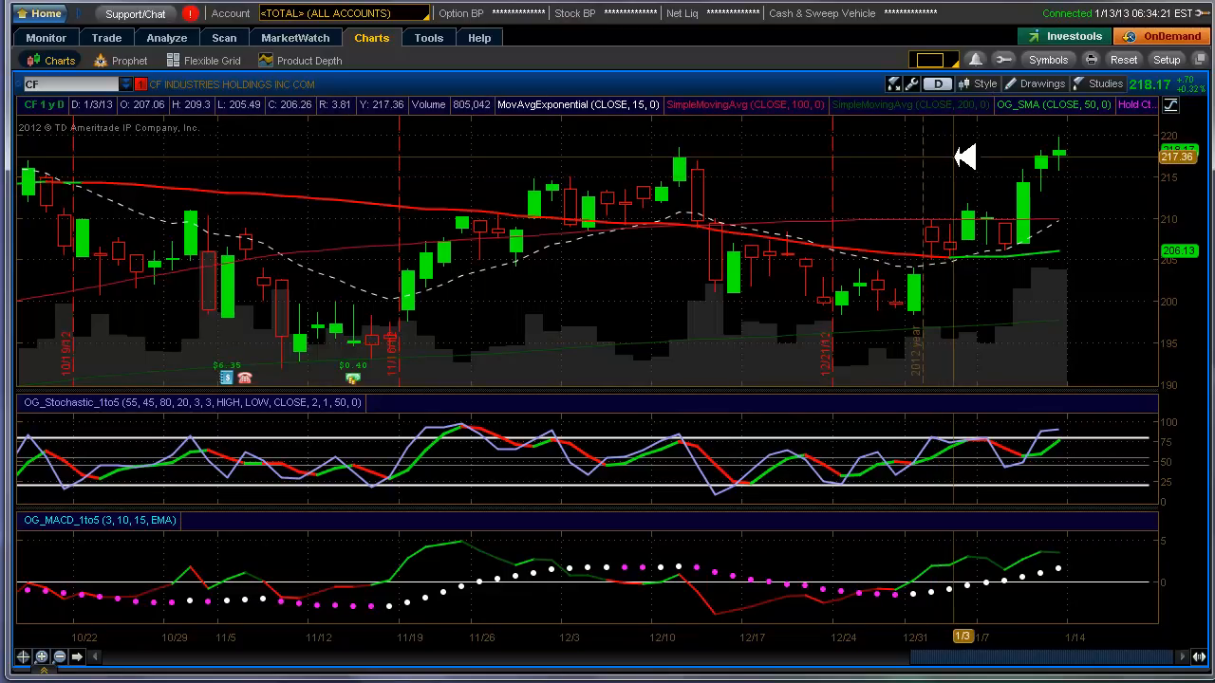
mouse_move(975, 138)
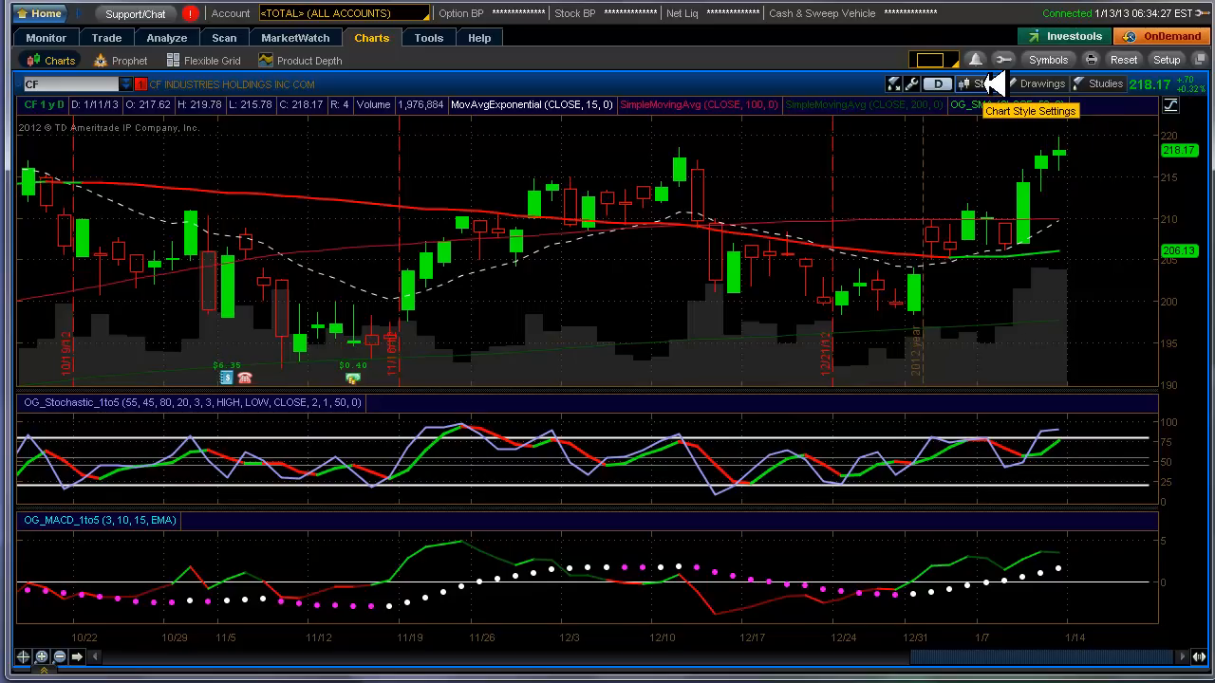
Step: Switch the chart to one month of daily bars
click(984, 83)
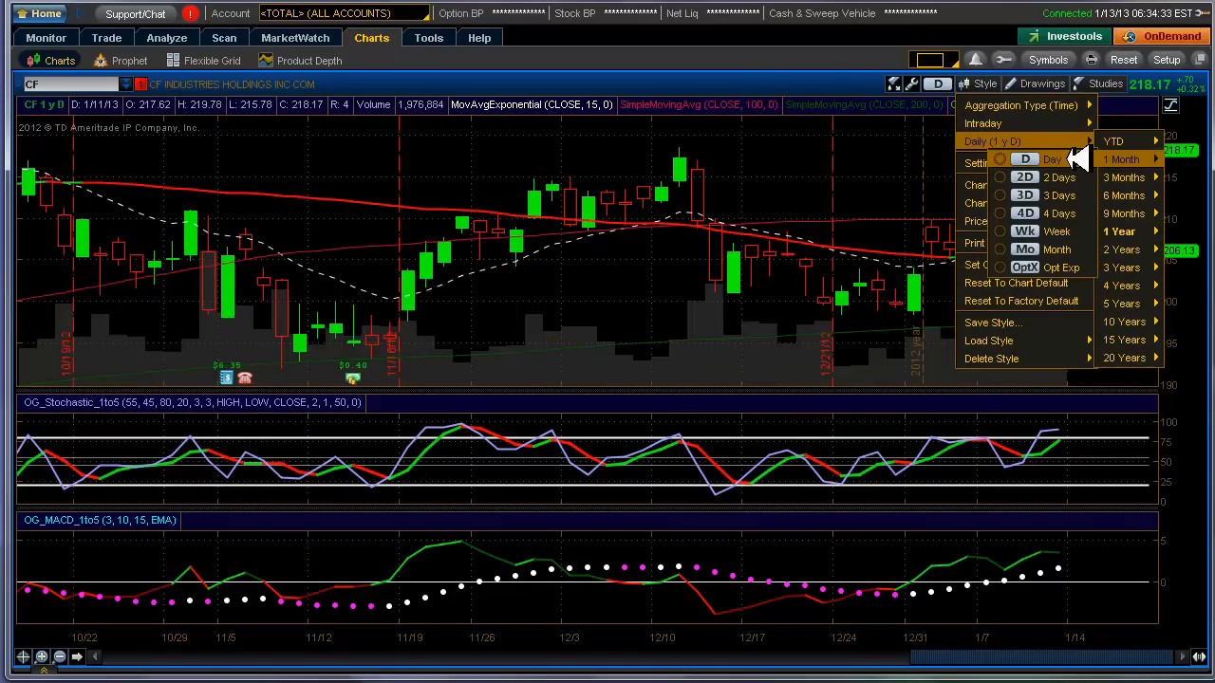
click(1121, 159)
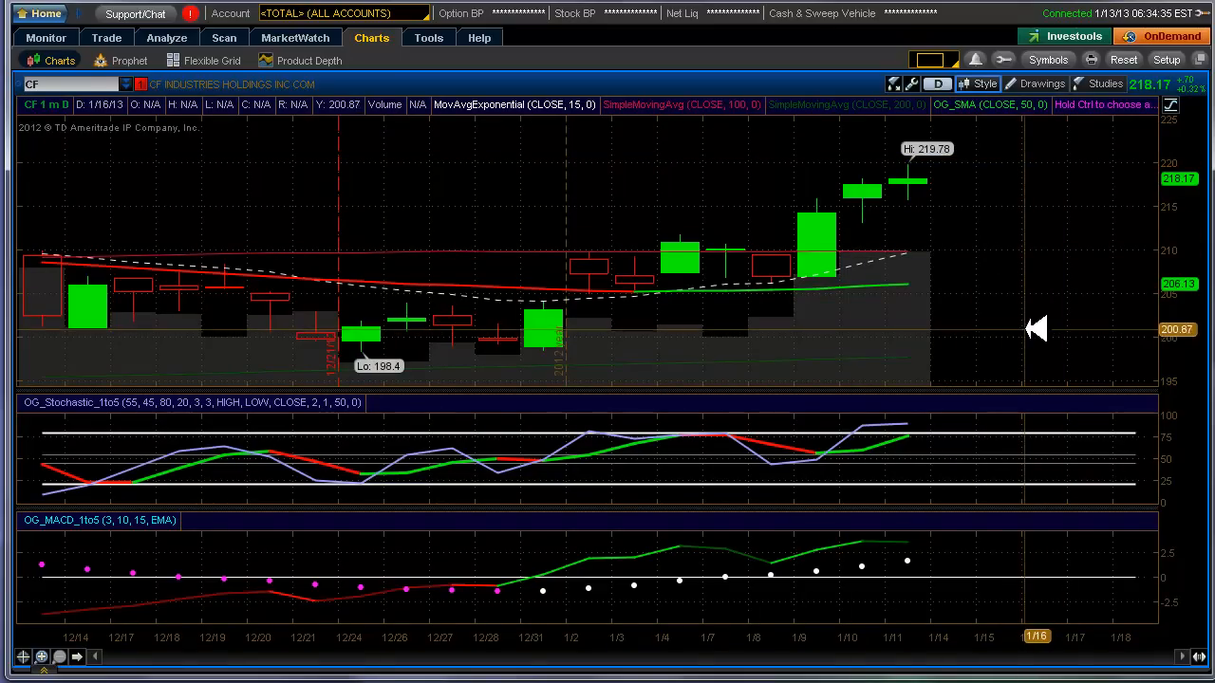
mouse_move(62, 104)
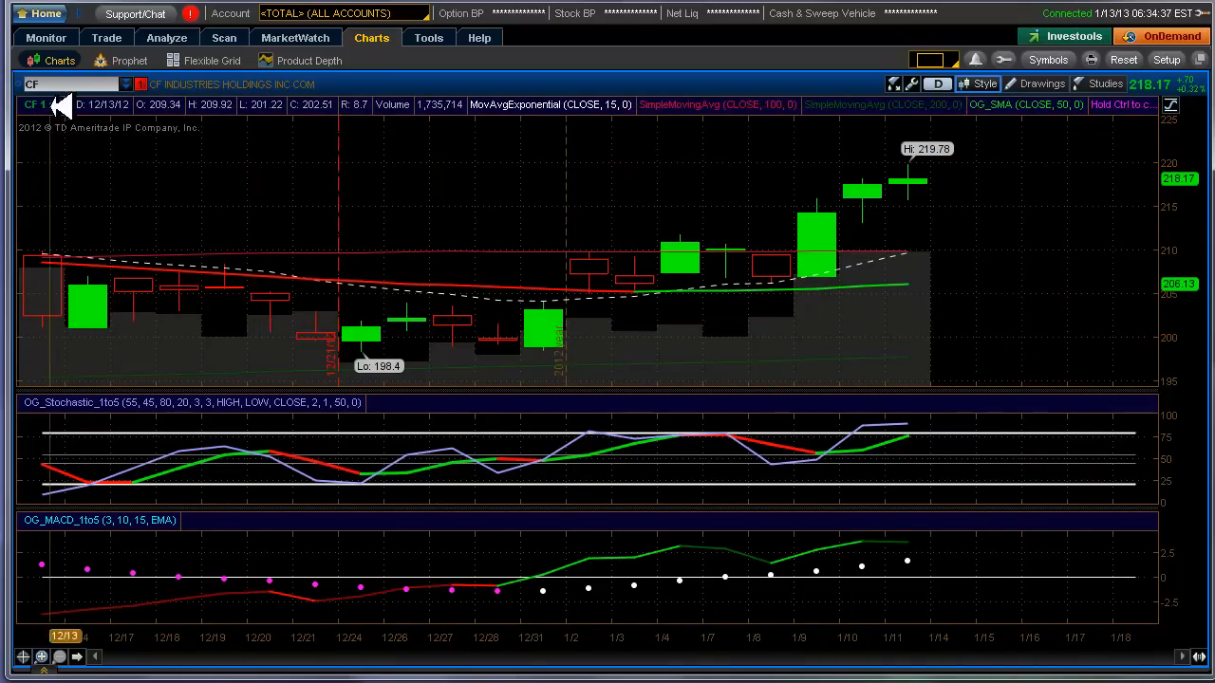
mouse_move(200, 180)
text(BIDU)
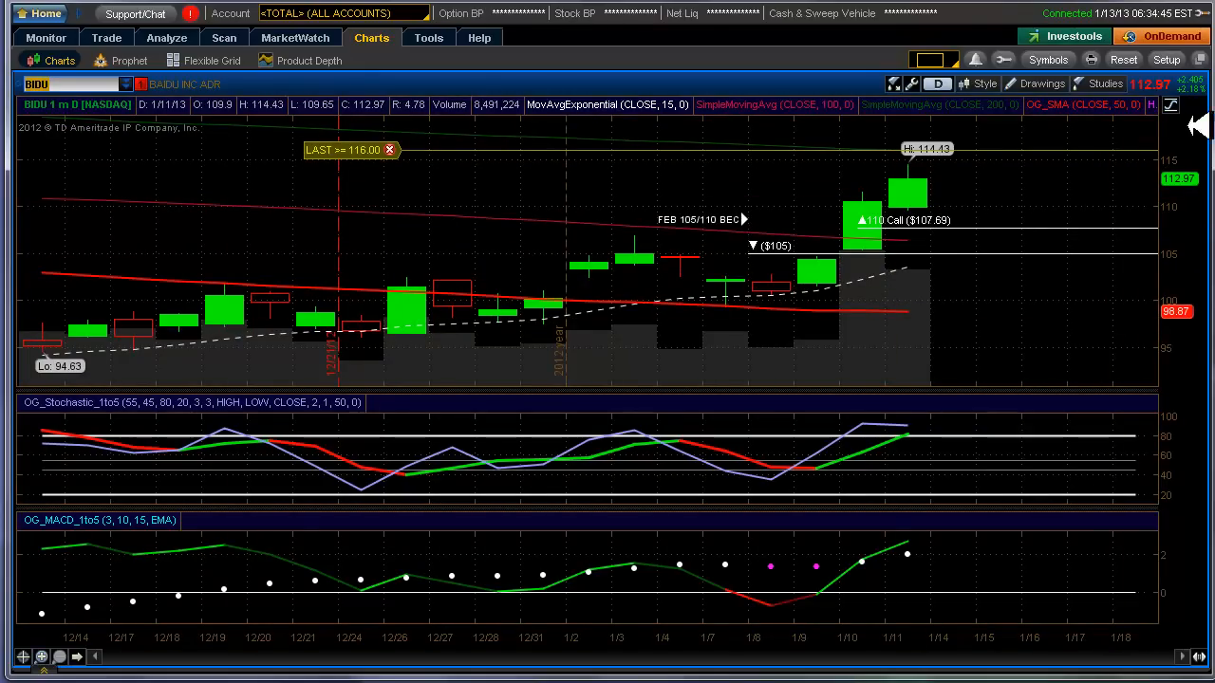
mouse_move(1179, 105)
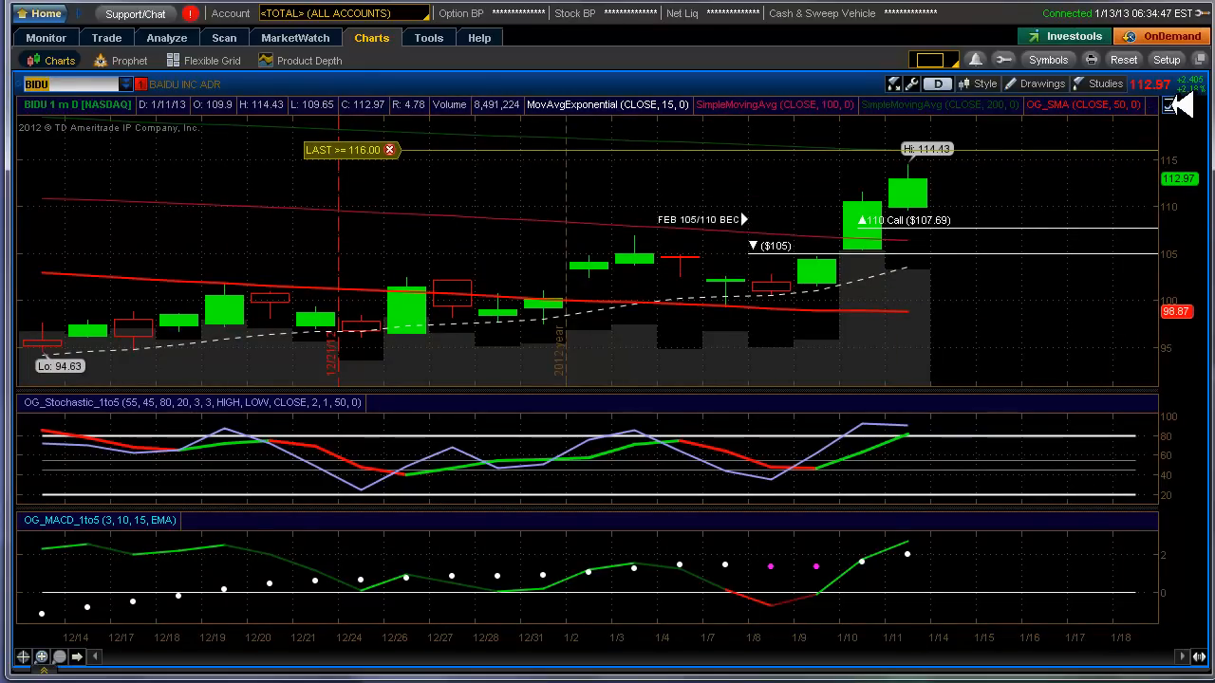
Step: Display the BIDU price axis as percentages
click(1168, 105)
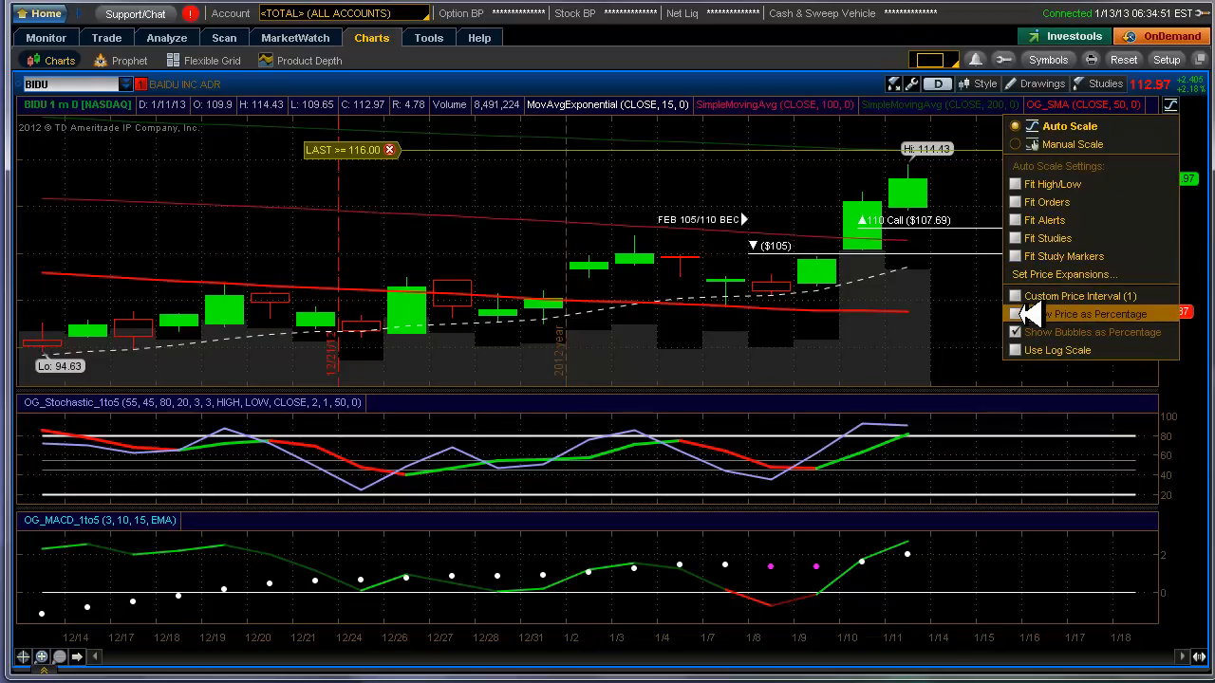
click(1016, 313)
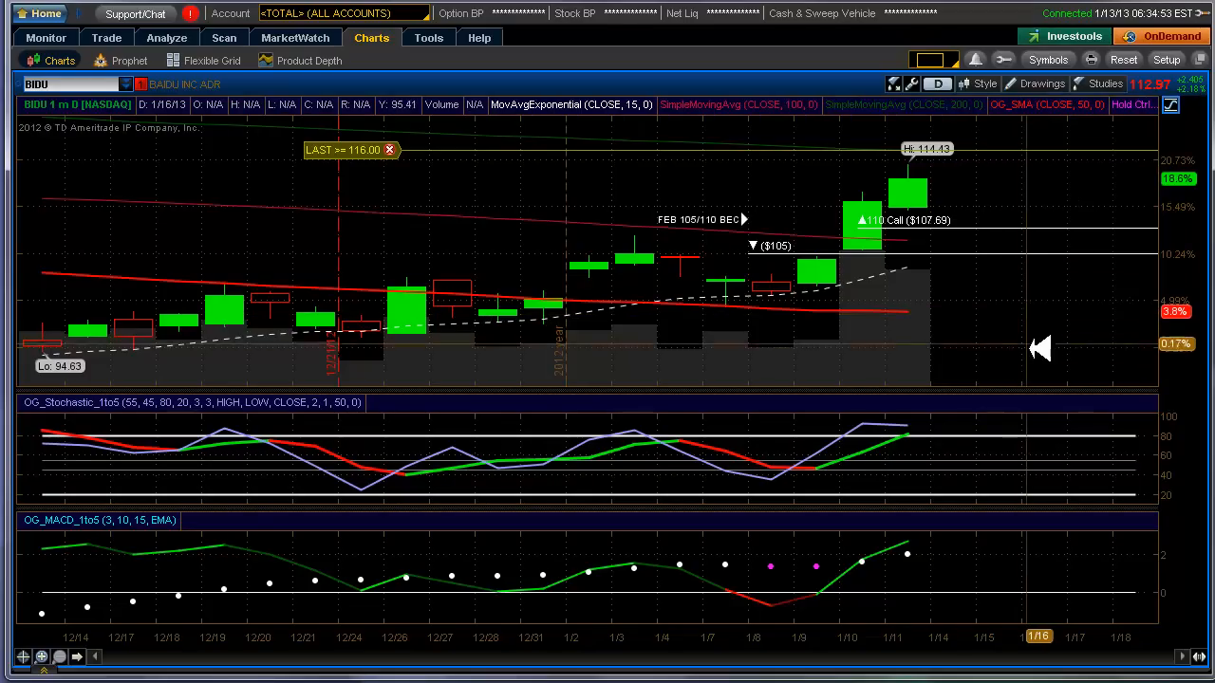
mouse_move(231, 327)
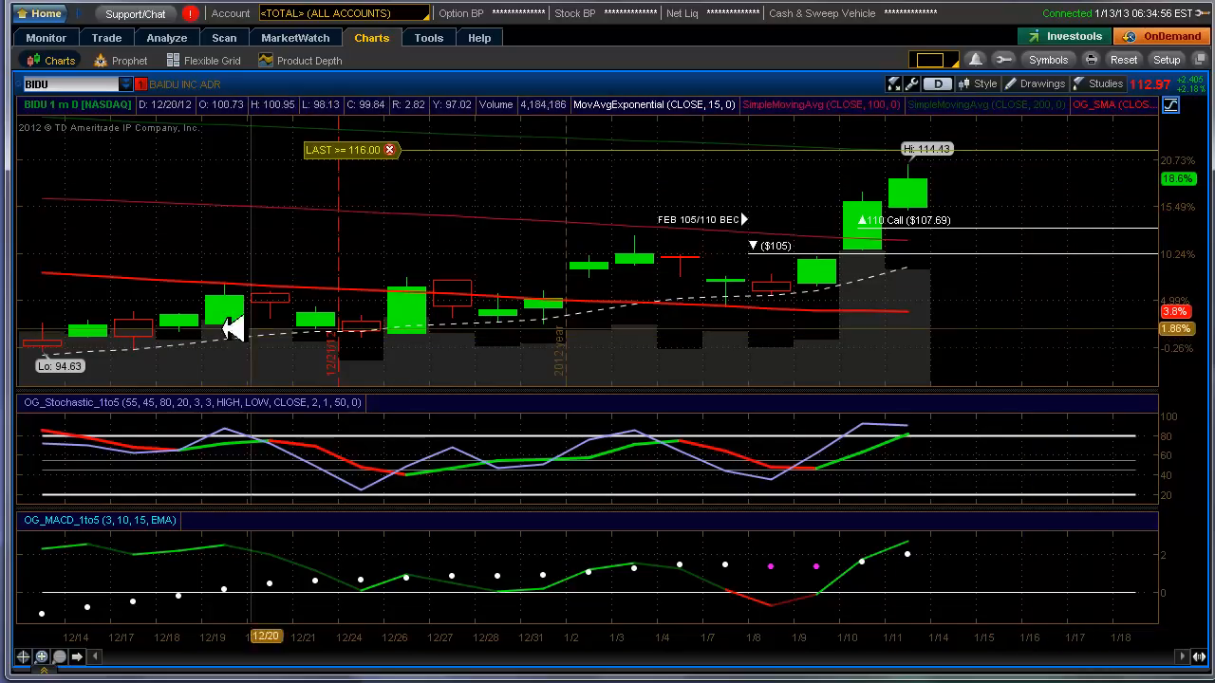
mouse_move(147, 342)
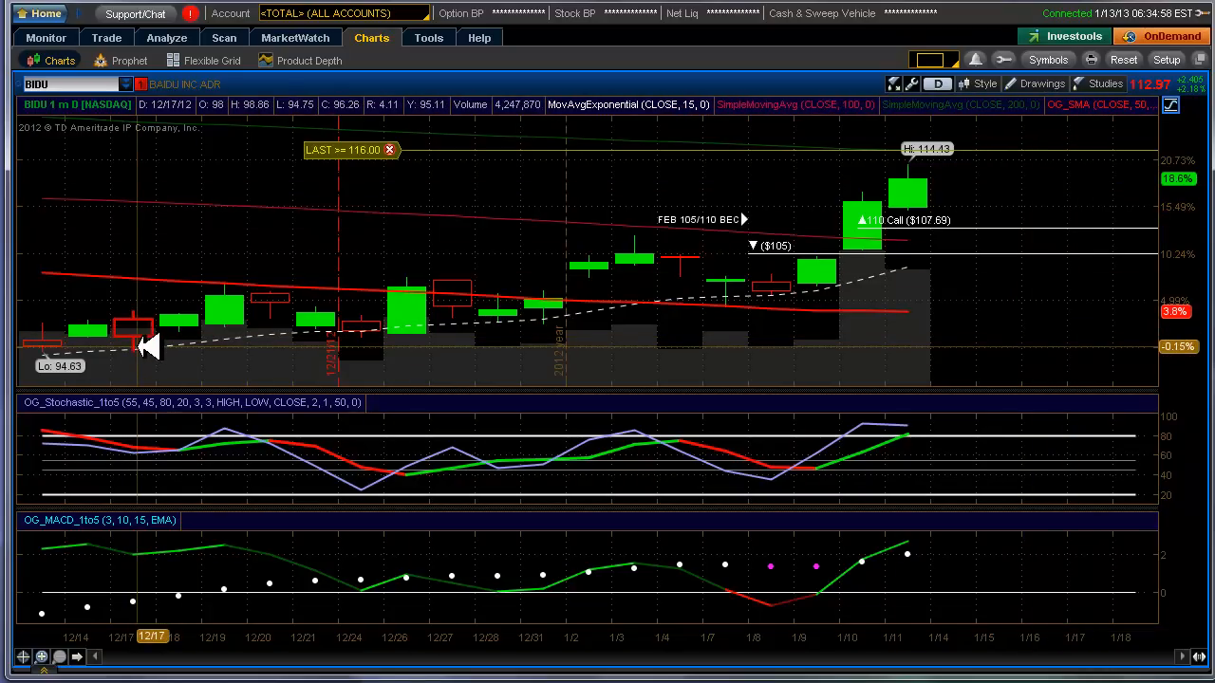
mouse_move(602, 398)
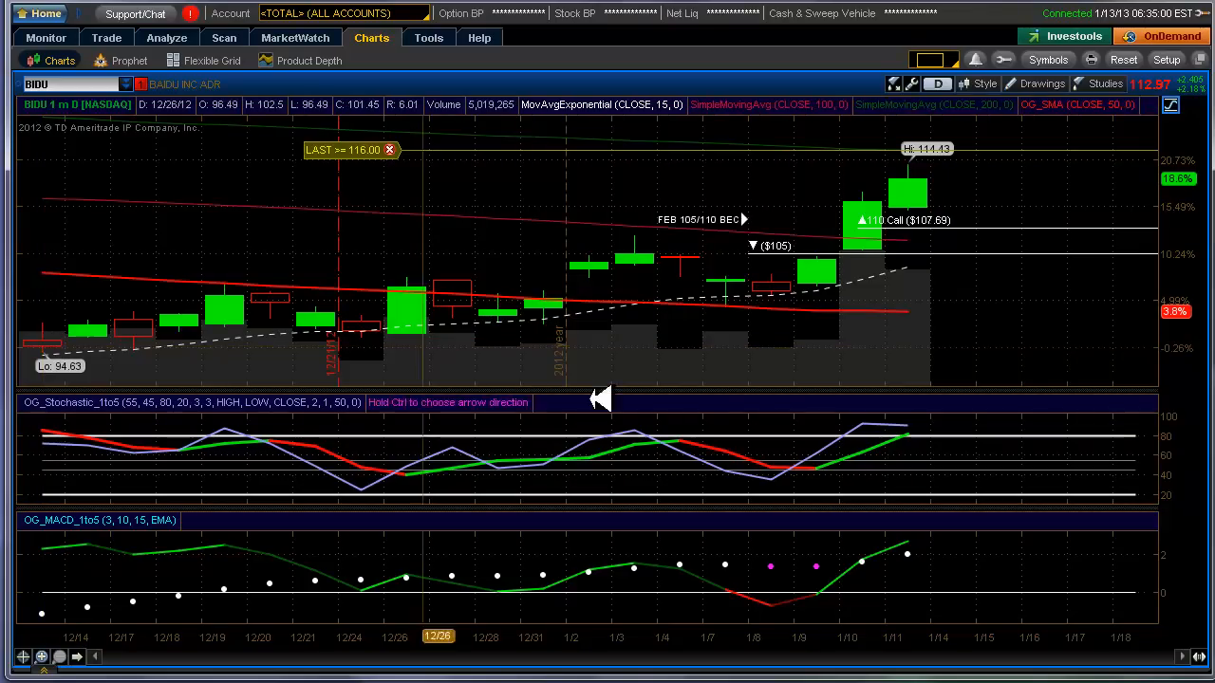
mouse_move(949, 328)
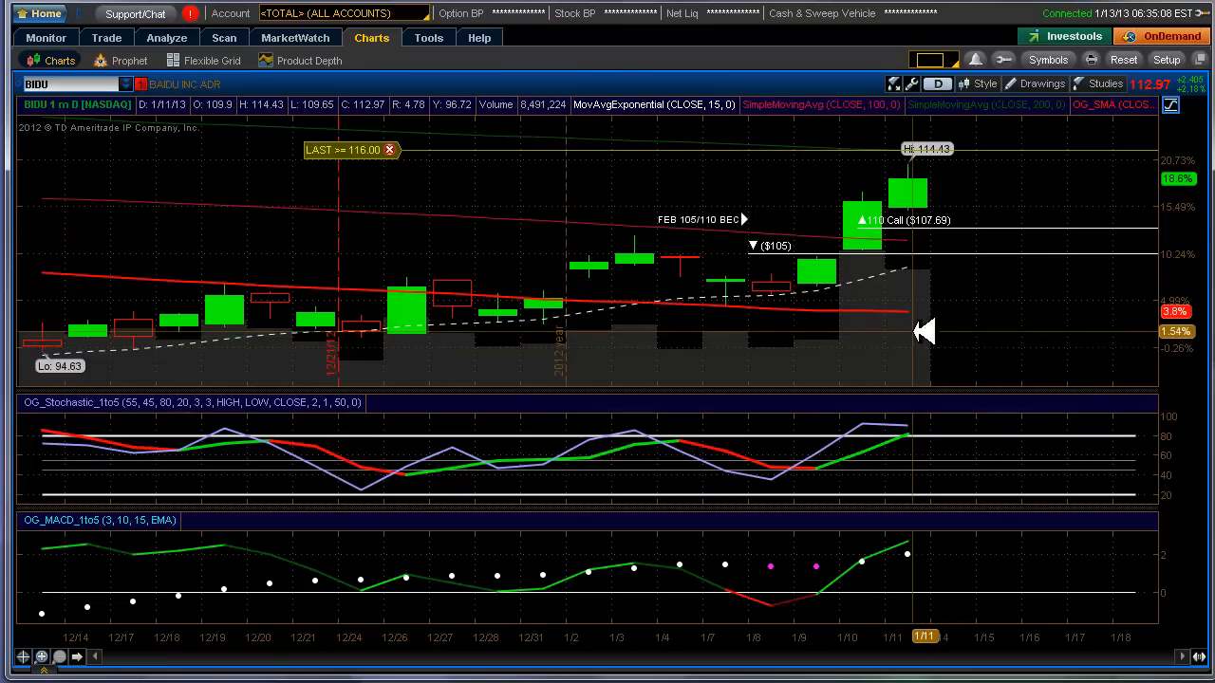
mouse_move(703, 366)
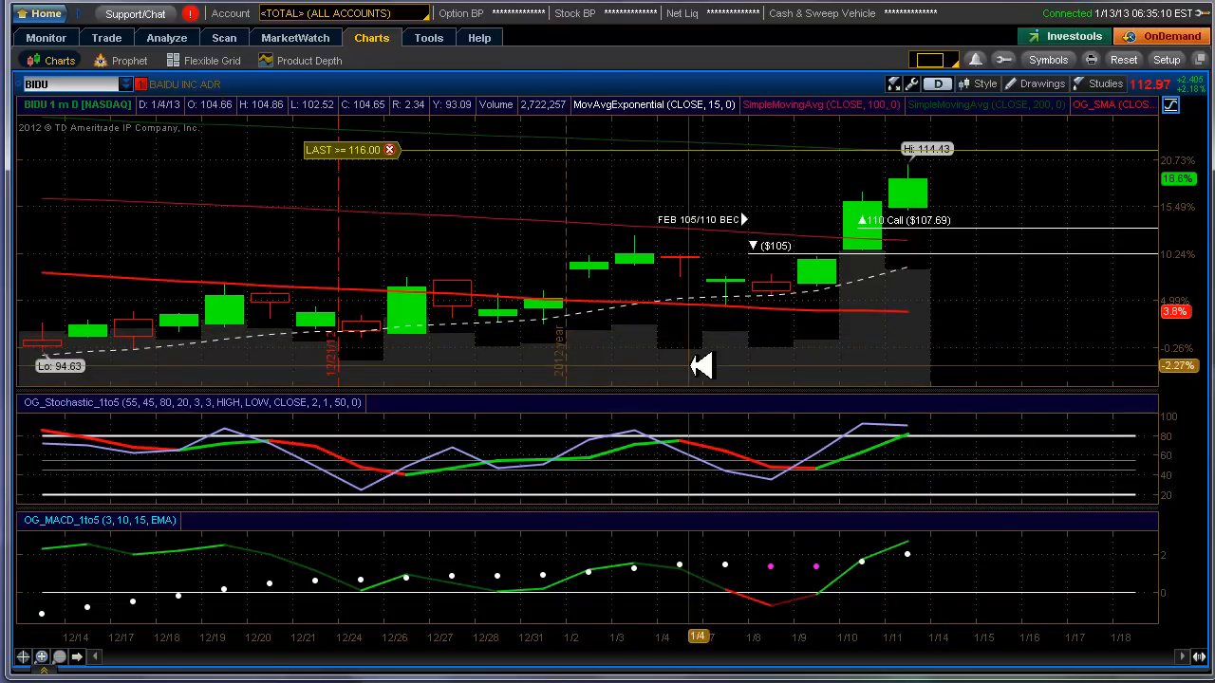
mouse_move(911, 375)
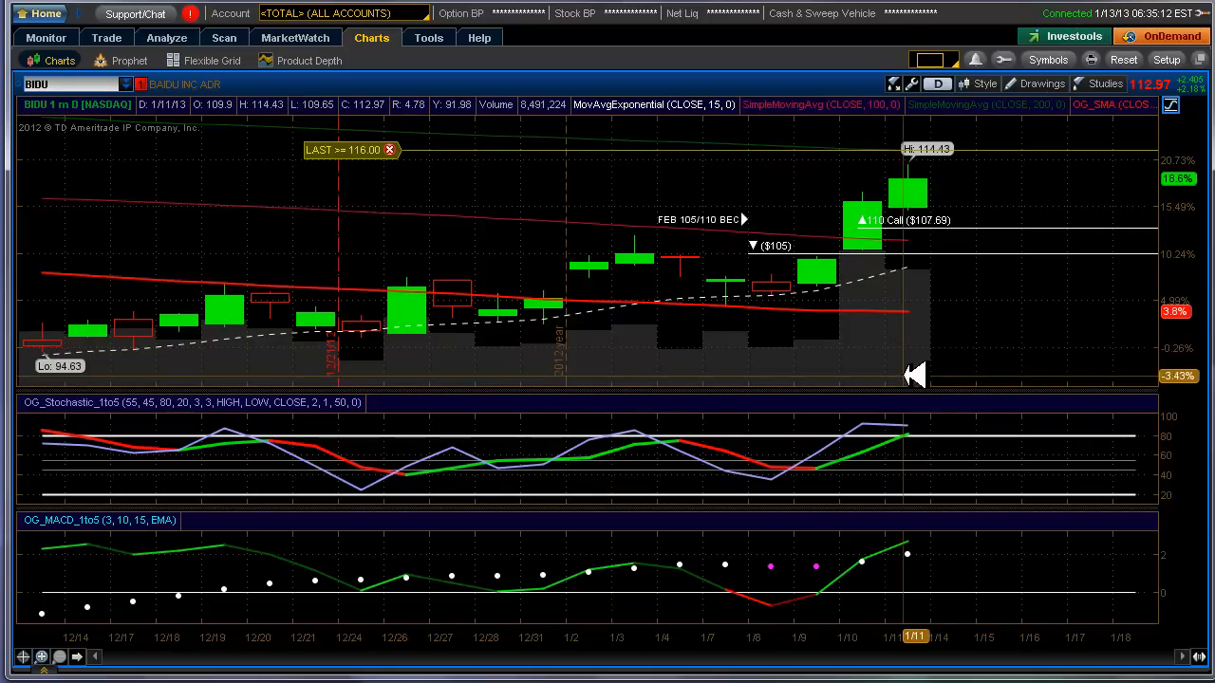
mouse_move(195, 373)
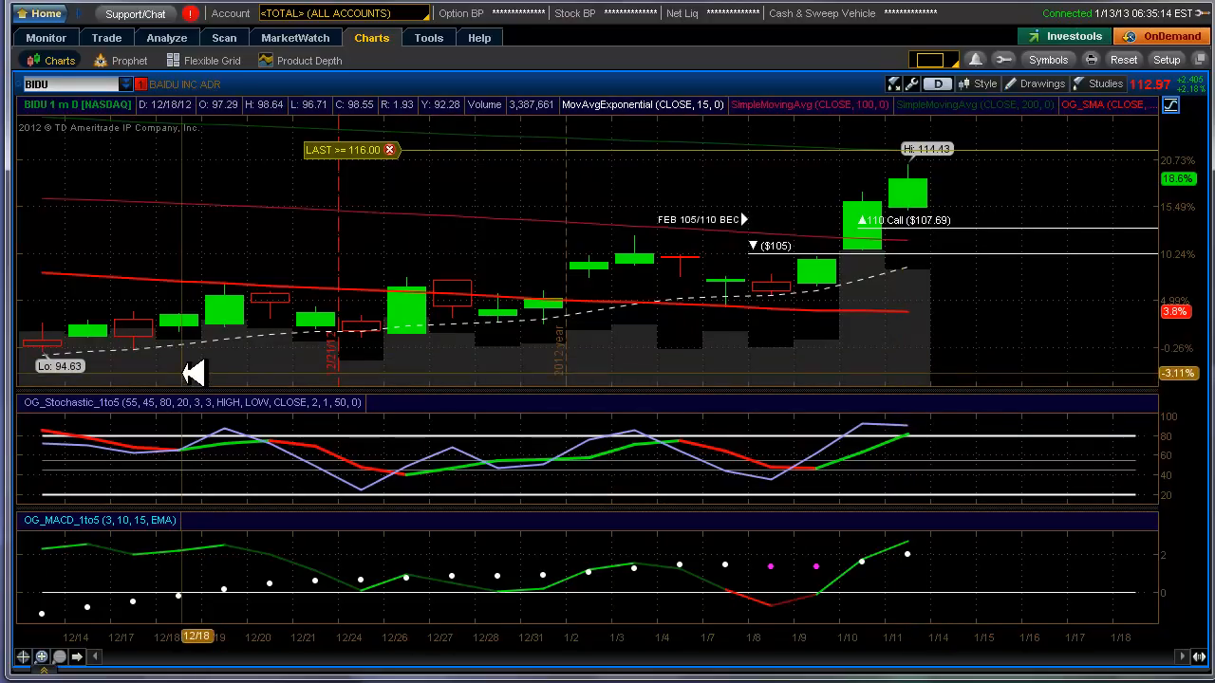
mouse_move(166, 346)
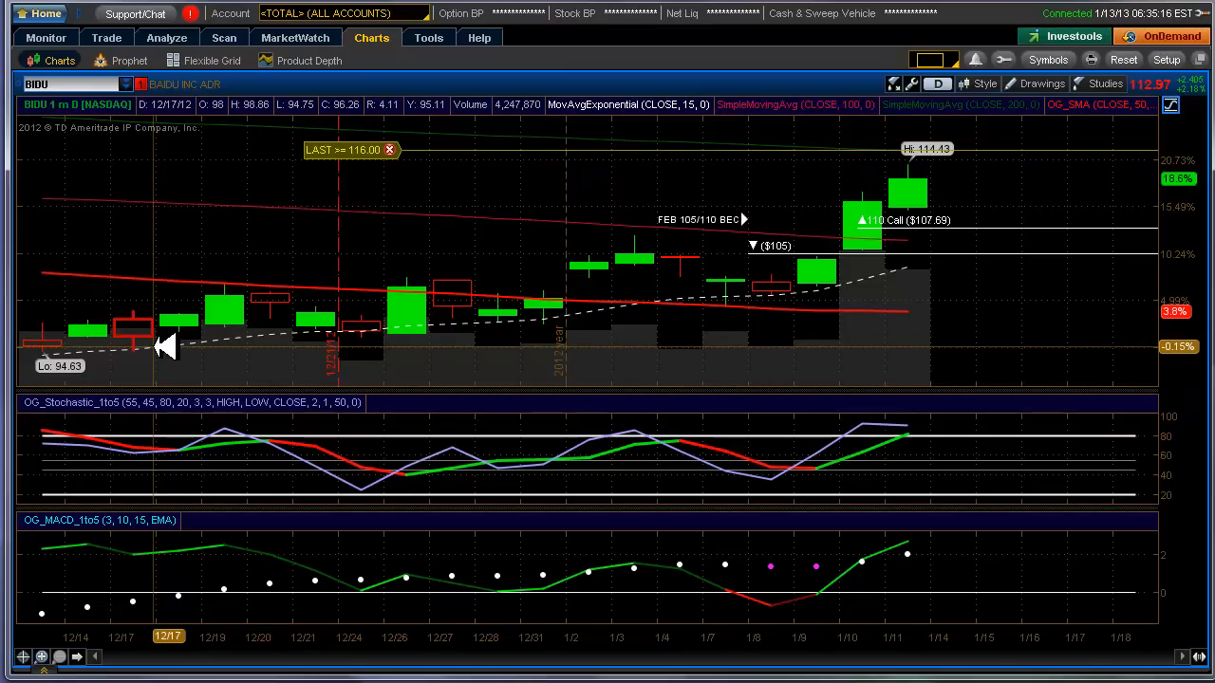
mouse_move(76, 343)
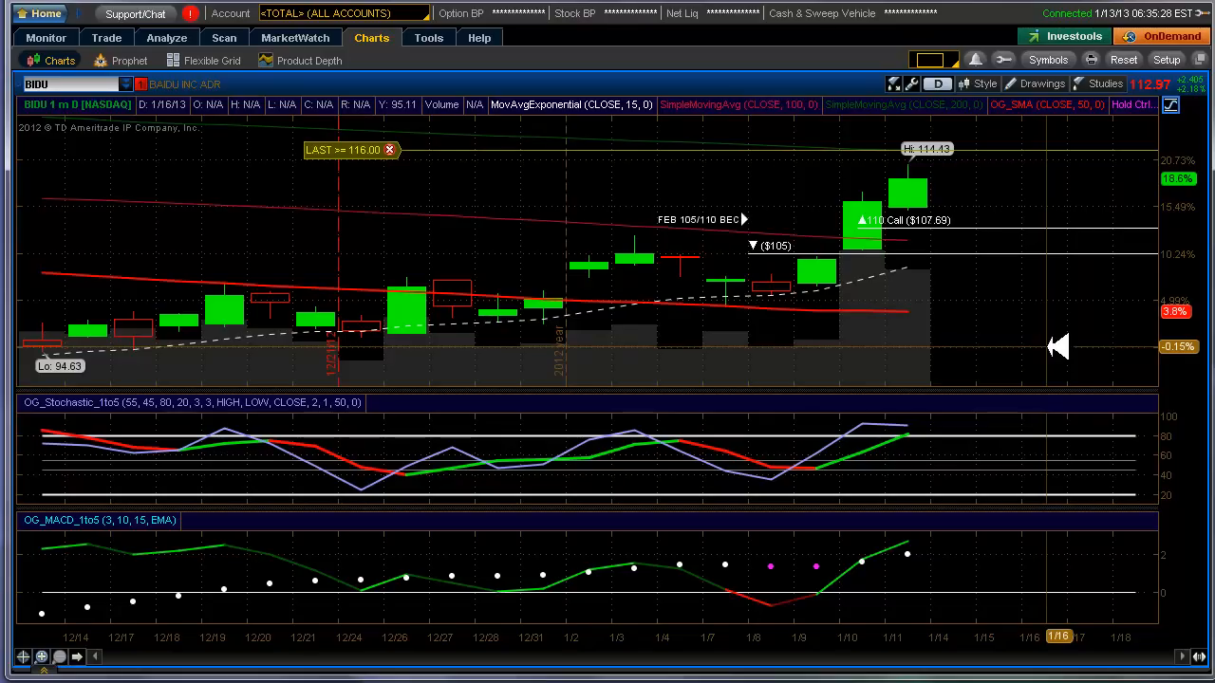
mouse_move(52, 359)
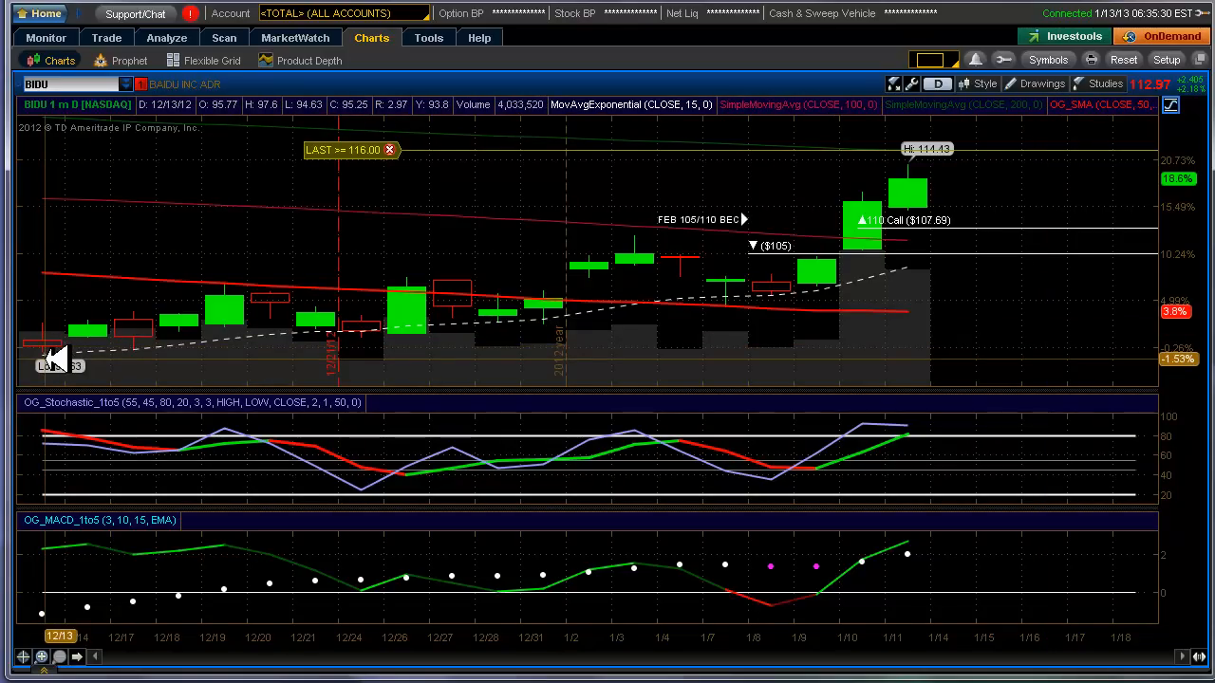
mouse_move(968, 341)
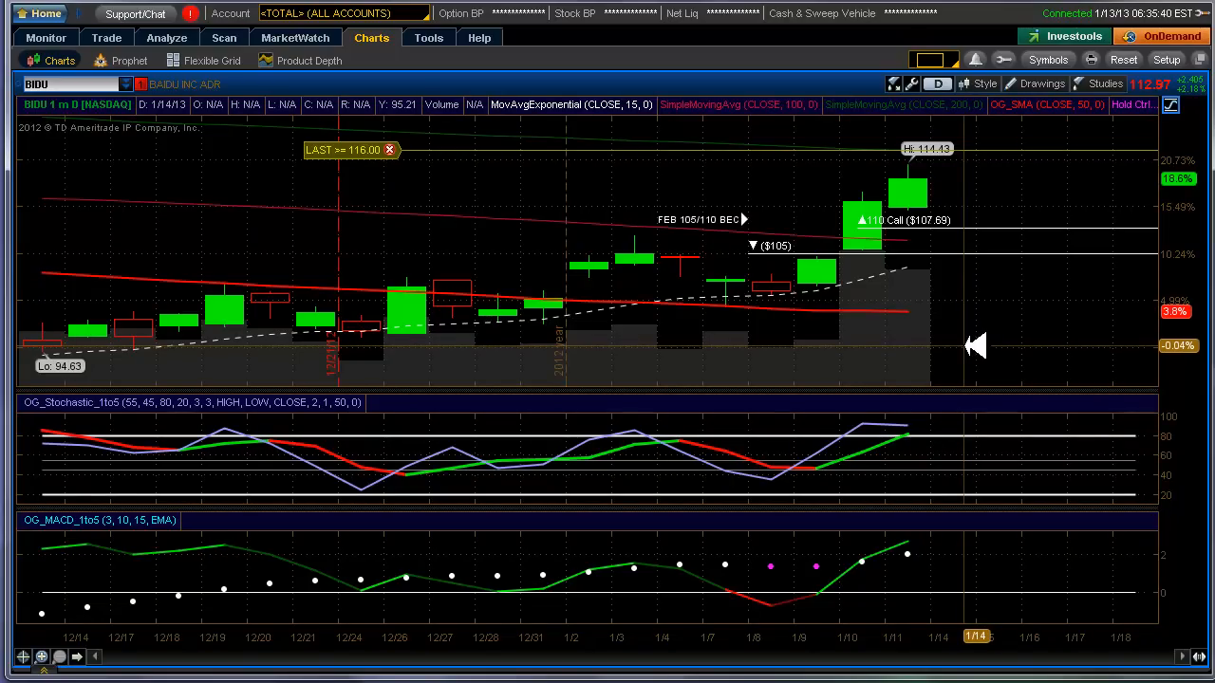
mouse_move(978, 350)
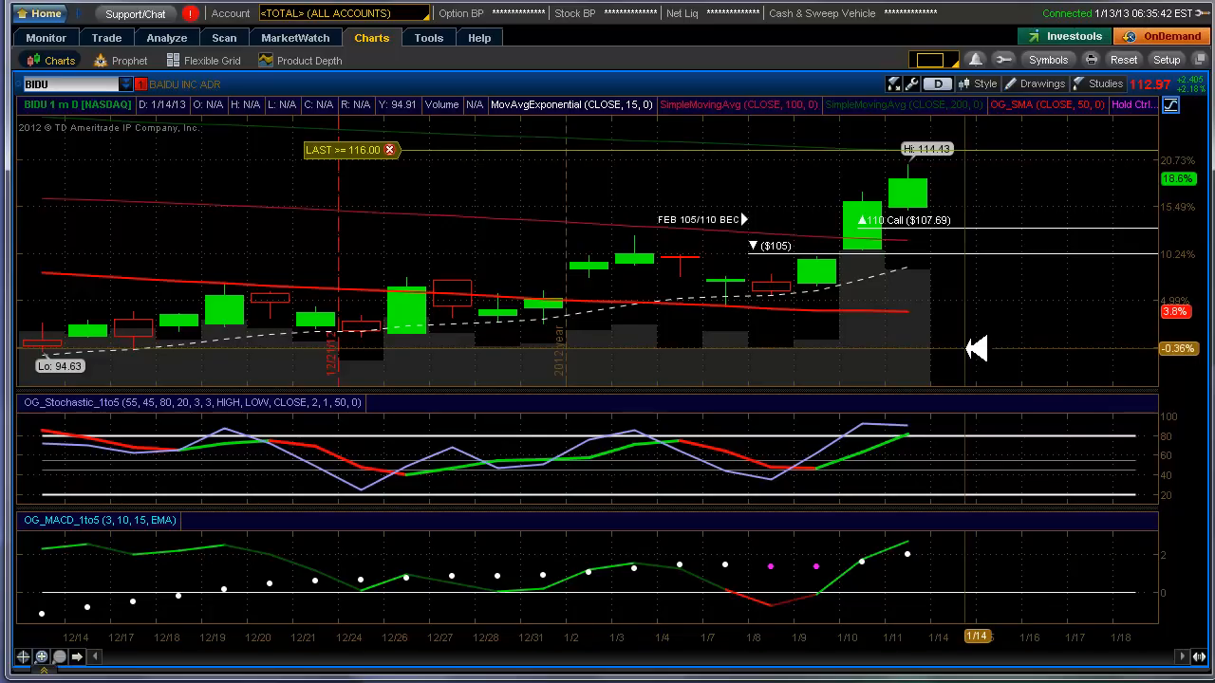
mouse_move(1042, 230)
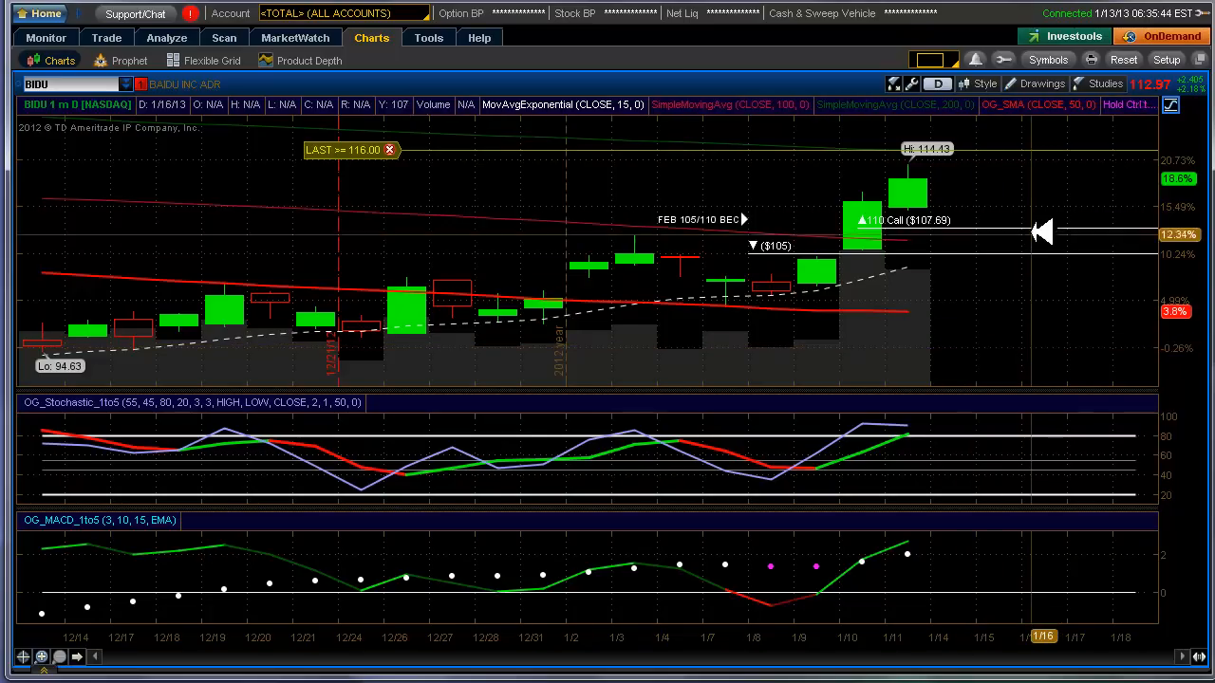
mouse_move(1044, 177)
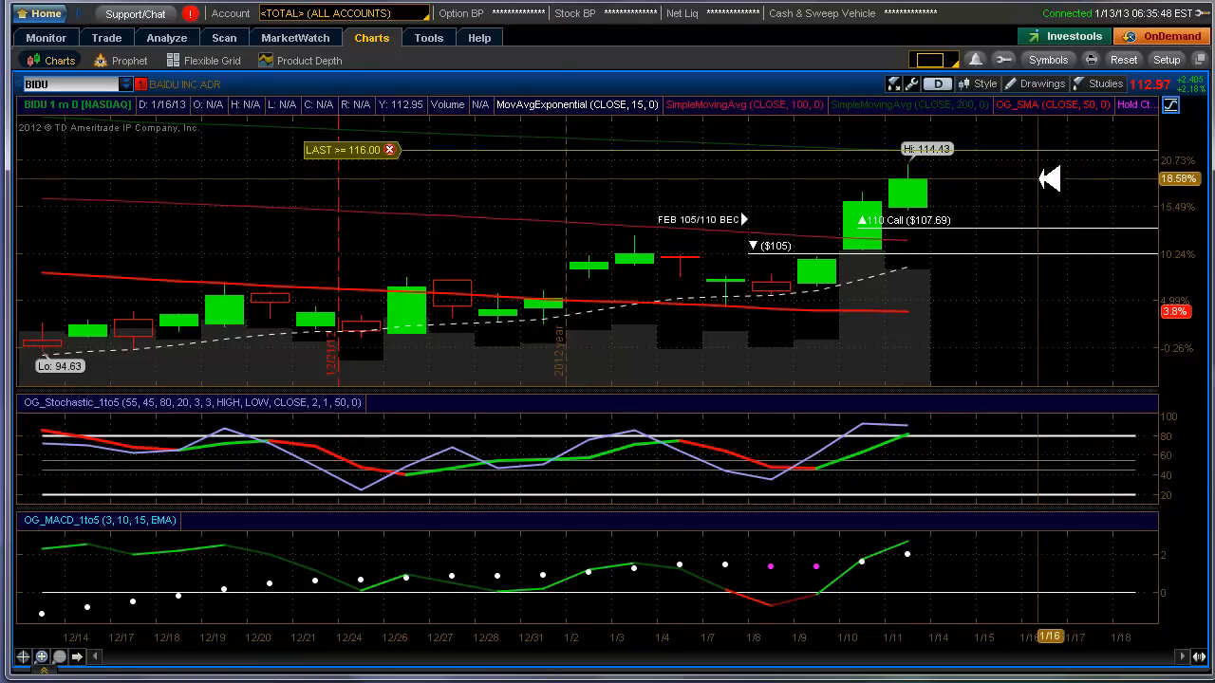
mouse_move(1099, 239)
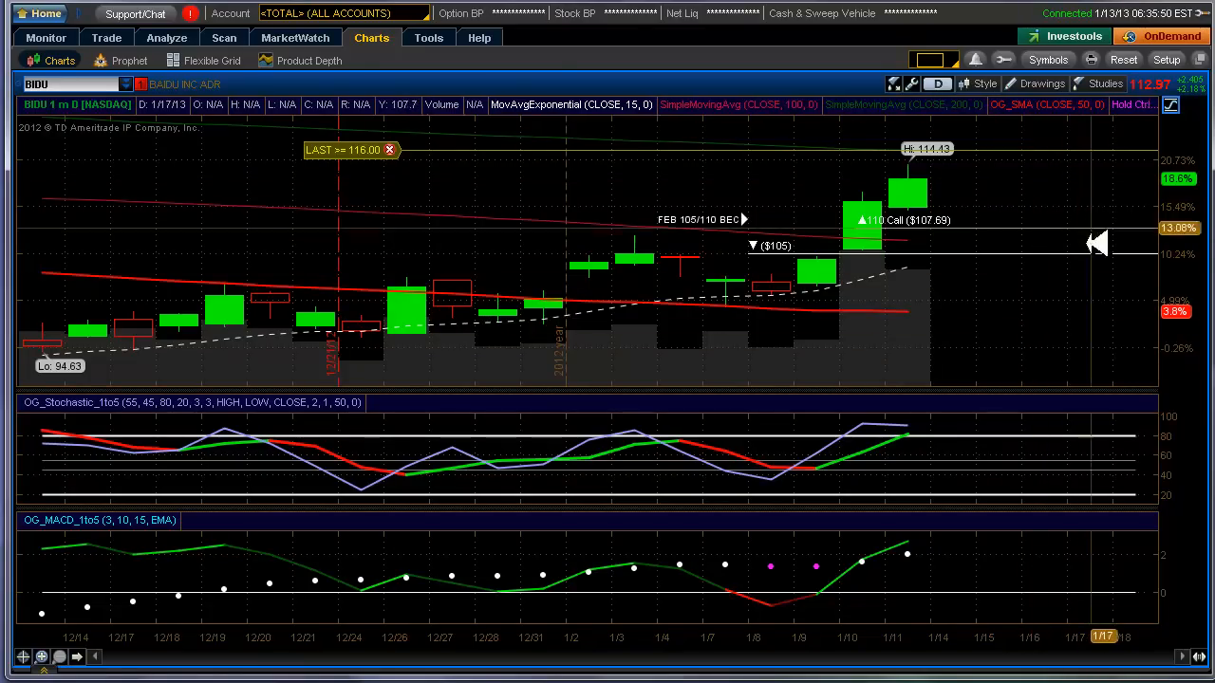
mouse_move(43, 289)
text(AAPL)
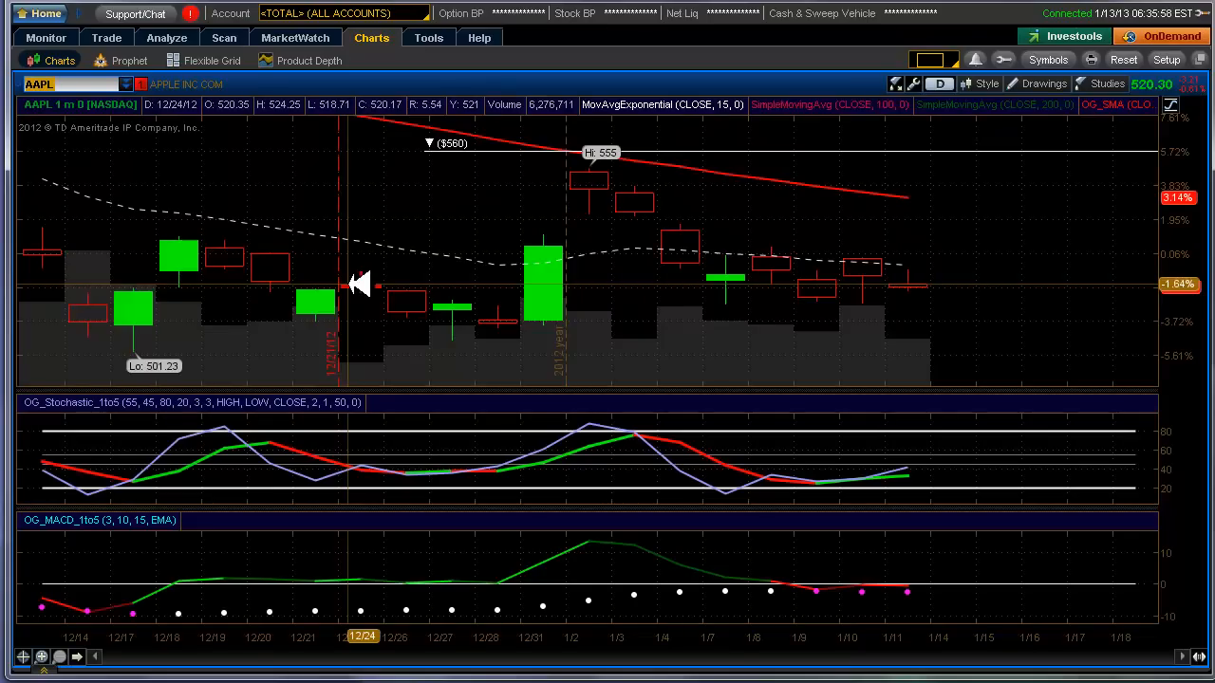
mouse_move(1009, 329)
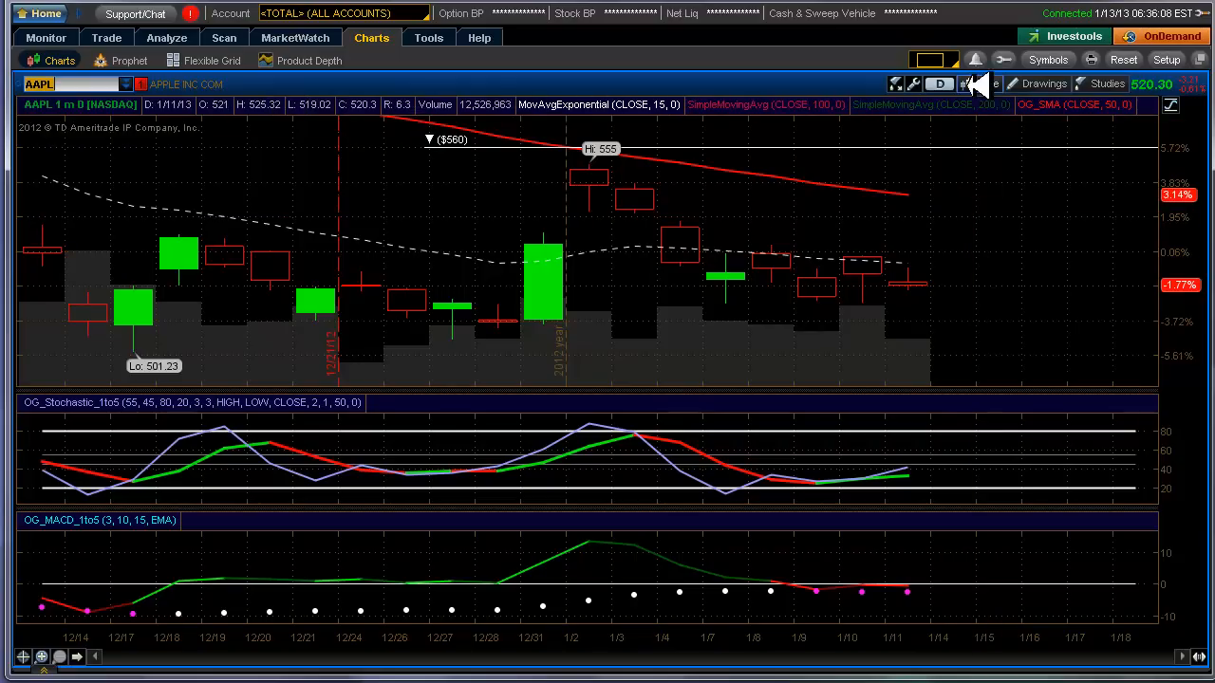
Step: Change the AAPL chart time frame to one year of daily bars
click(985, 84)
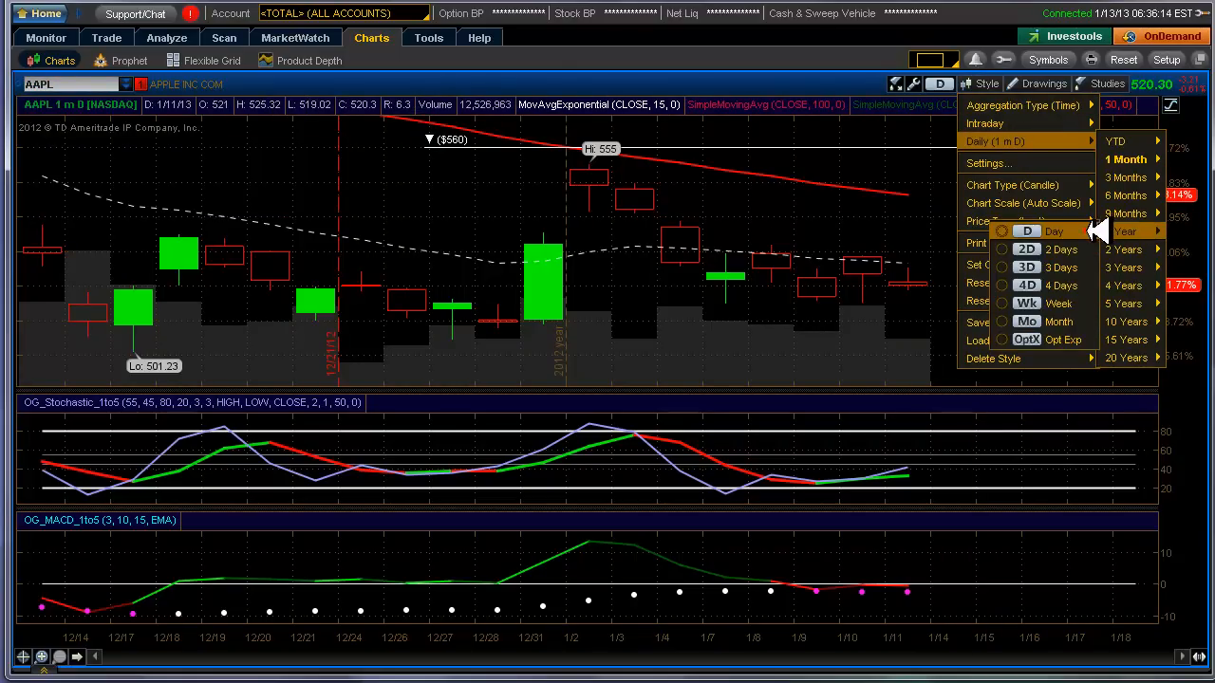
click(1124, 231)
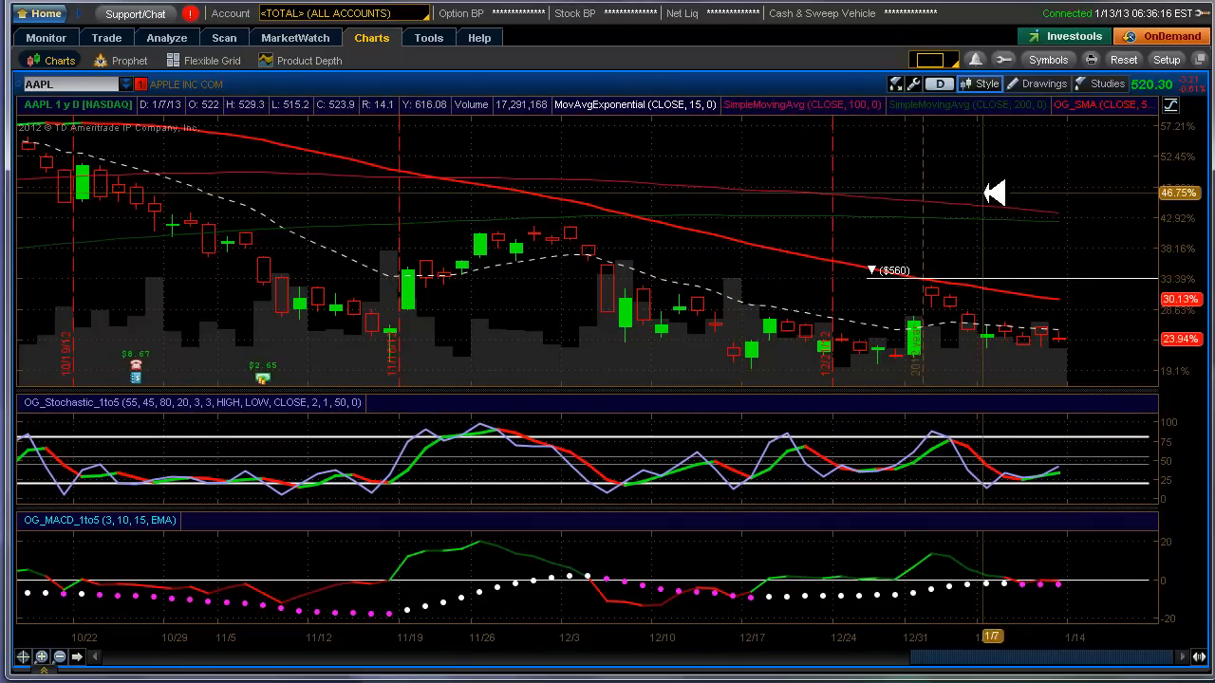
mouse_move(1060, 190)
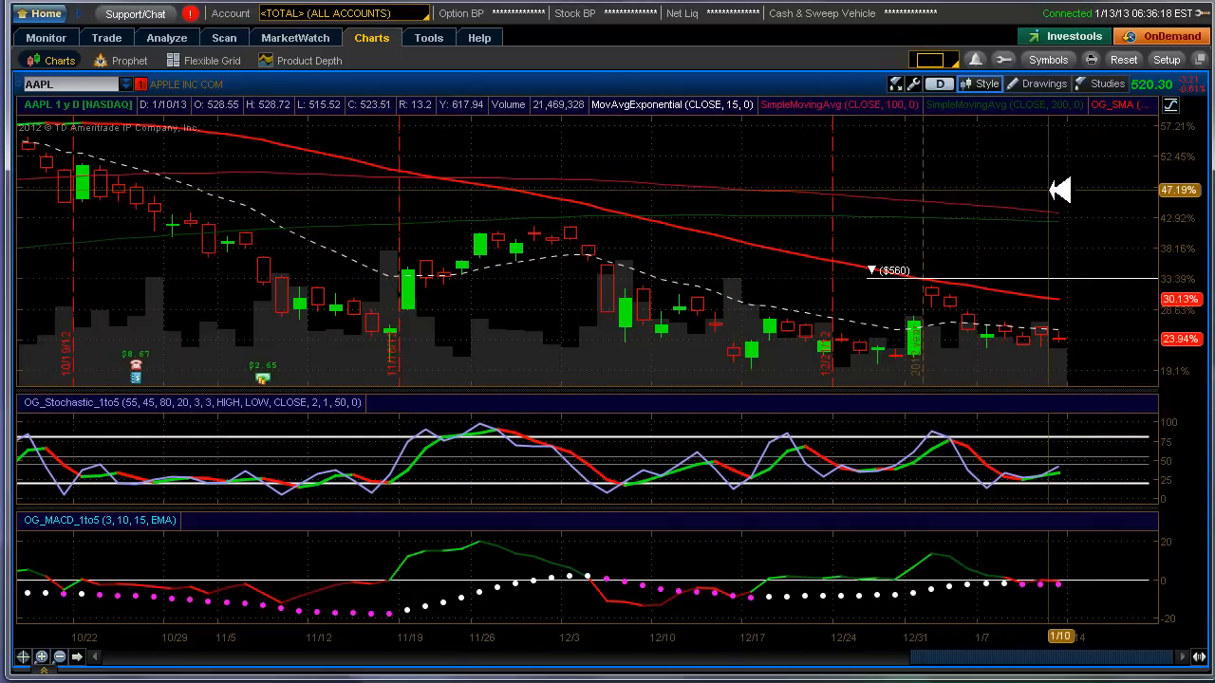
mouse_move(1044, 169)
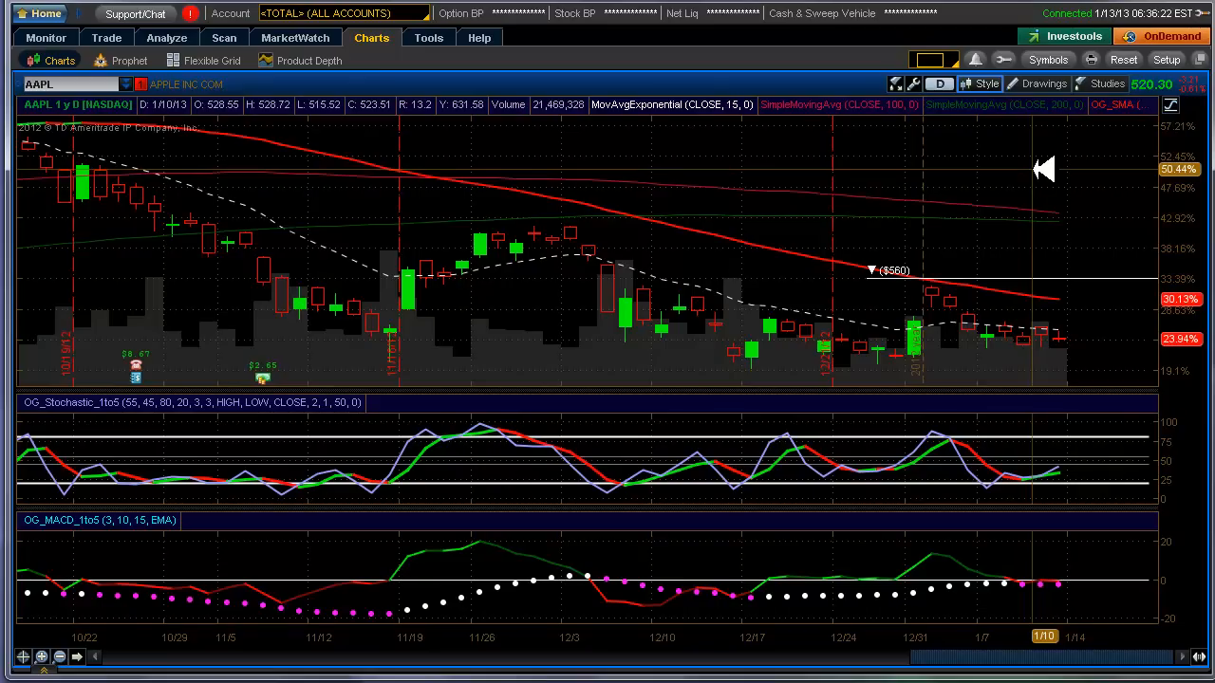
mouse_move(1020, 175)
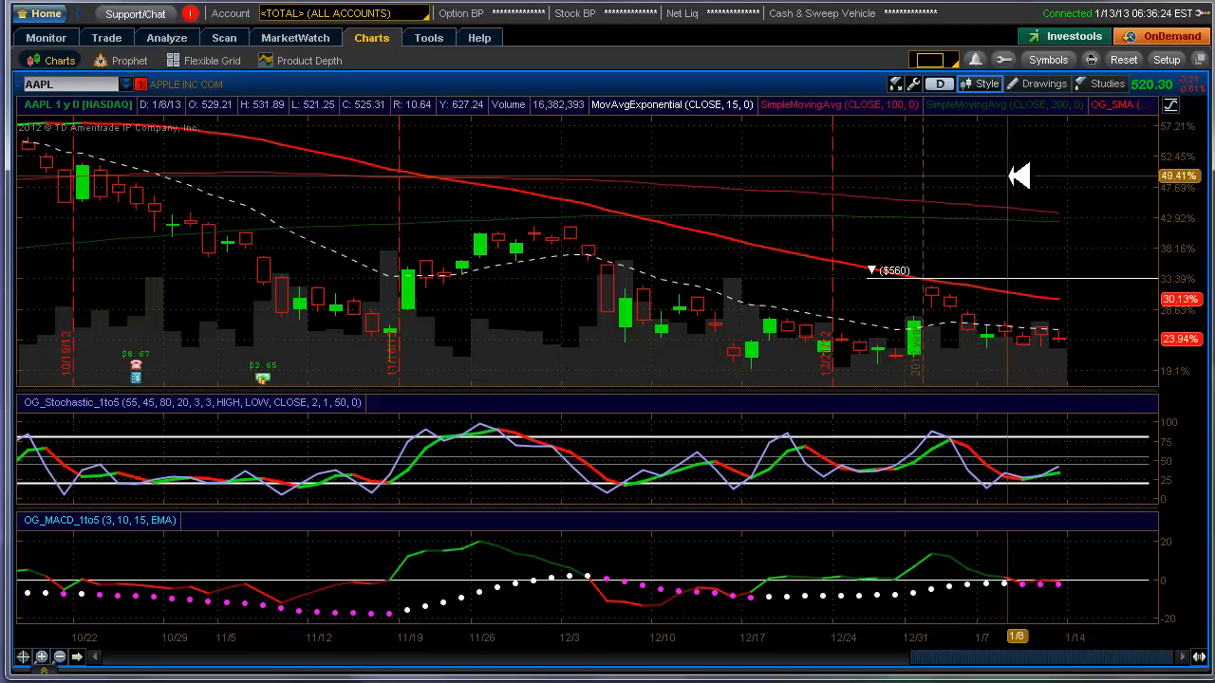
mouse_move(959, 155)
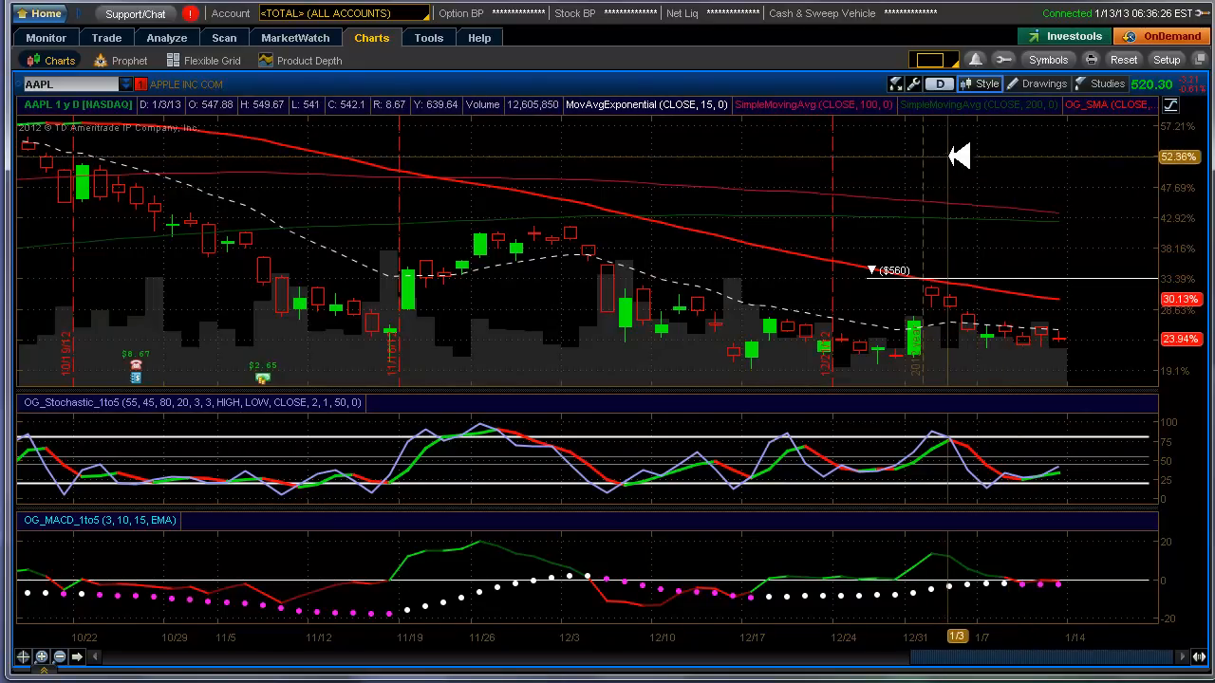
mouse_move(1009, 193)
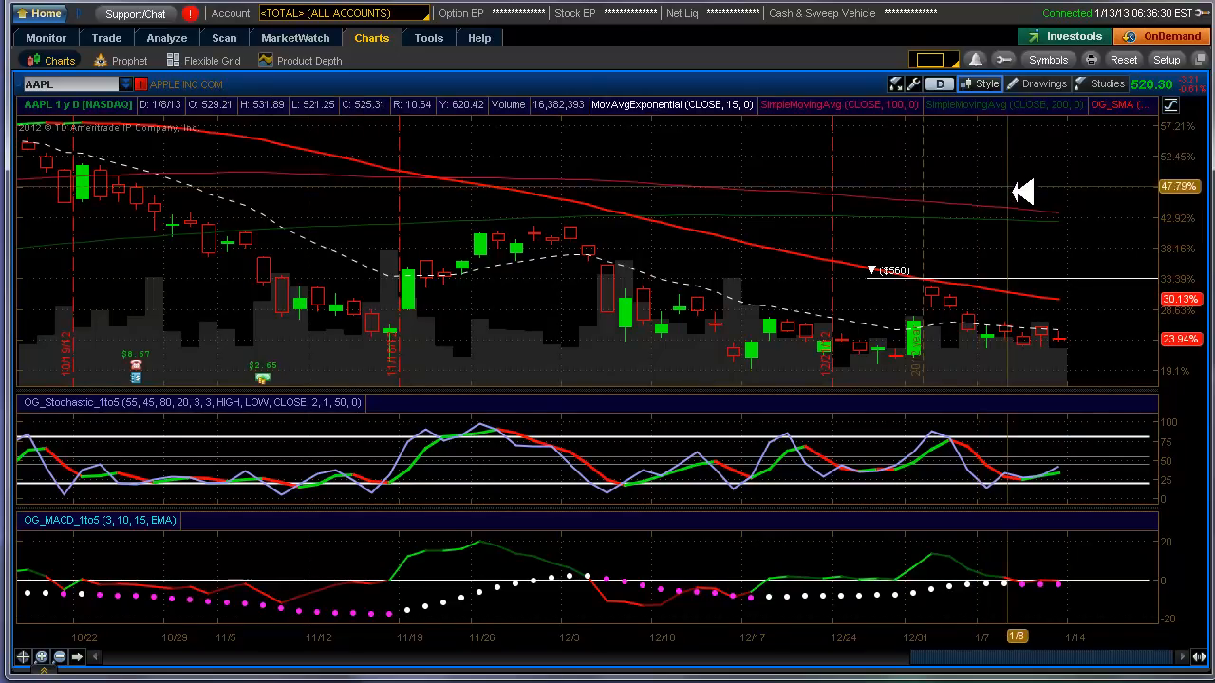
mouse_move(973, 175)
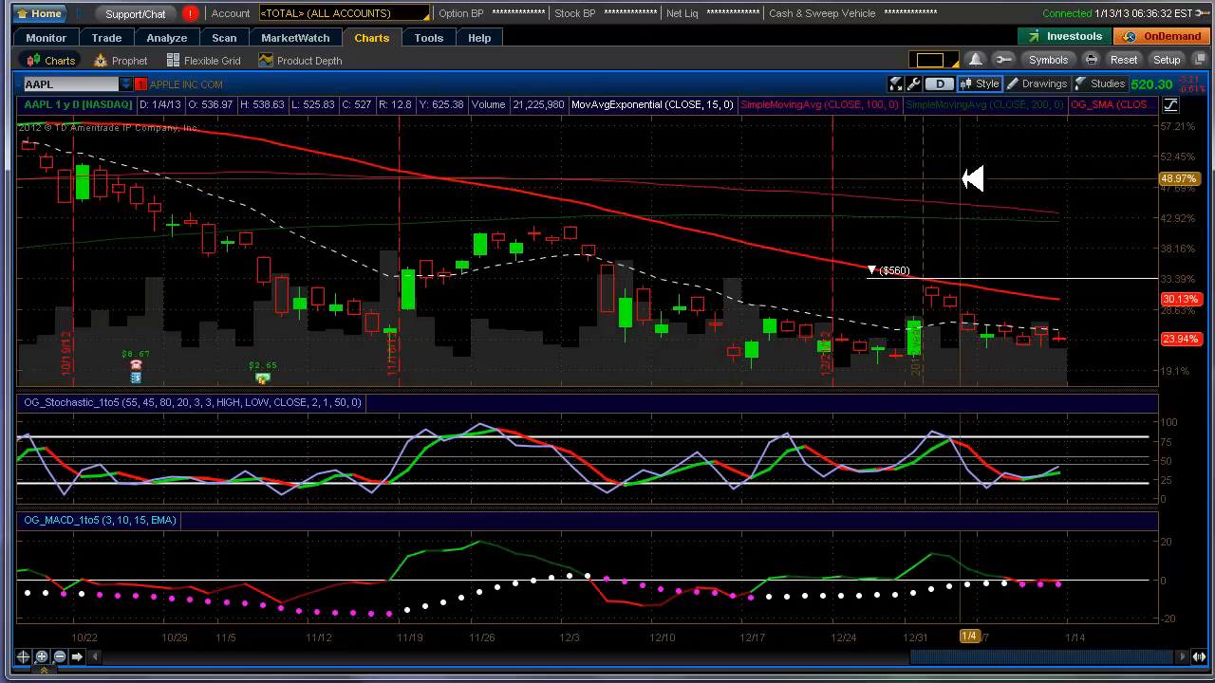
mouse_move(1070, 171)
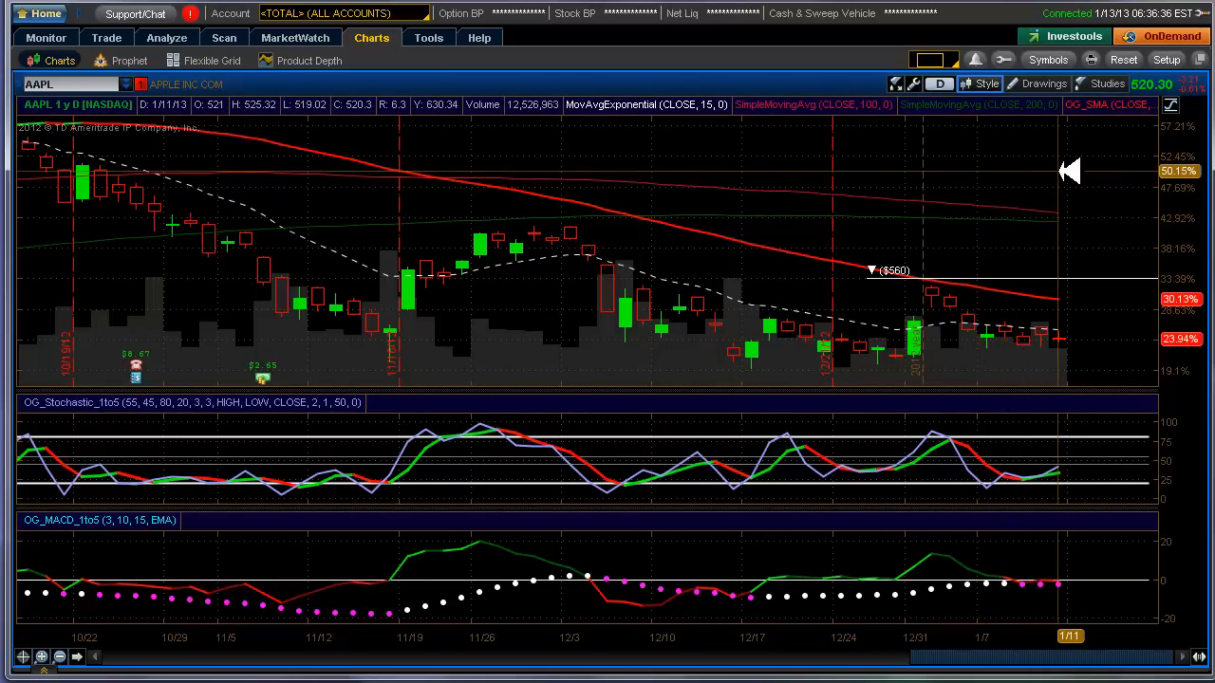
mouse_move(975, 178)
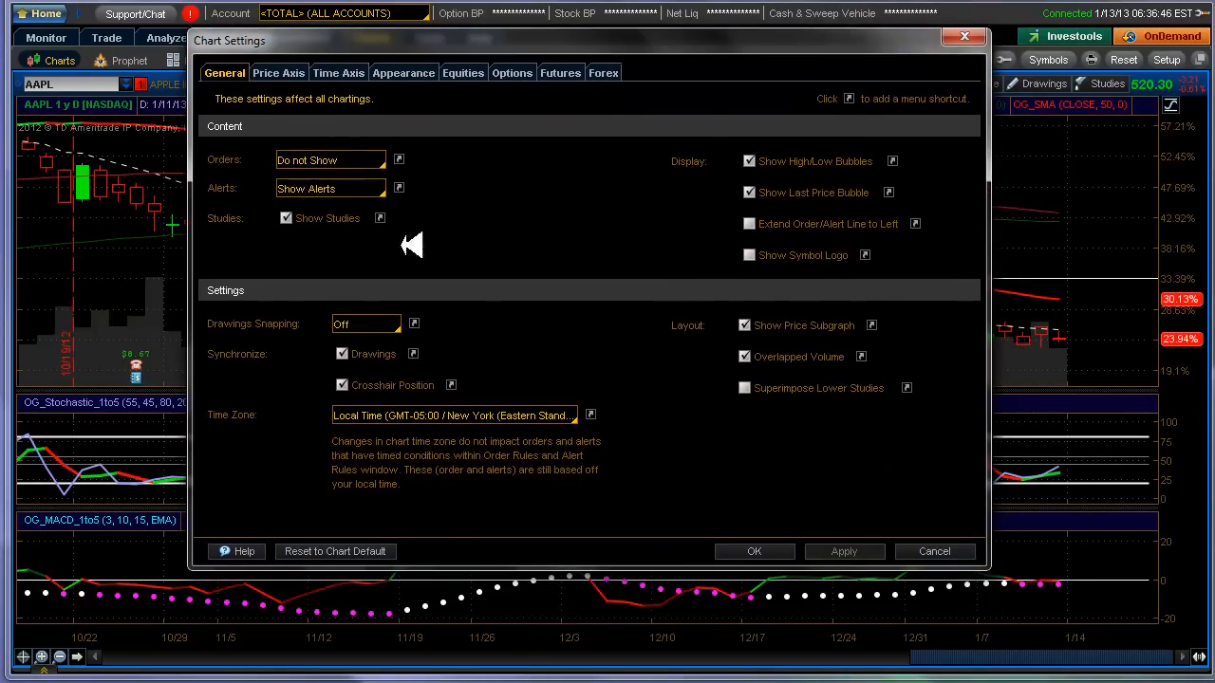
mouse_move(340, 64)
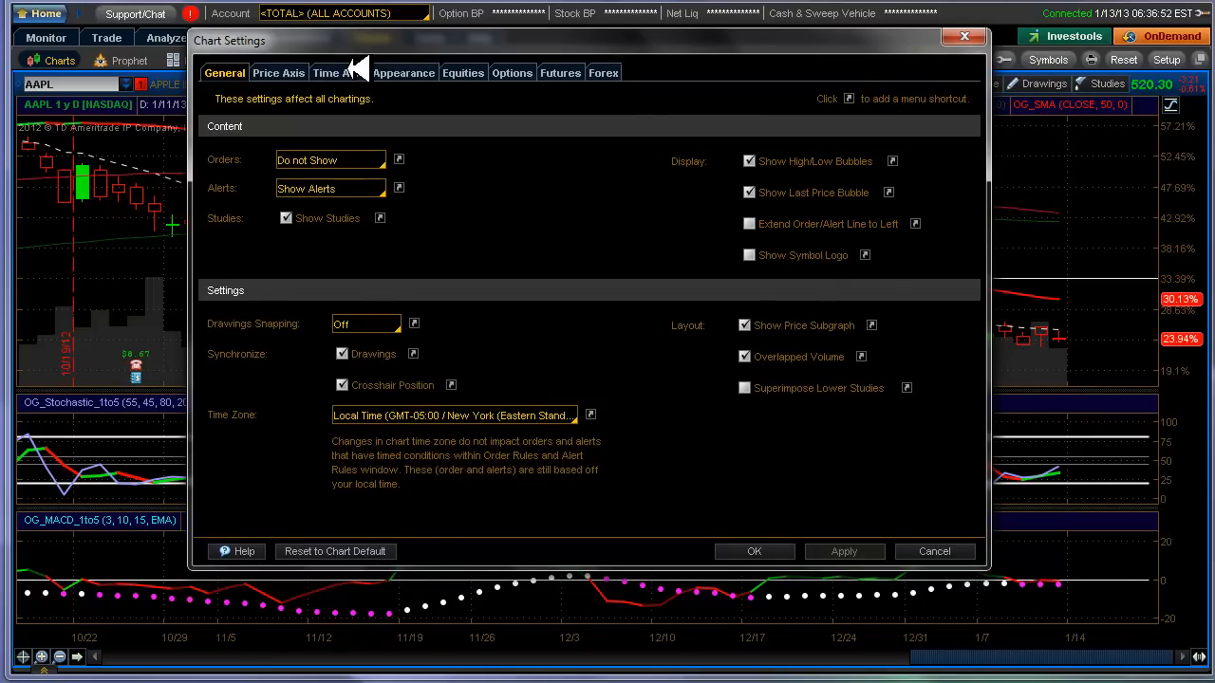
Step: Show the Time Axis tab of Chart Settings
click(338, 73)
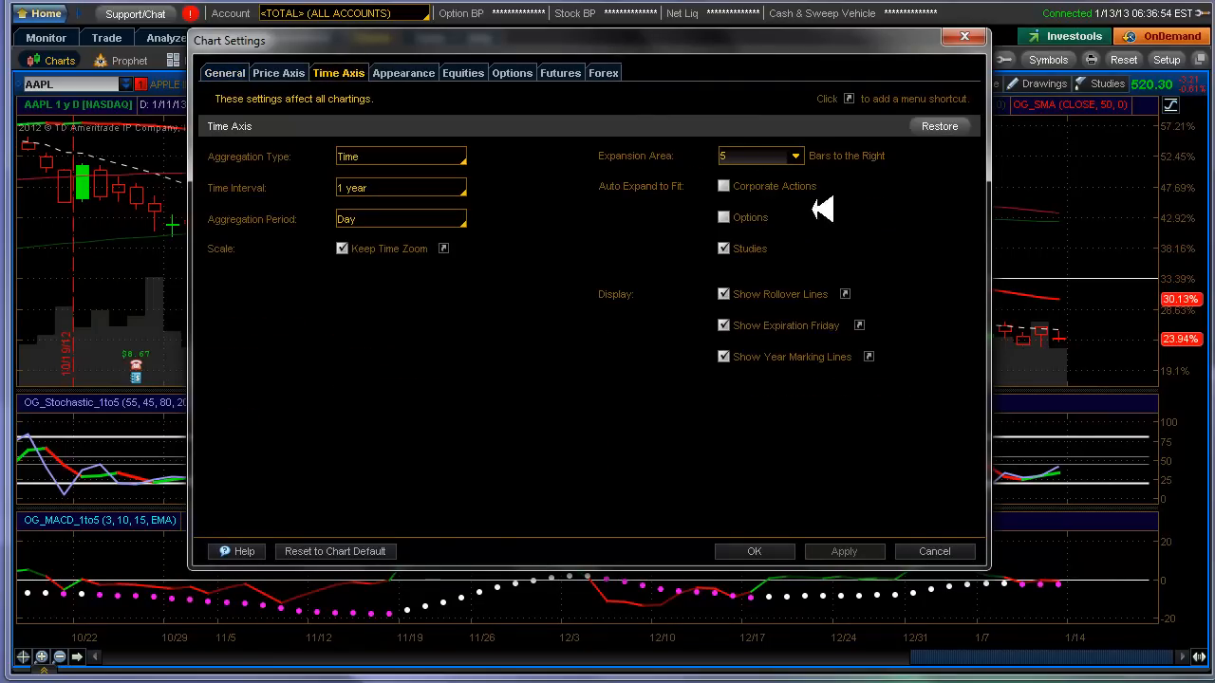
mouse_move(783, 155)
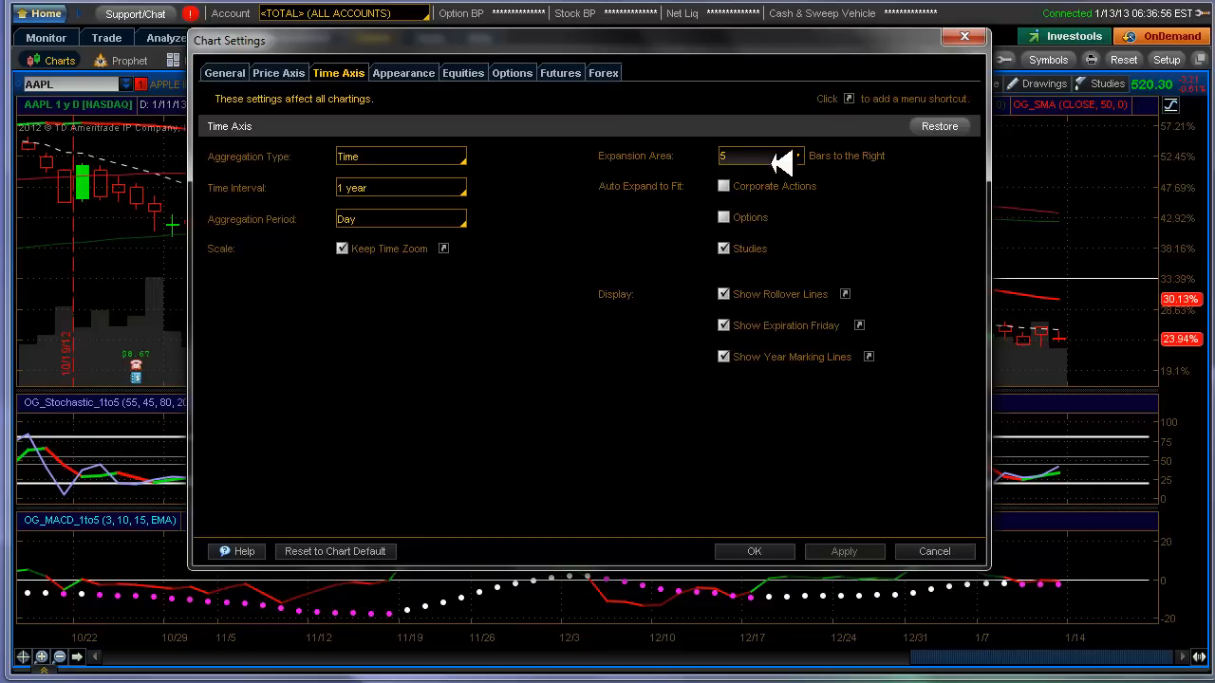
mouse_move(921, 207)
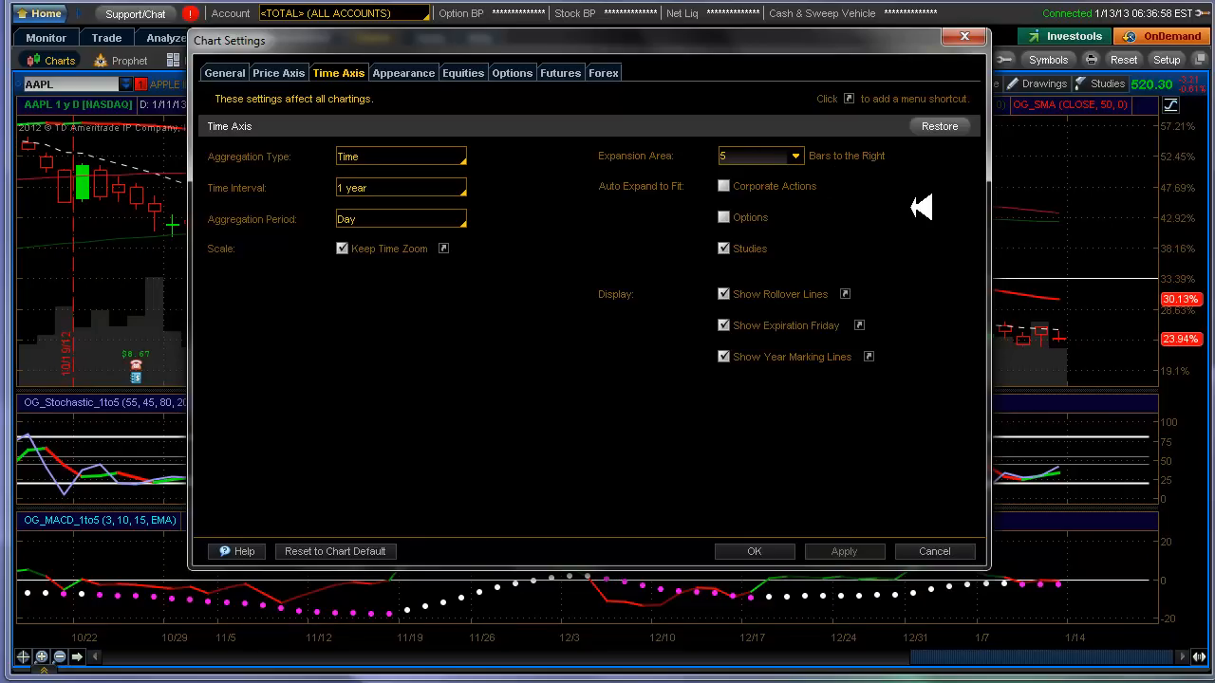
mouse_move(888, 43)
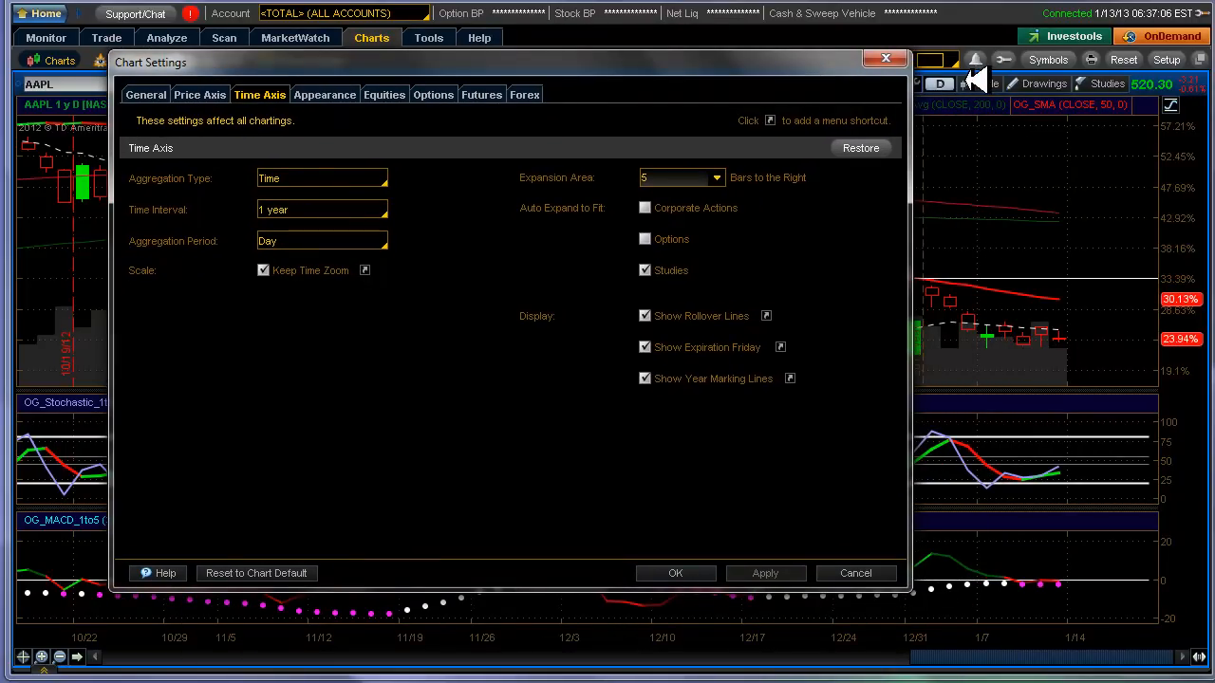
mouse_move(776, 212)
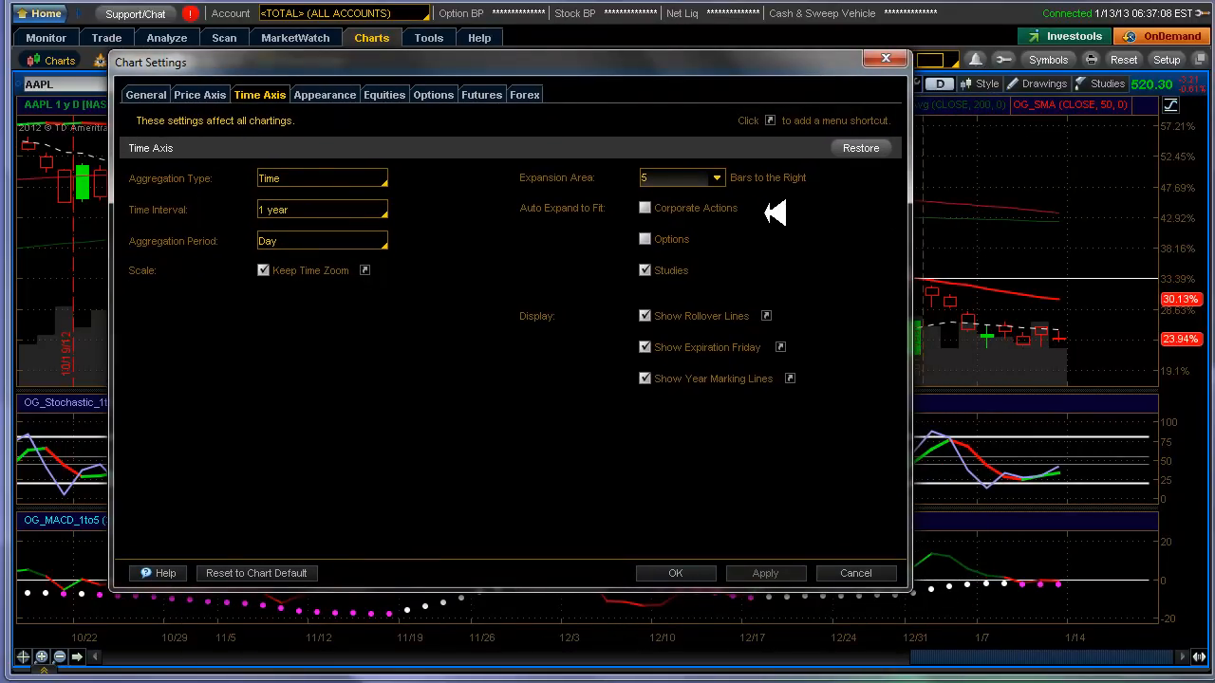
mouse_move(1072, 230)
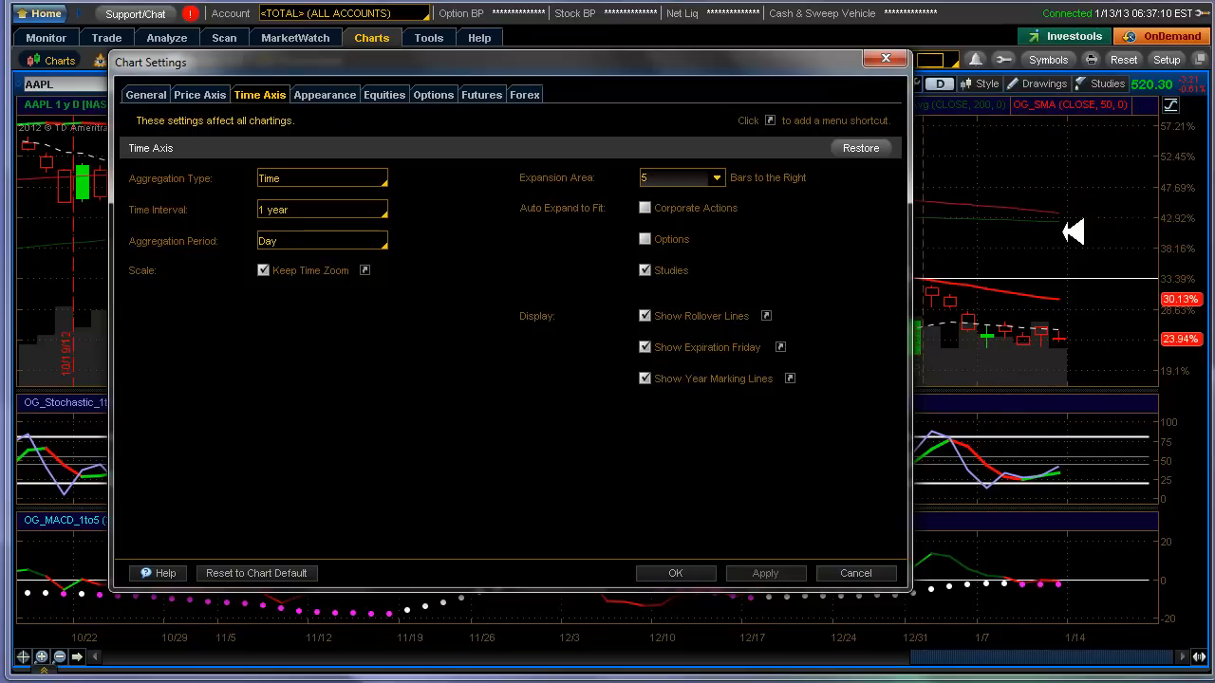
mouse_move(1094, 249)
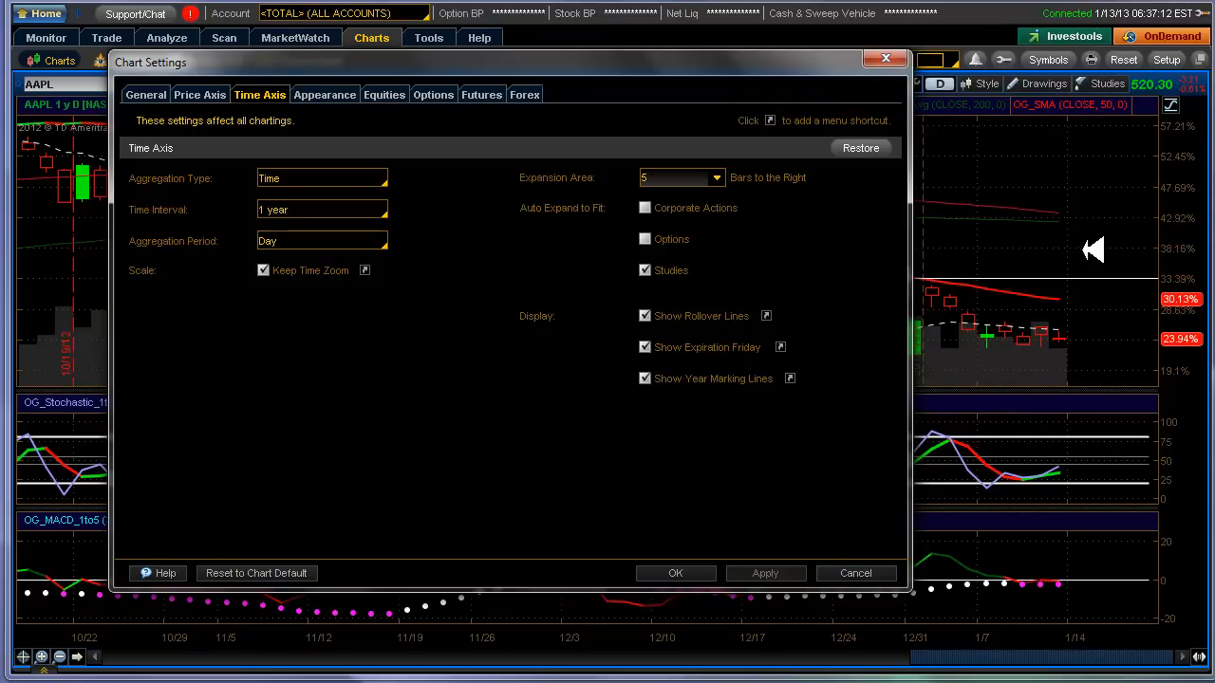
mouse_move(824, 249)
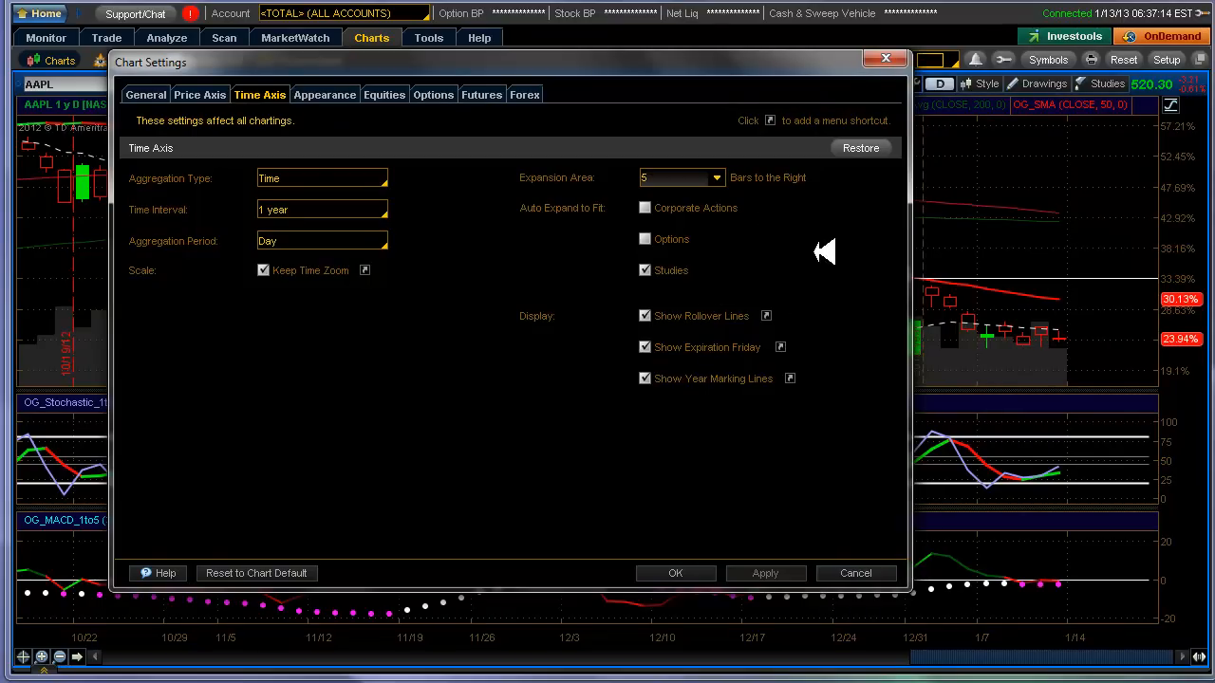
mouse_move(834, 239)
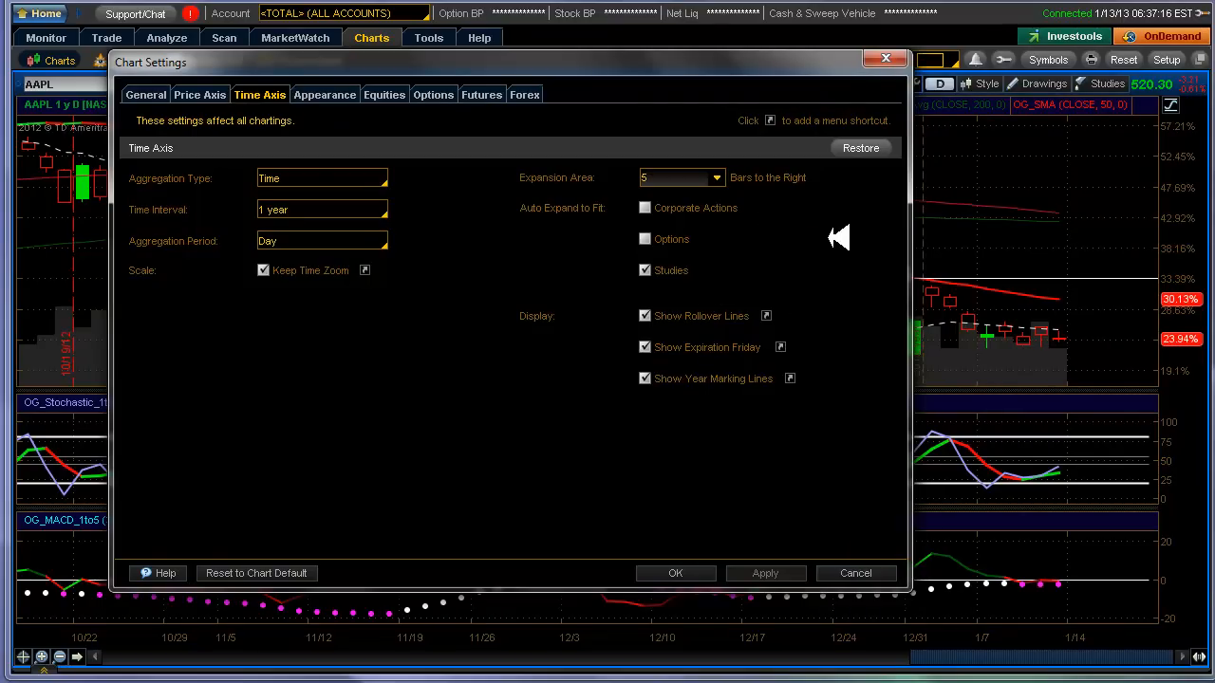
mouse_move(798, 239)
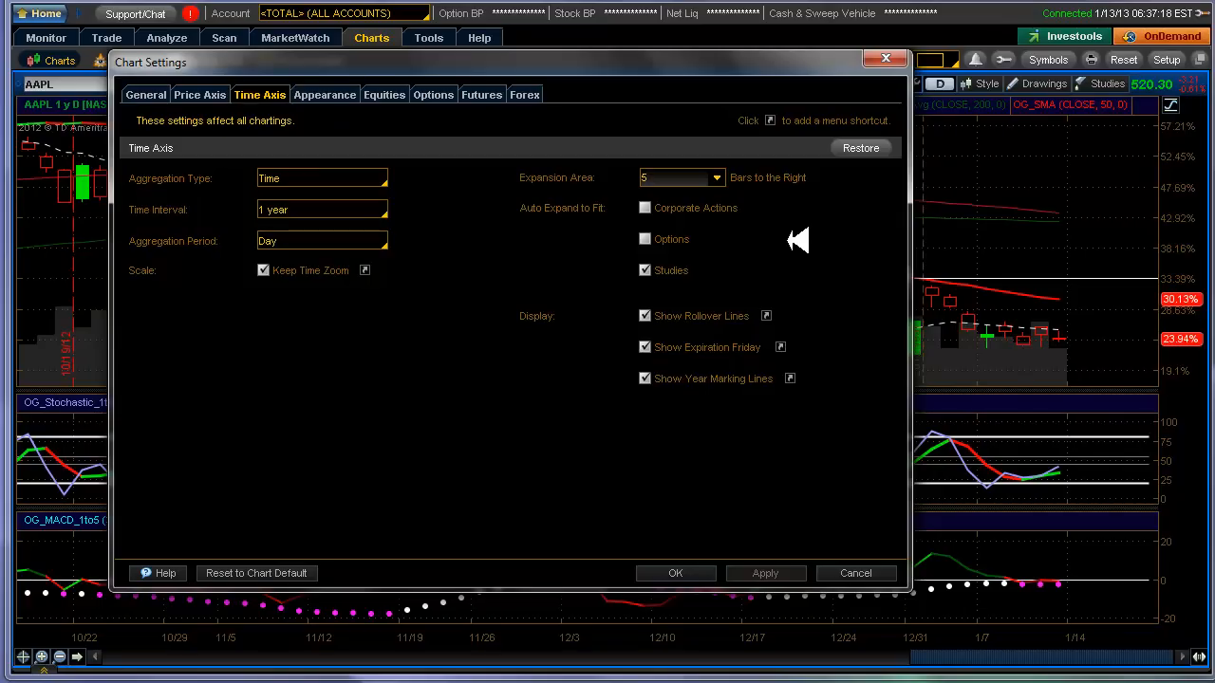
mouse_move(819, 234)
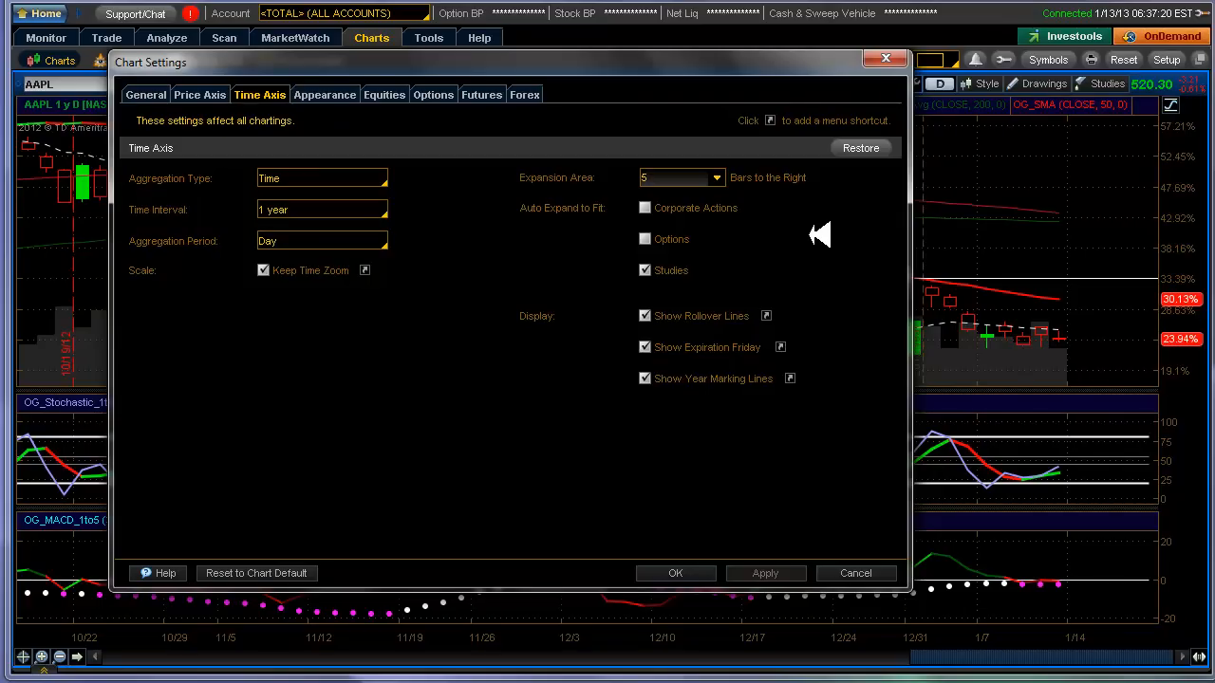
mouse_move(653, 207)
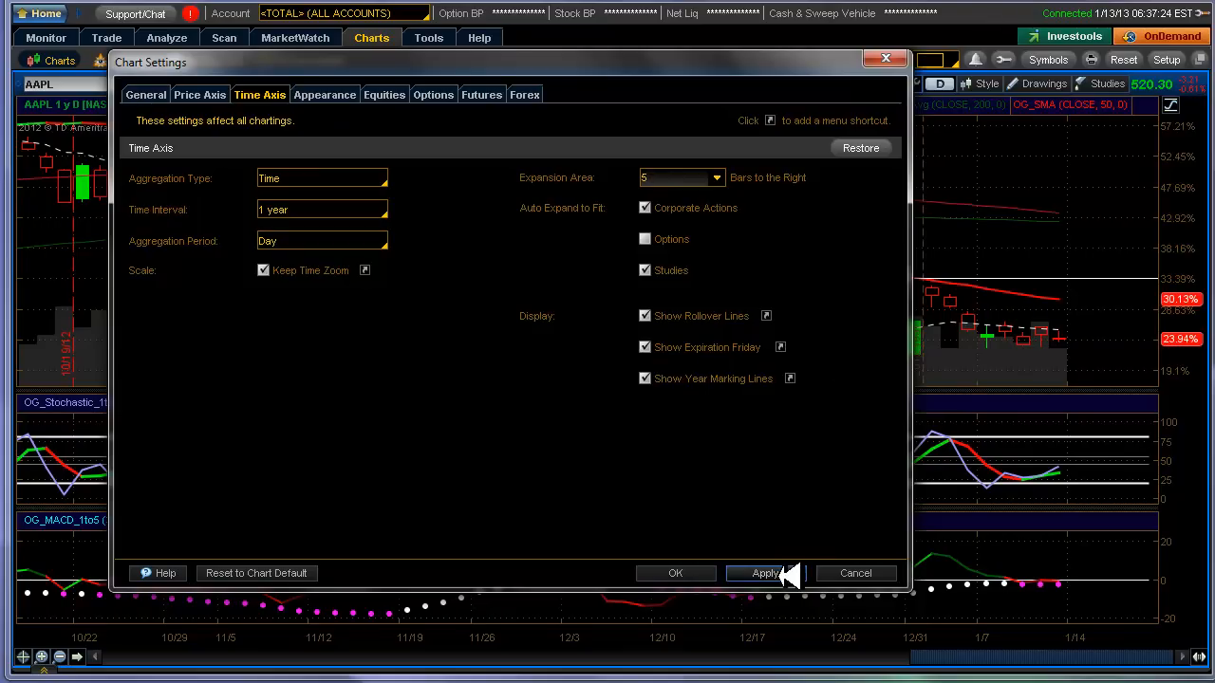
Step: Apply the corporate-actions auto-expand setting and close Chart Settings
click(765, 573)
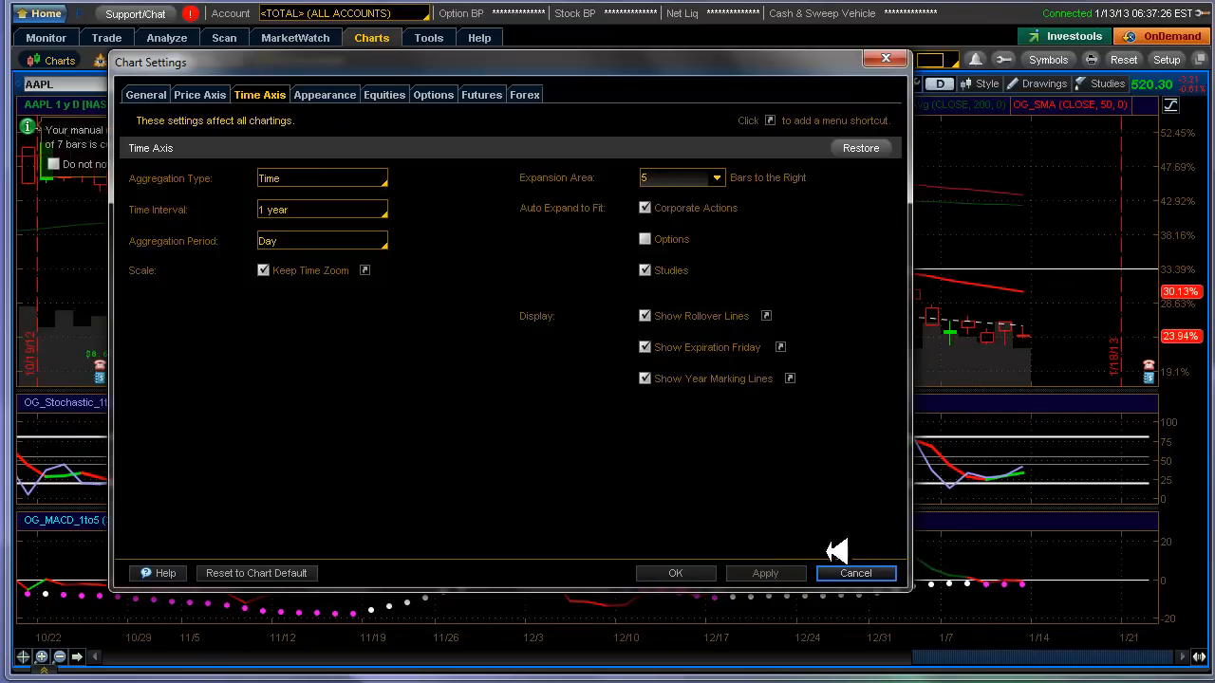
mouse_move(1162, 362)
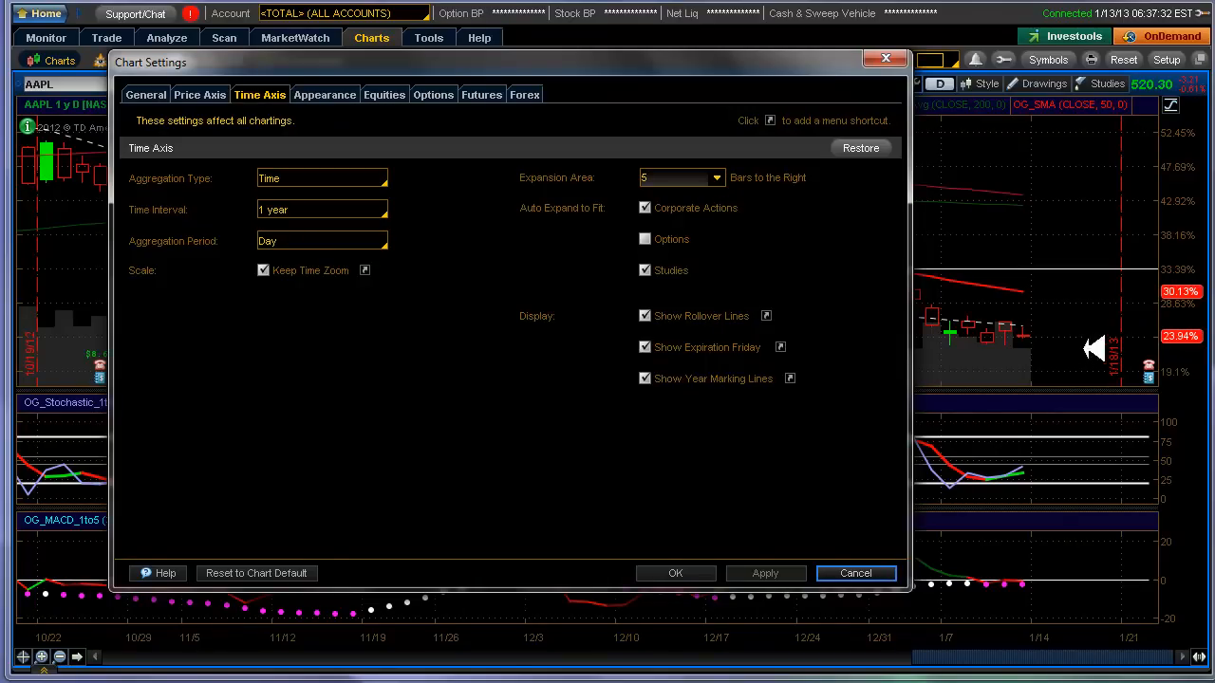
mouse_move(815, 549)
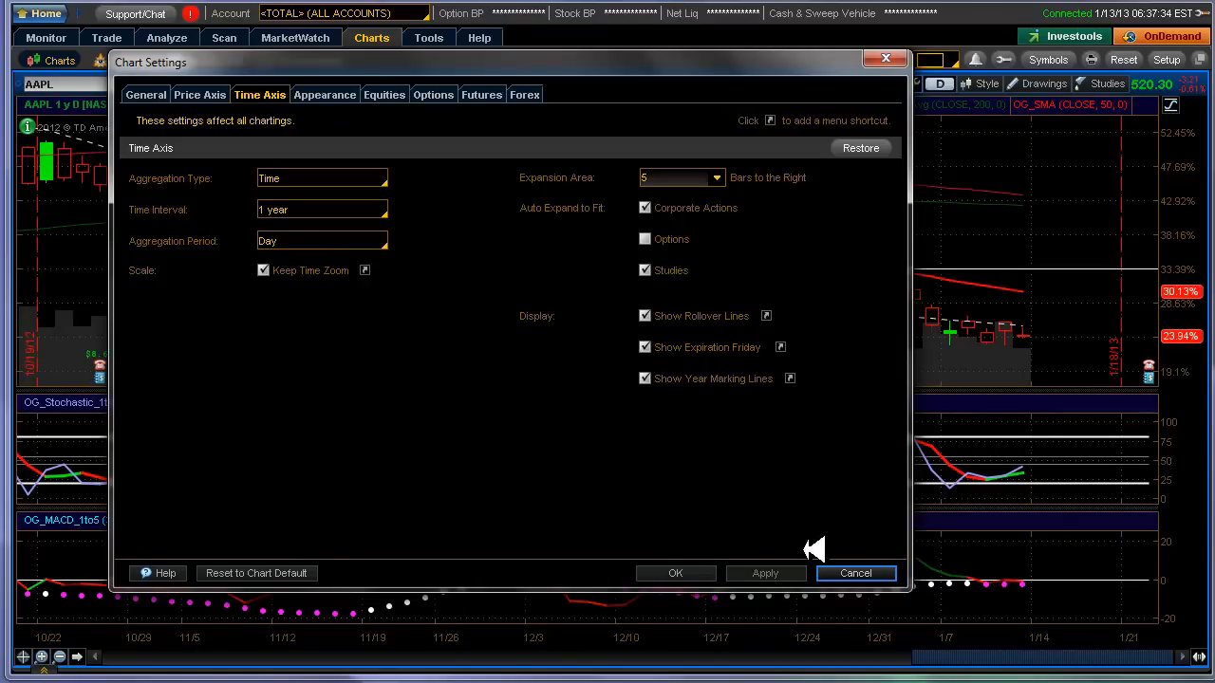
mouse_move(675, 573)
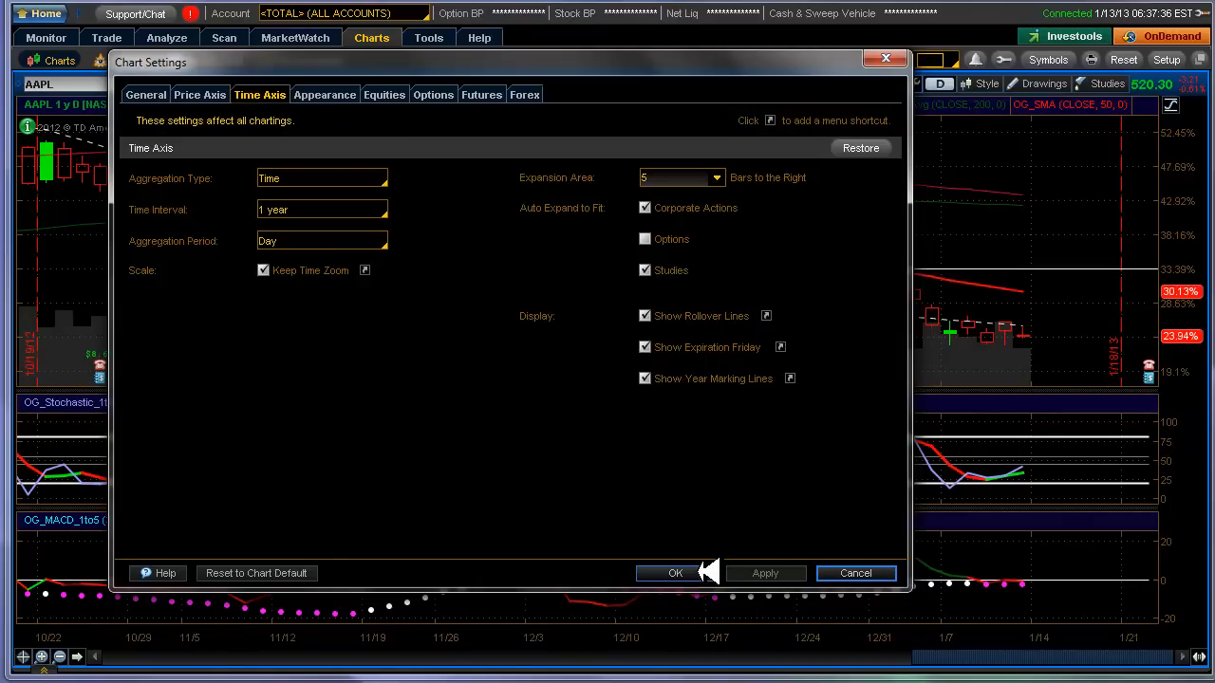
click(675, 572)
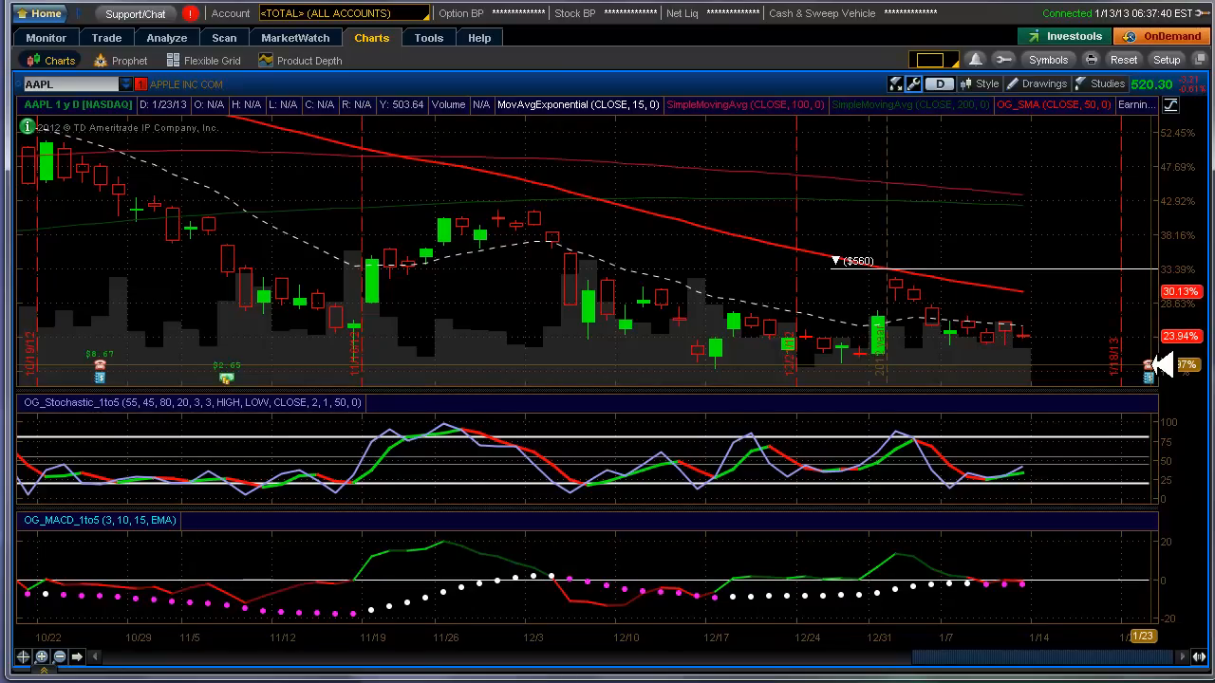
mouse_move(1151, 376)
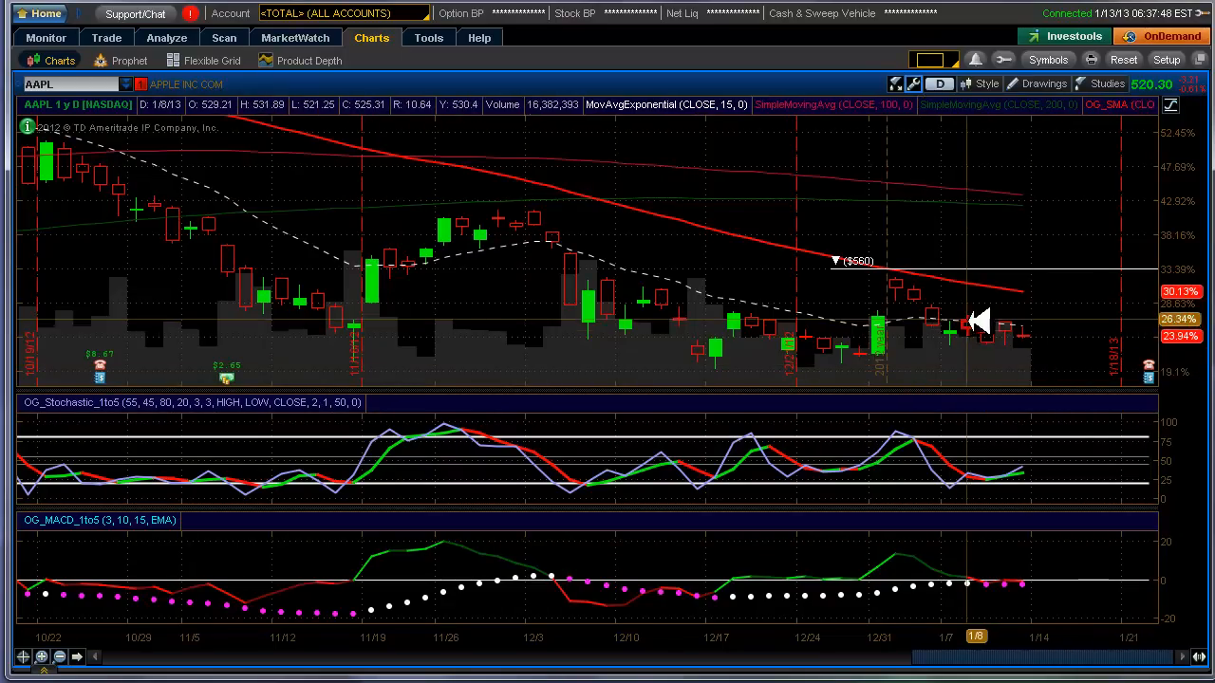
mouse_move(1056, 358)
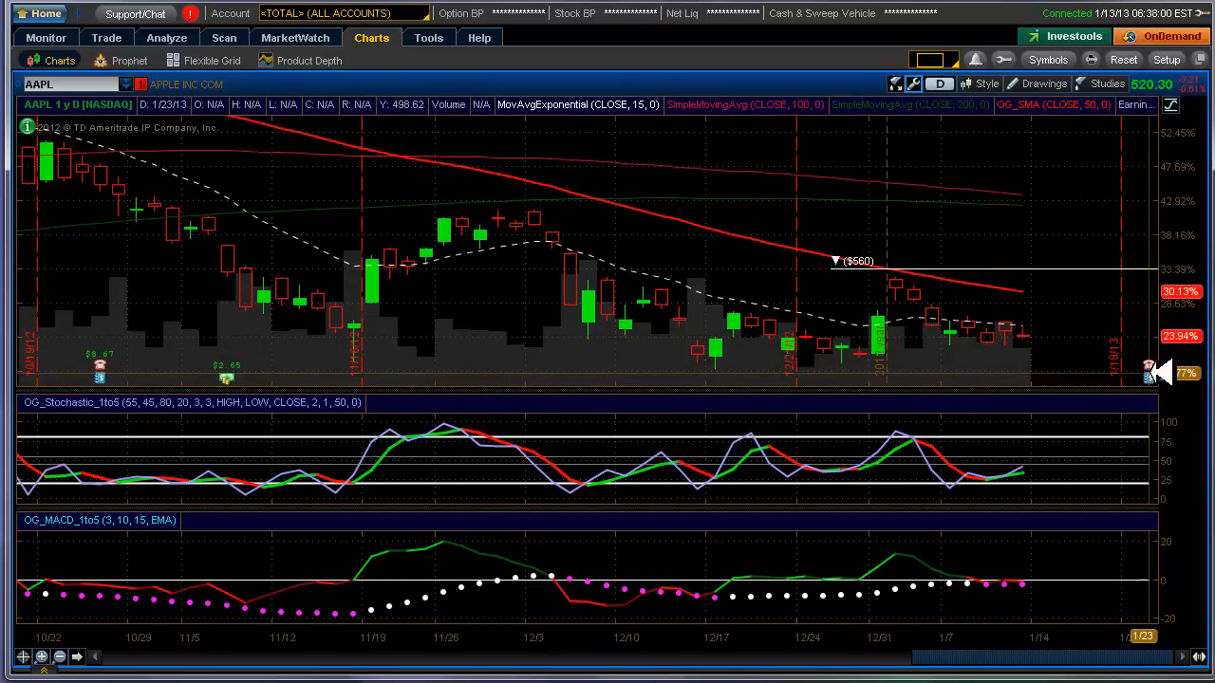
mouse_move(1149, 371)
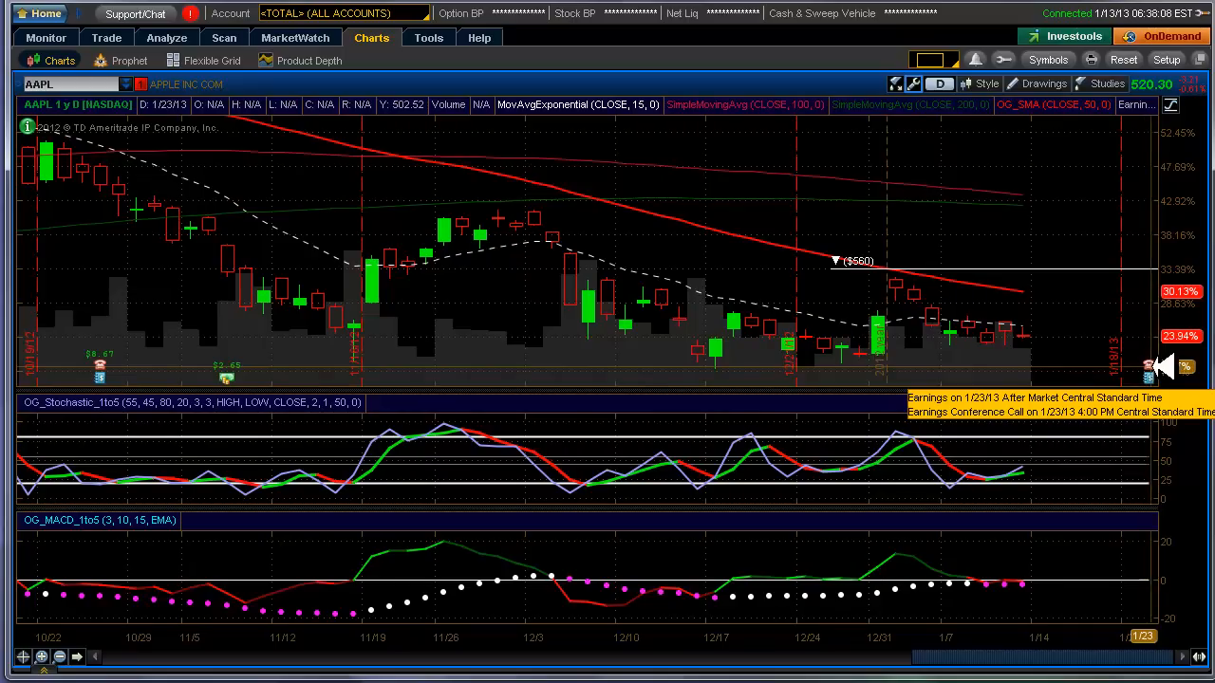
mouse_move(1110, 358)
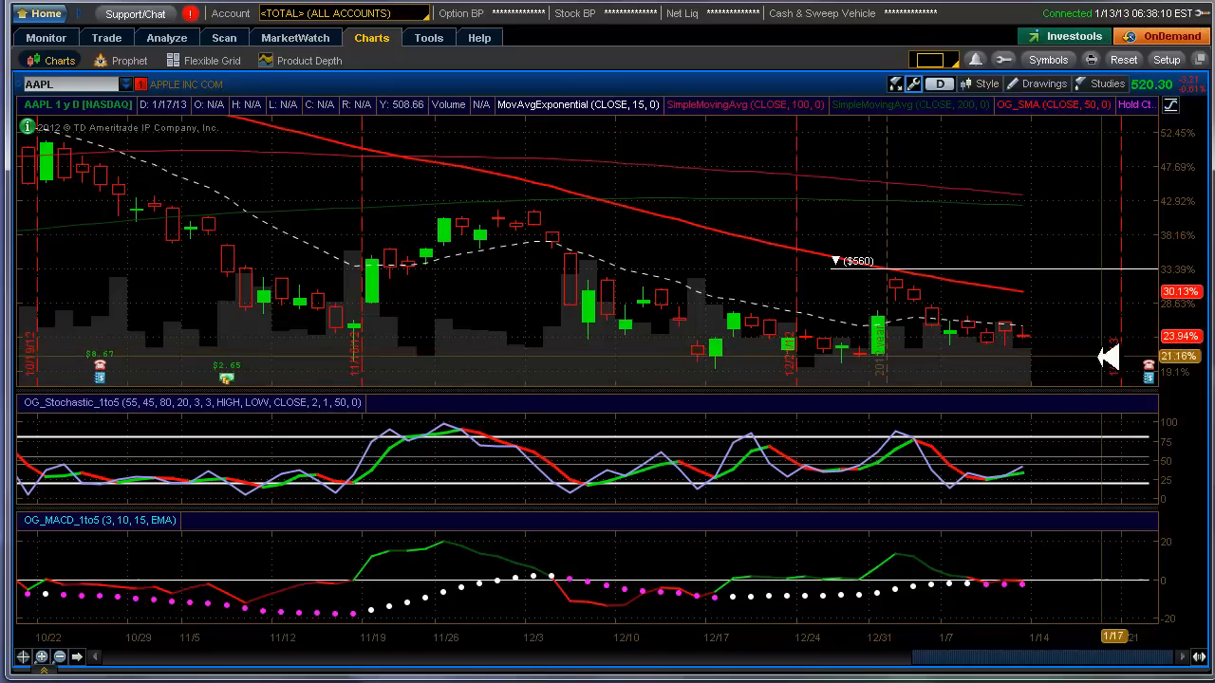
mouse_move(1063, 333)
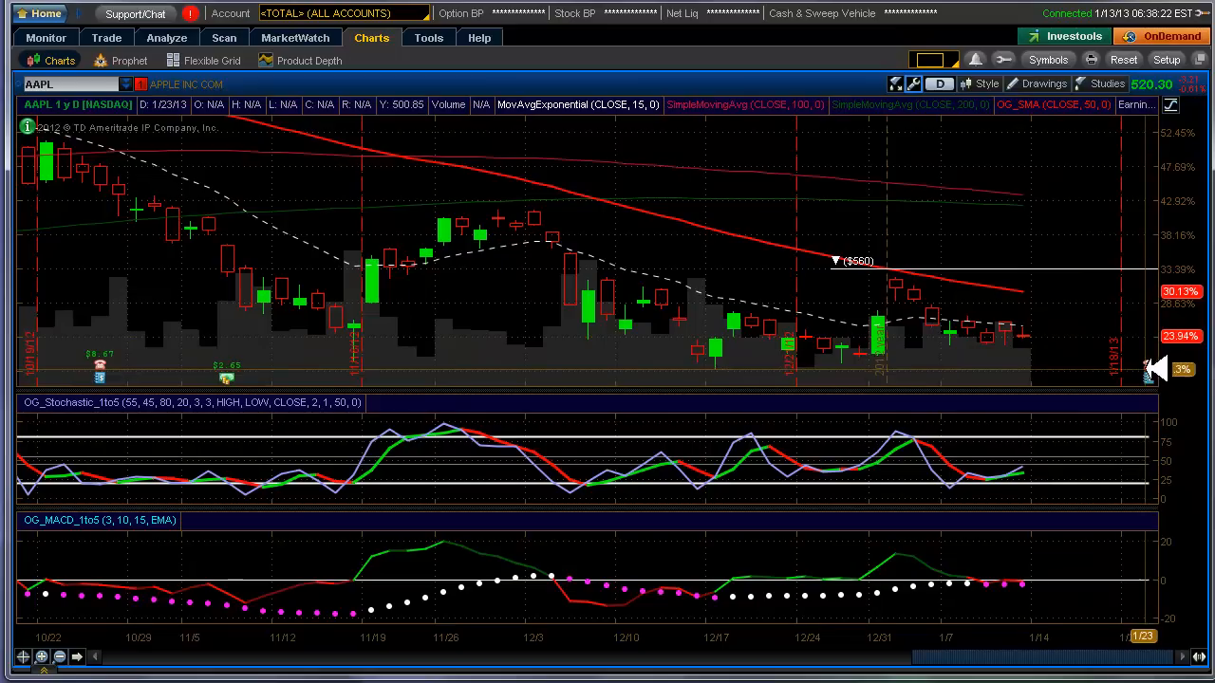
mouse_move(1120, 370)
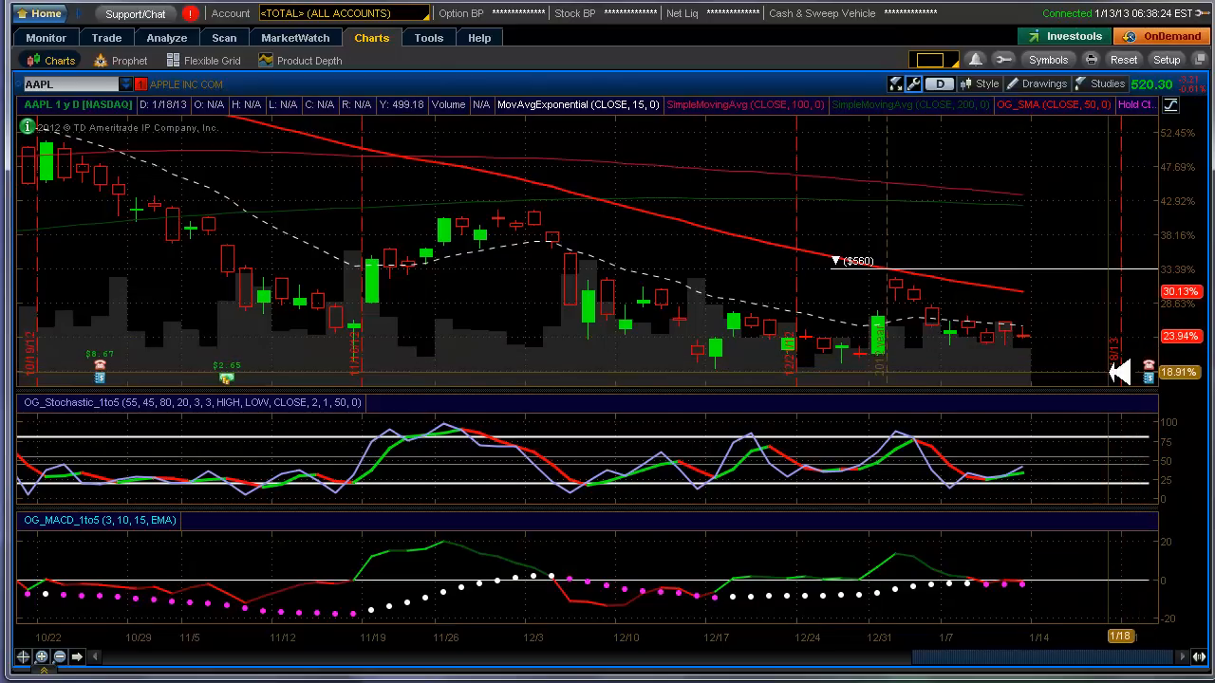
mouse_move(788, 278)
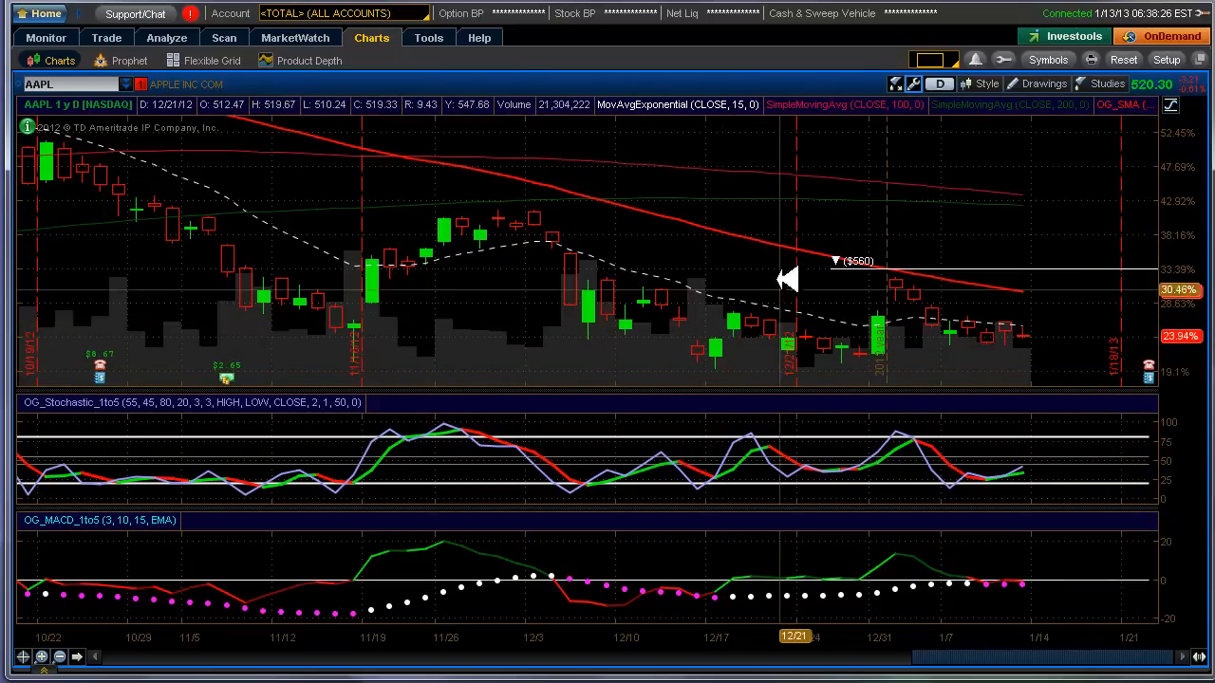
mouse_move(833, 275)
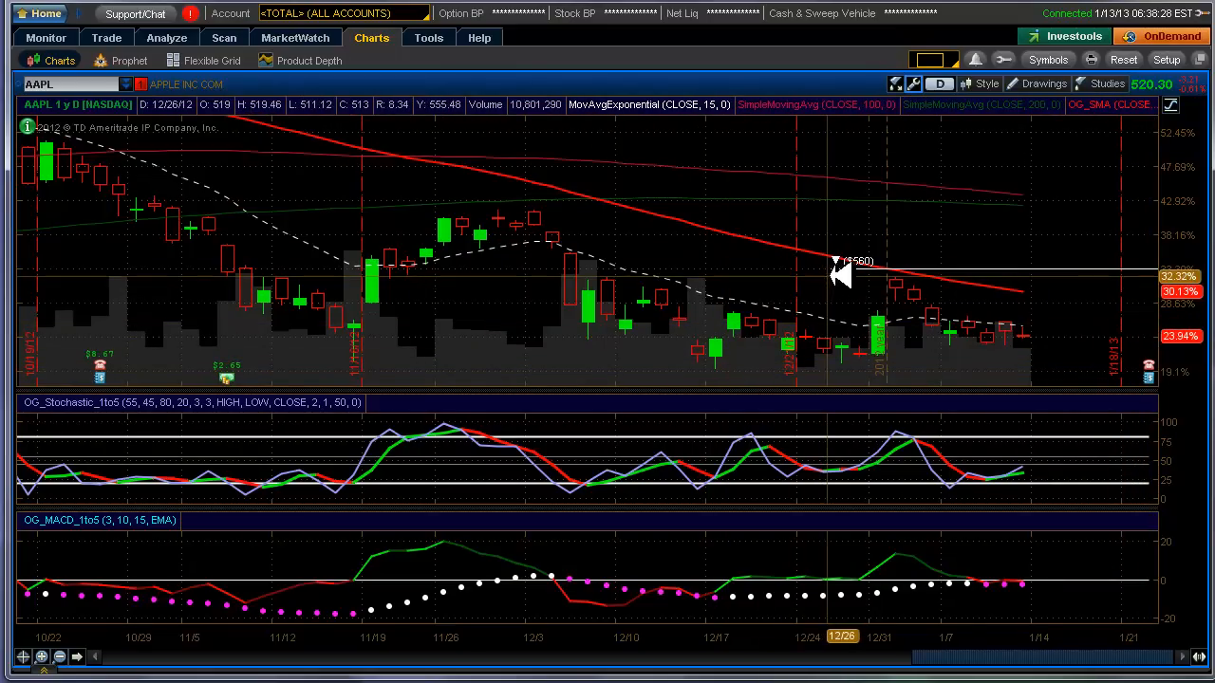
mouse_move(914, 247)
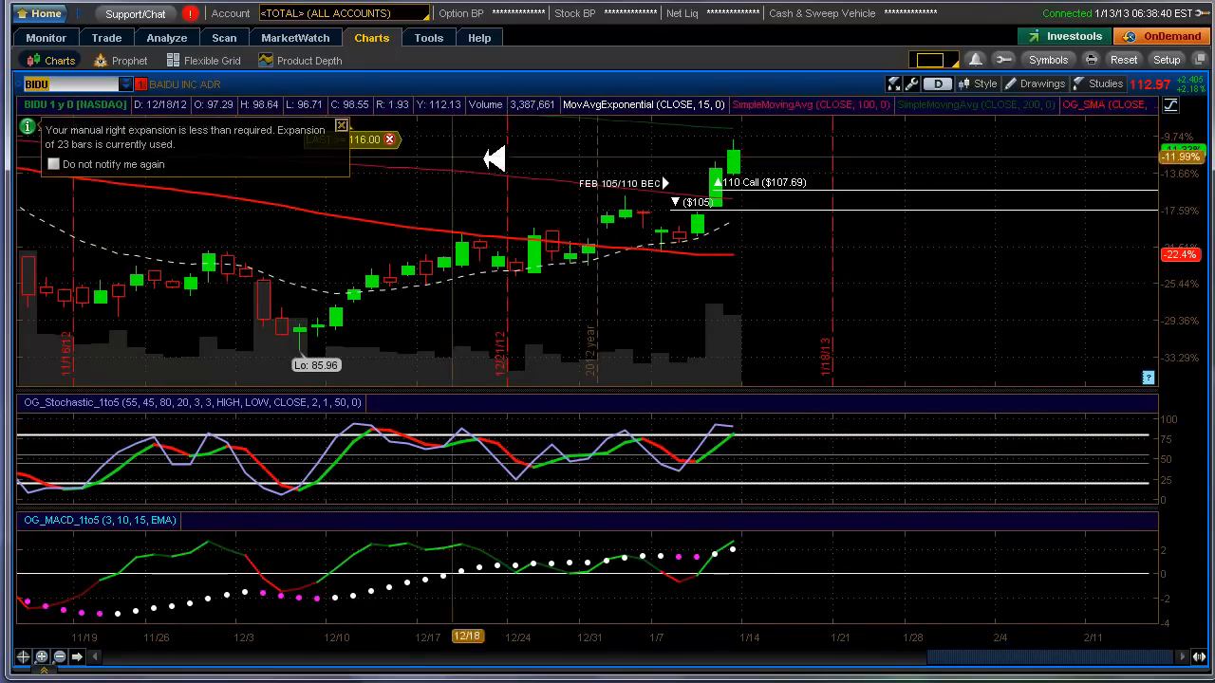
mouse_move(1153, 378)
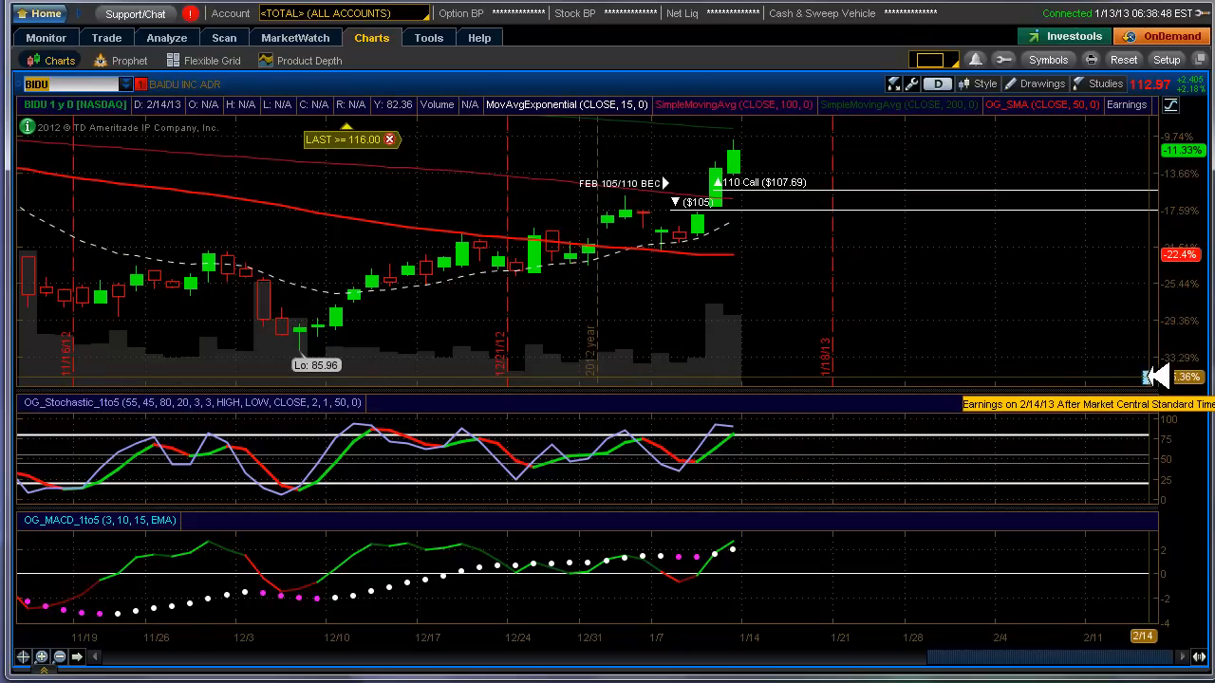
mouse_move(108, 112)
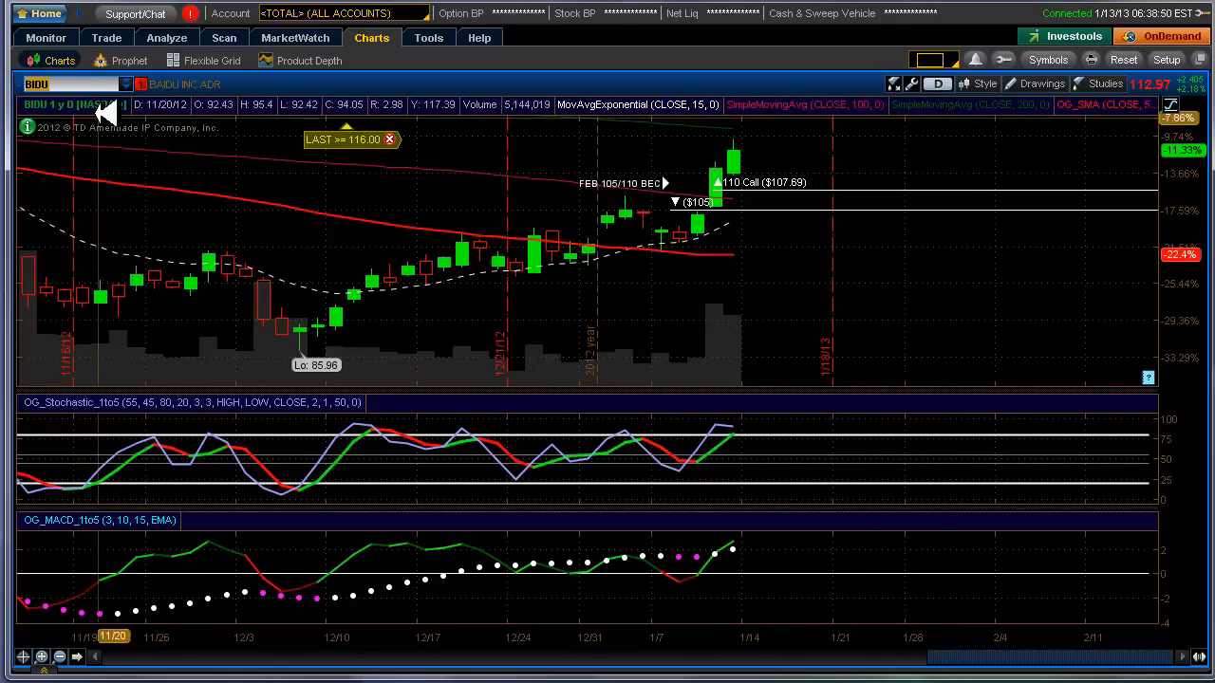
Step: Select the symbol box to enter a different ticker
click(66, 84)
text(MA)
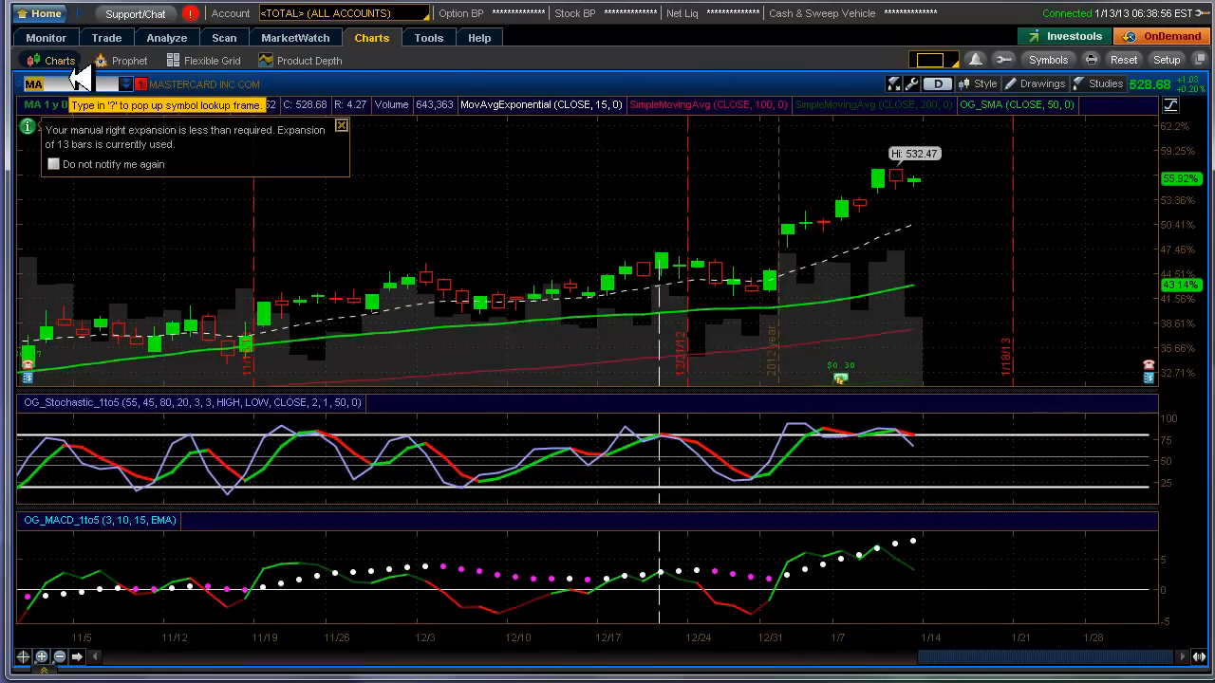
mouse_move(1129, 351)
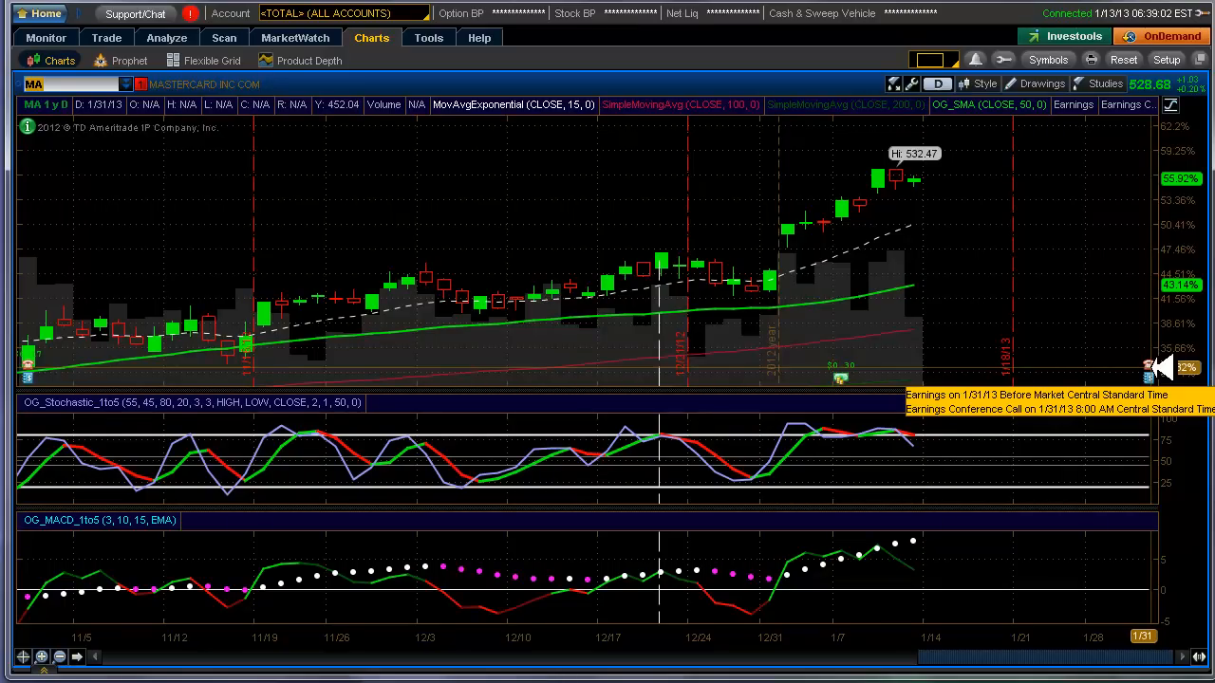
mouse_move(1052, 362)
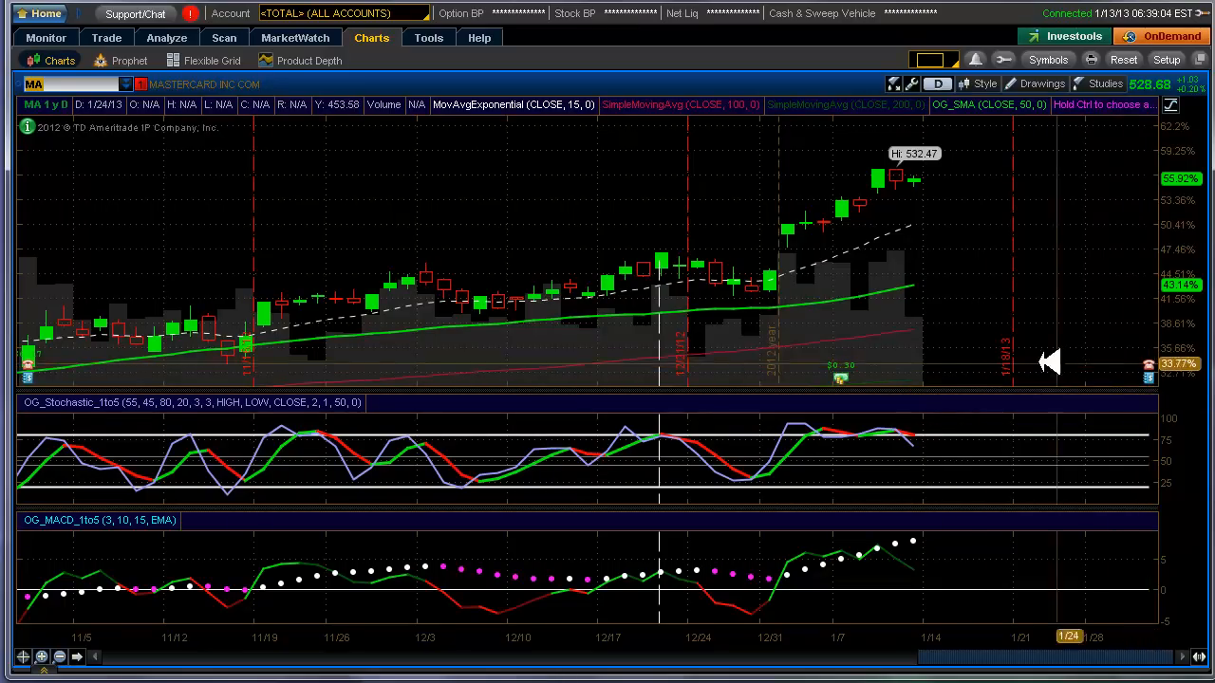